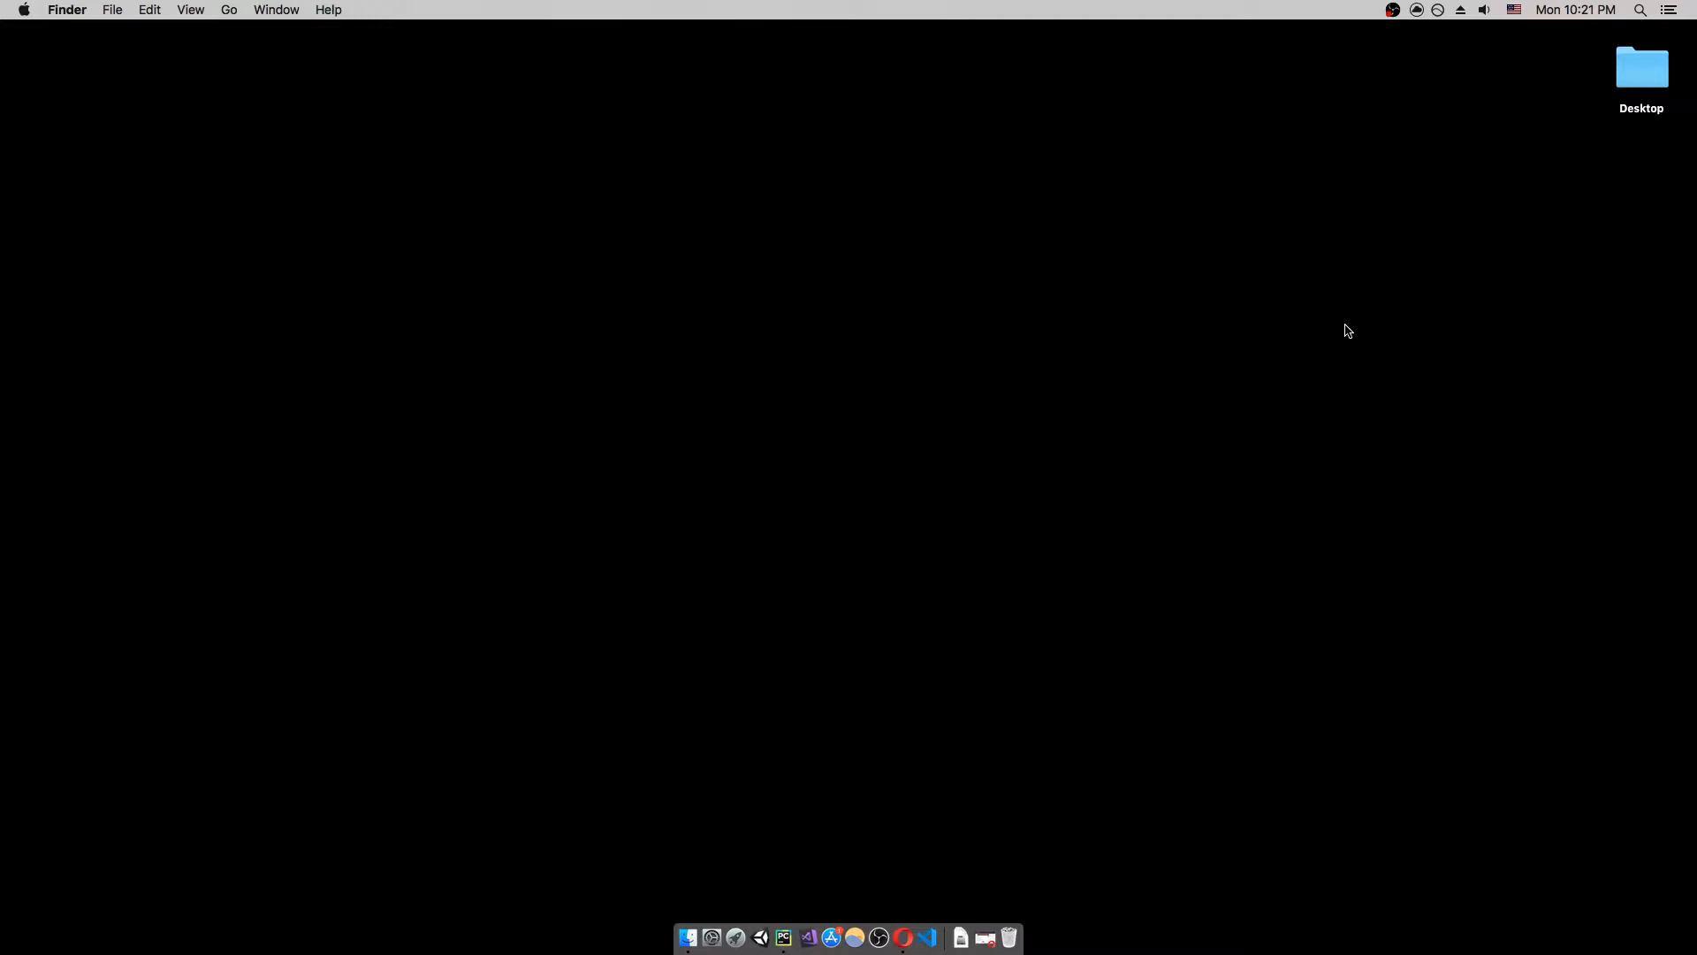
{"action": "mouse_move", "coordinate": [1289, 435]}
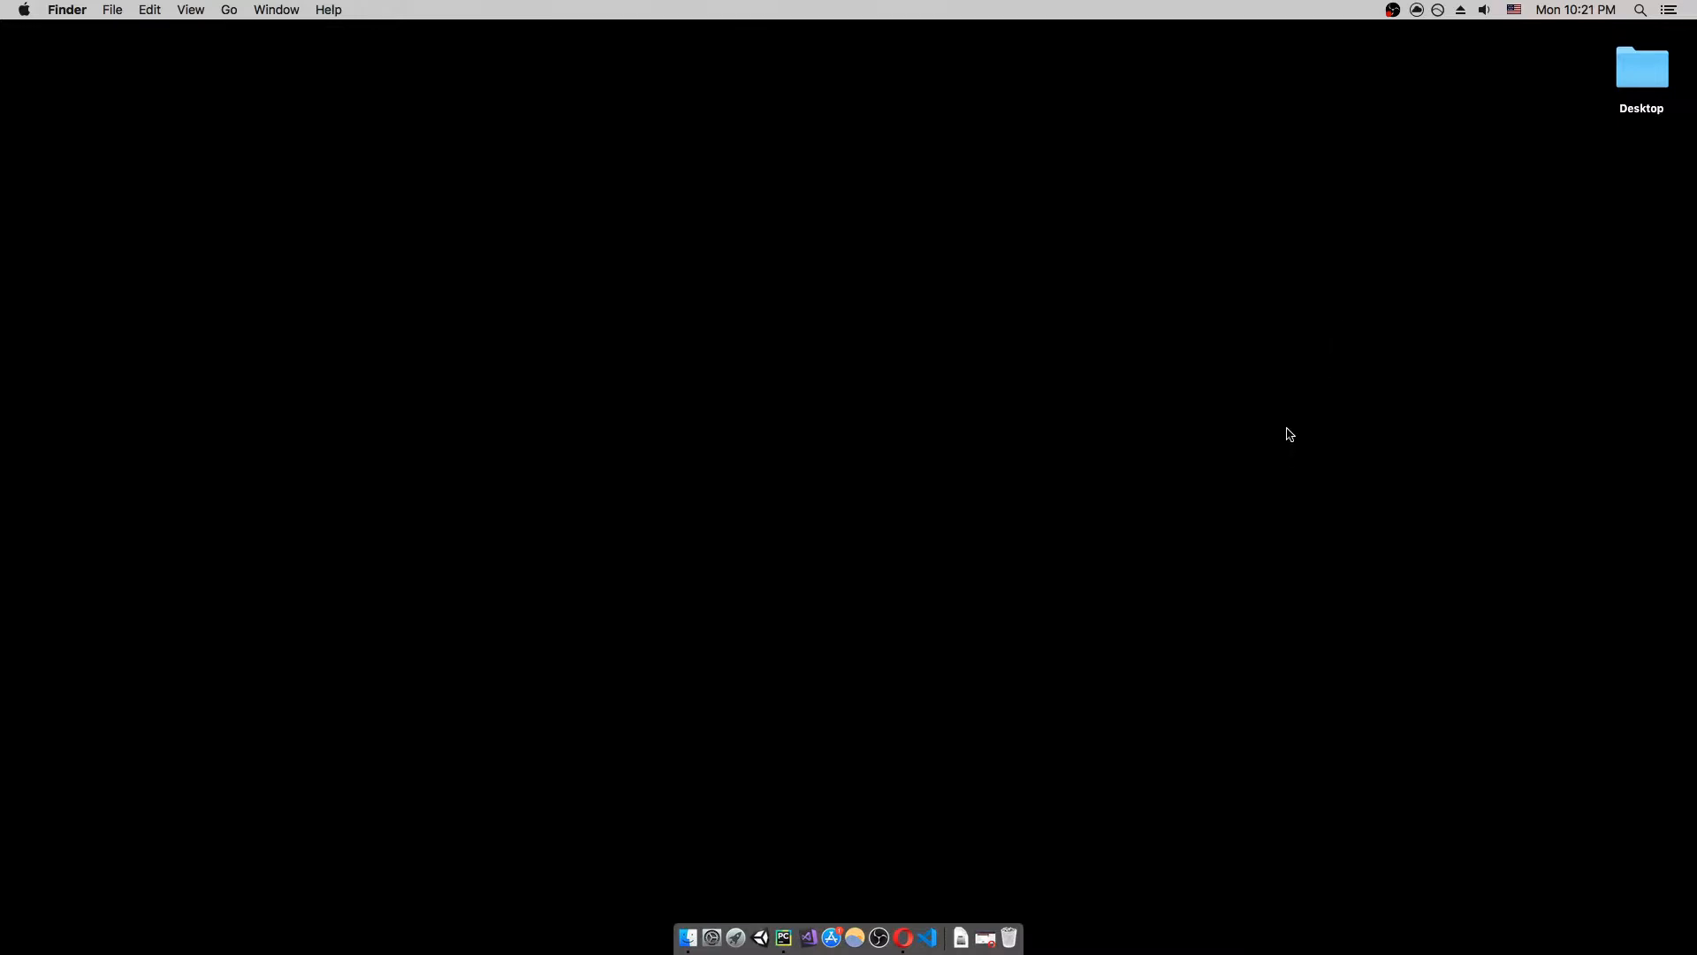
{"action": "mouse_move", "coordinate": [1286, 421]}
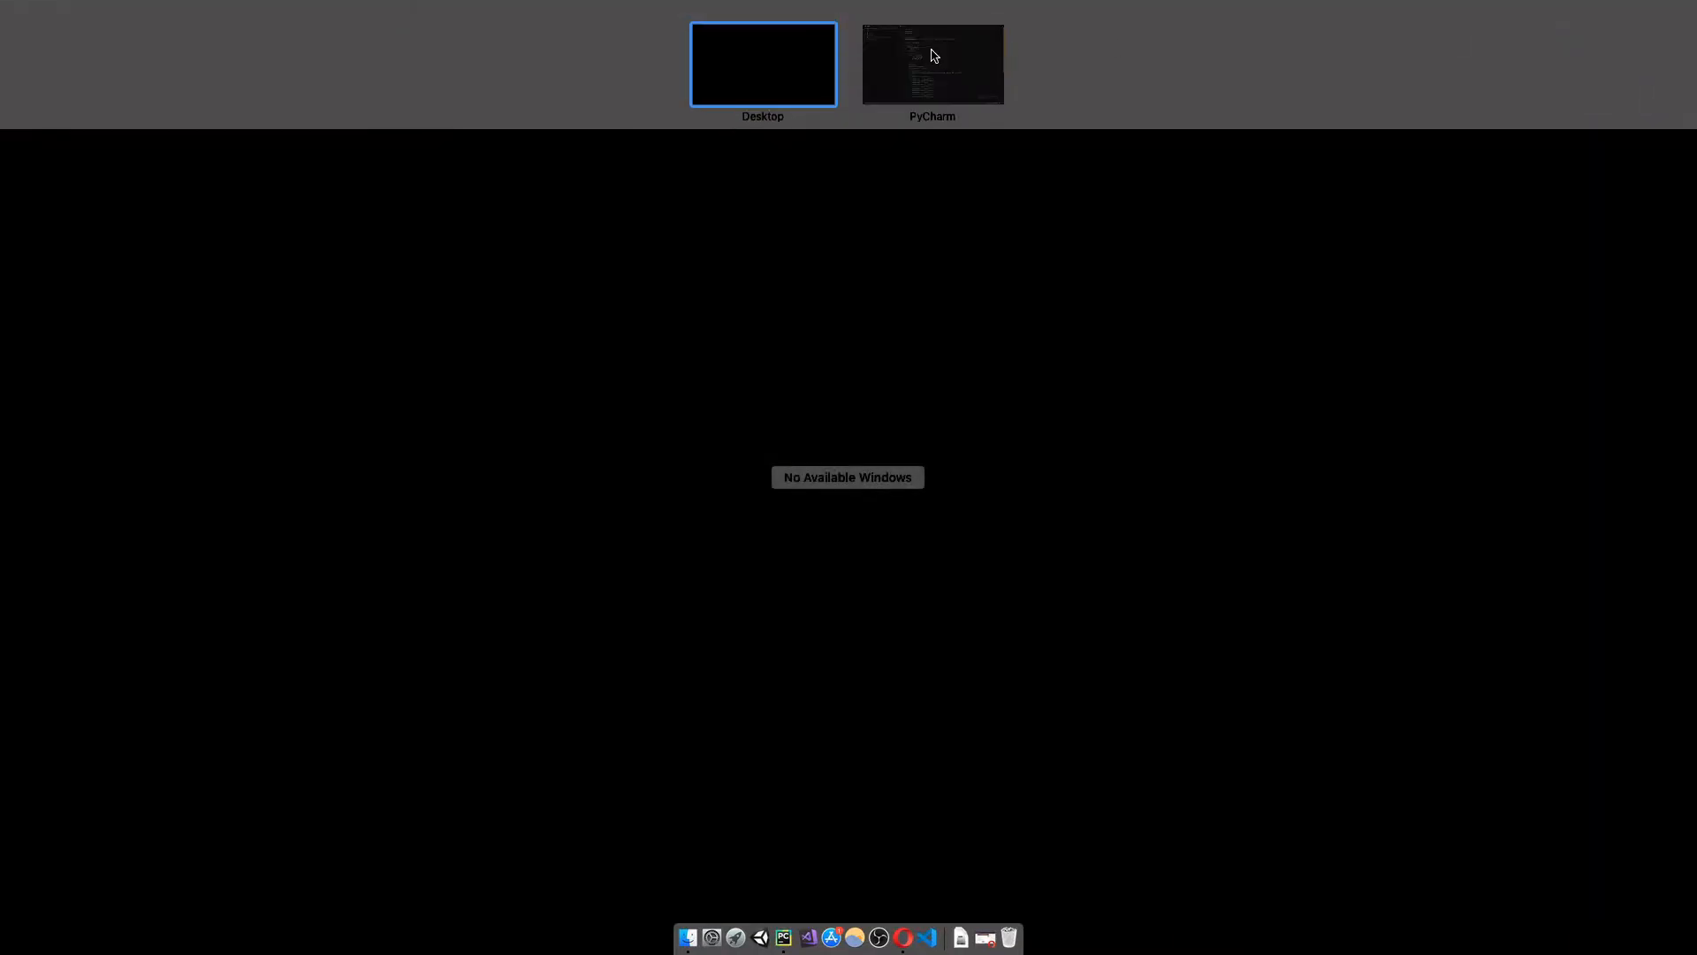
Bring the MenuBarURLShortener PyCharm window forward and scroll main.py to the URLShortenerApp class.
{"action": "left_click", "coordinate": [931, 64]}
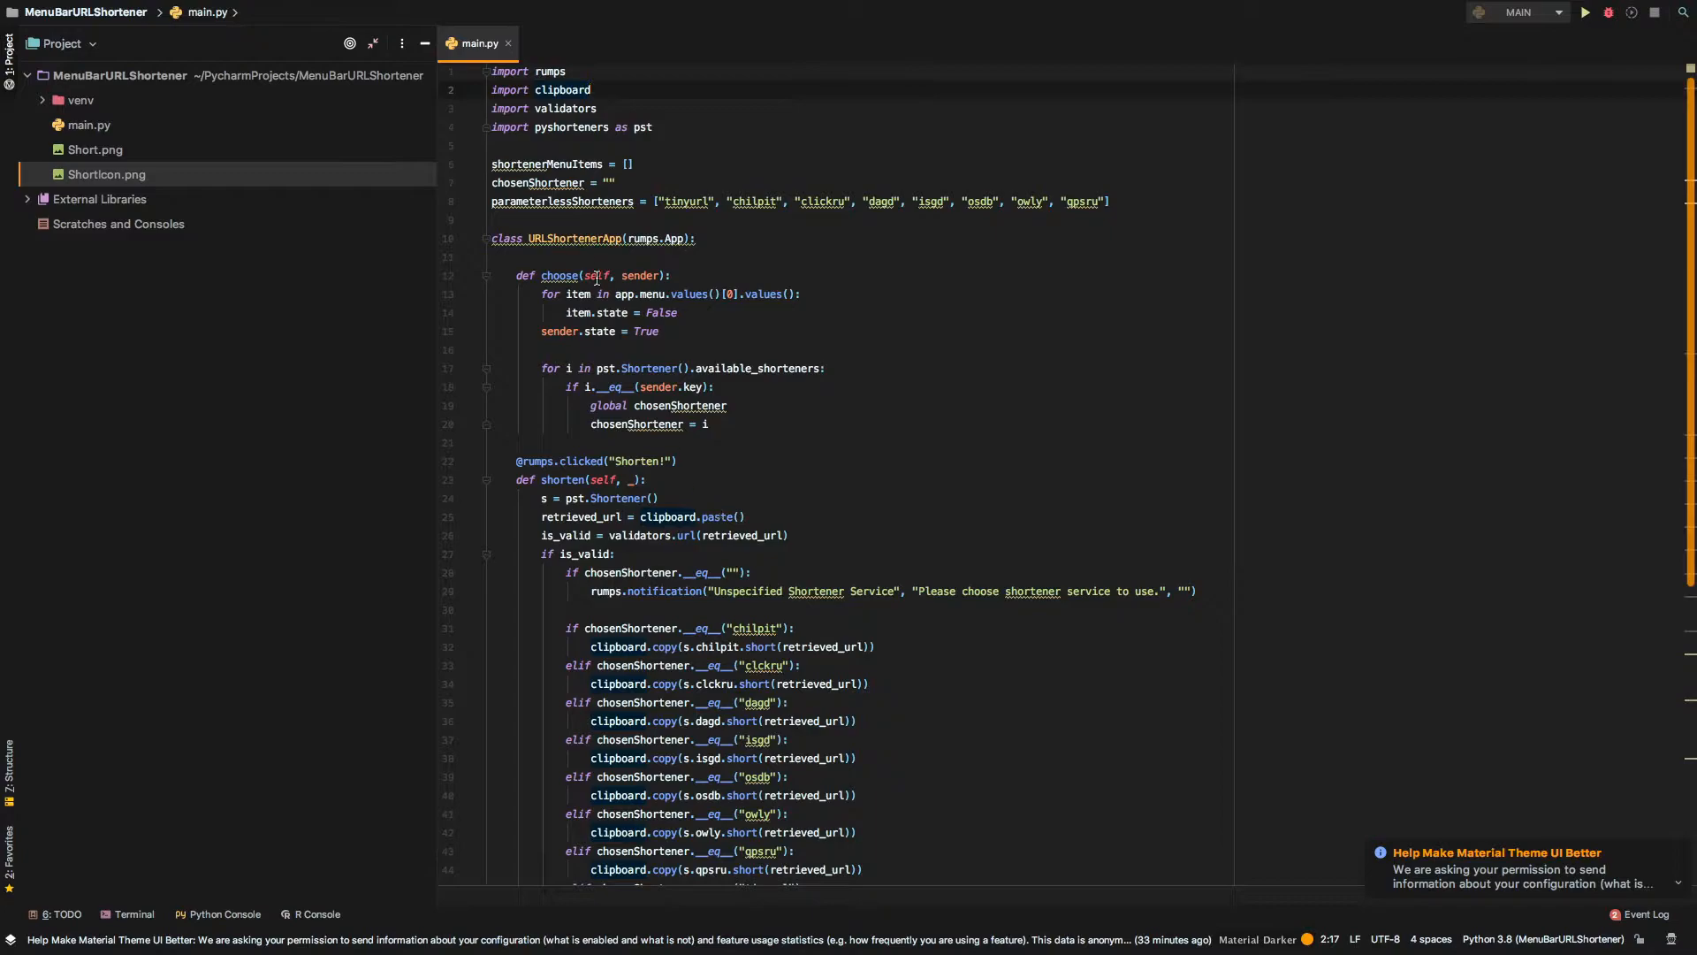
{"action": "scroll", "scroll_direction": "down", "scroll_amount": 3}
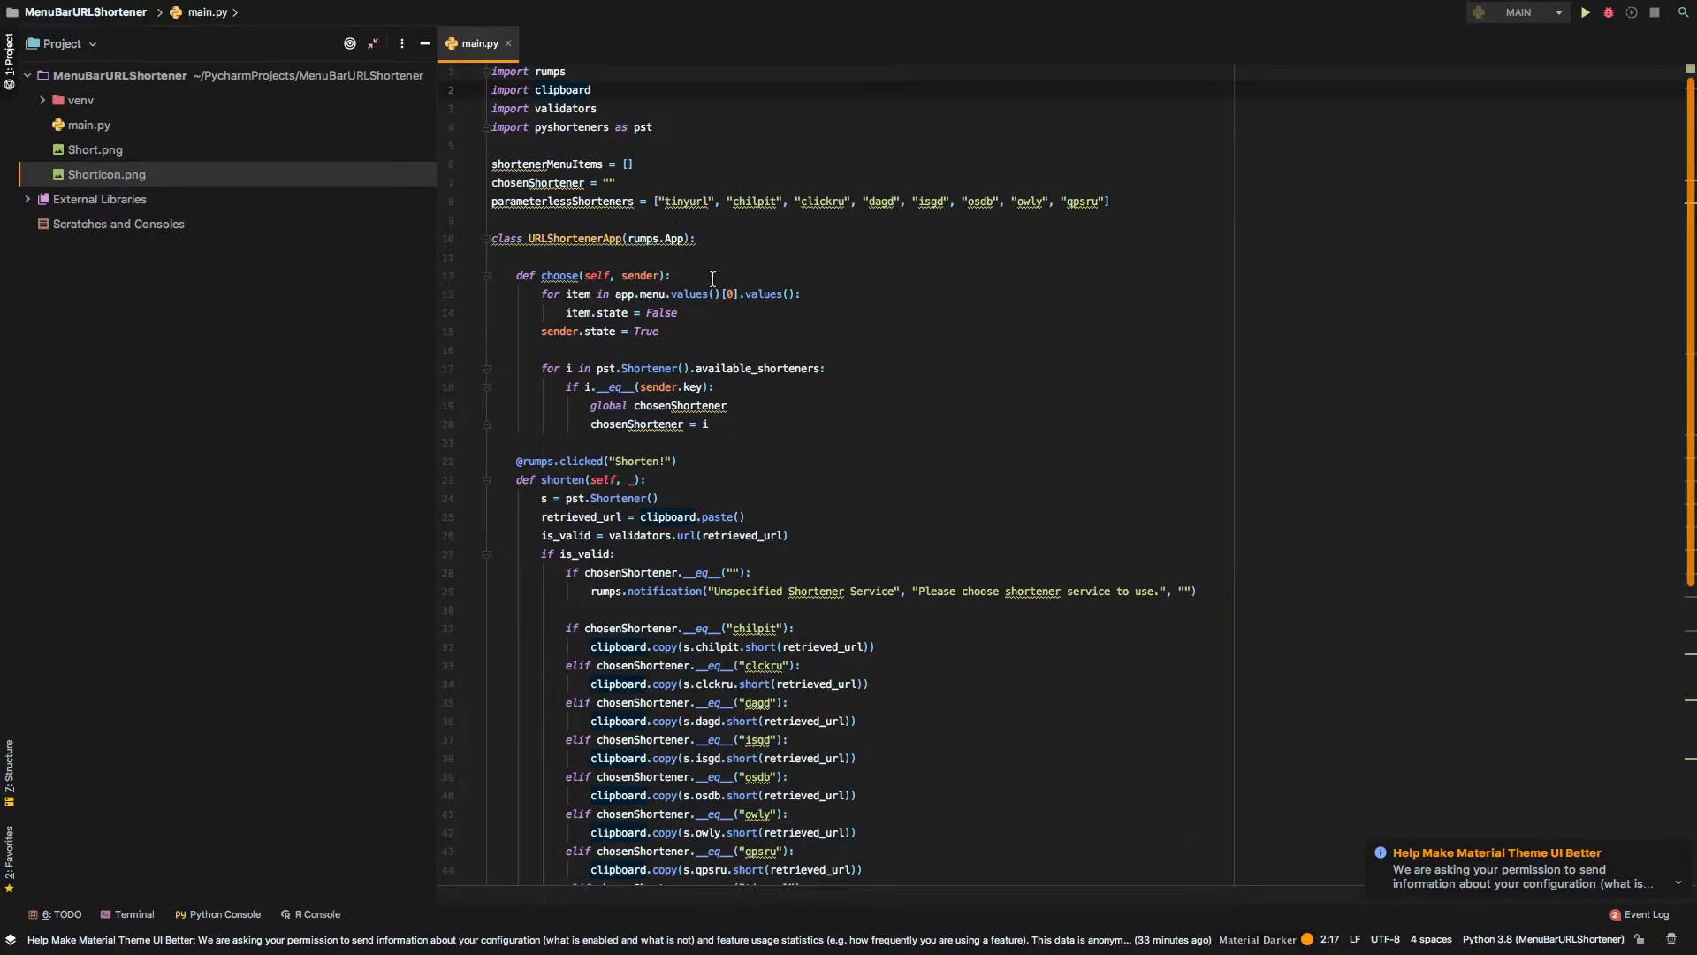
{"action": "scroll", "scroll_direction": "down", "scroll_amount": 3}
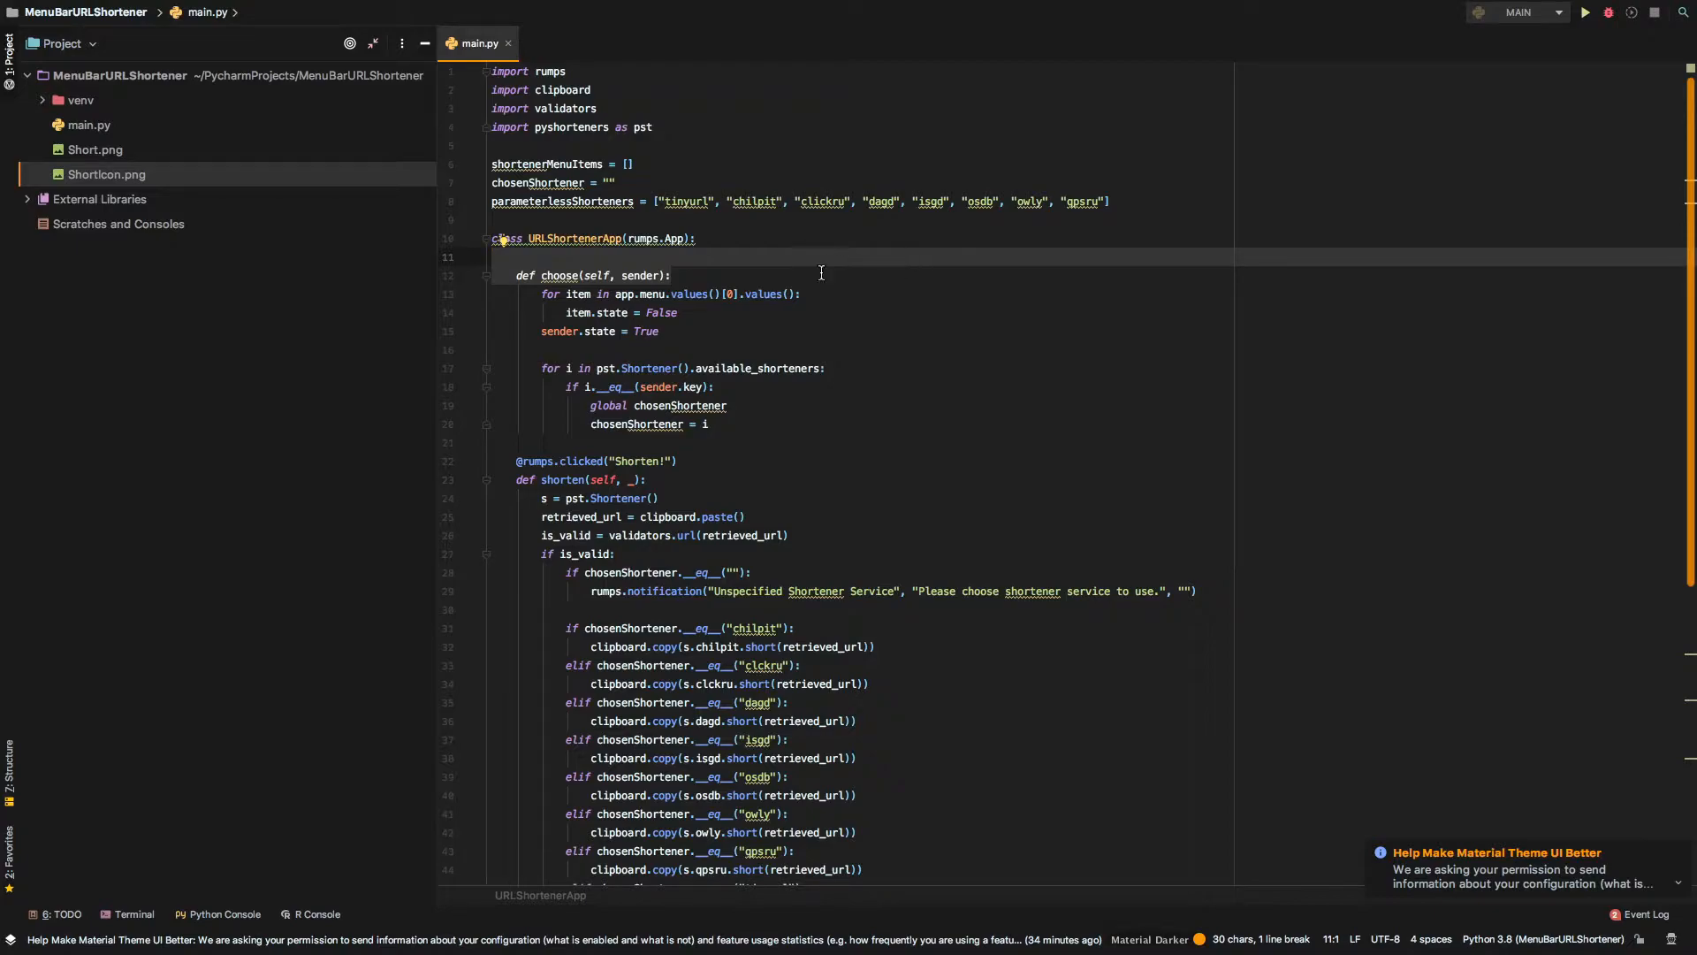
{"action": "mouse_move", "coordinate": [633, 269]}
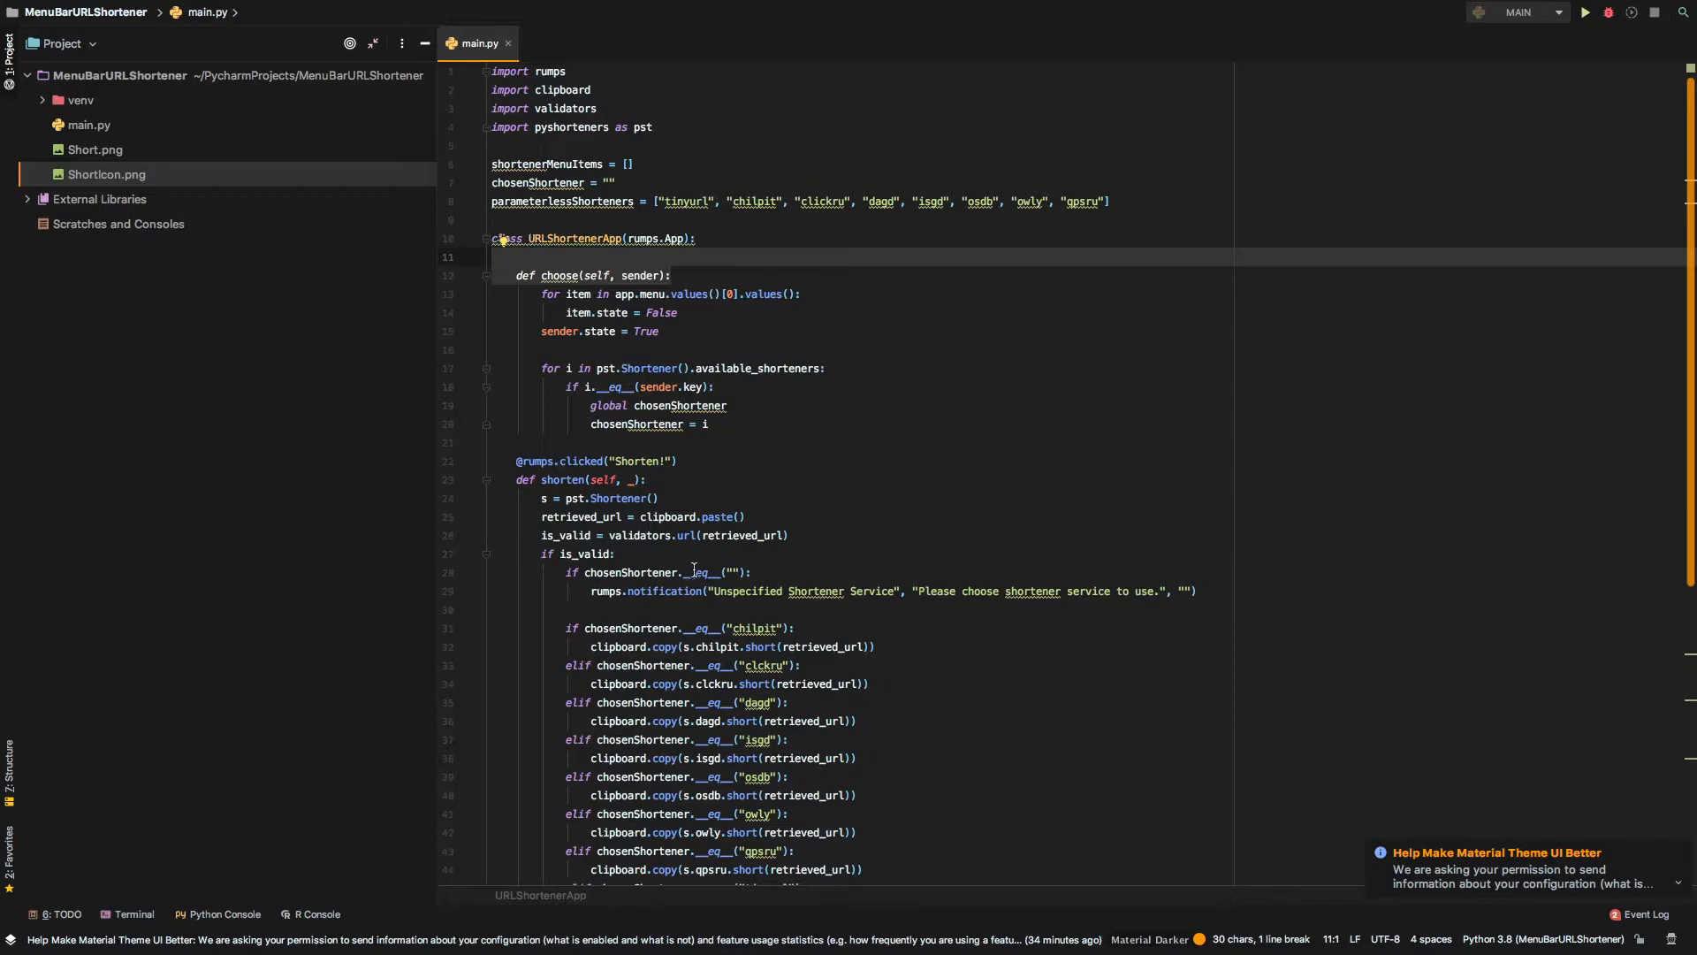
{"action": "scroll", "scroll_direction": "down", "scroll_amount": 3}
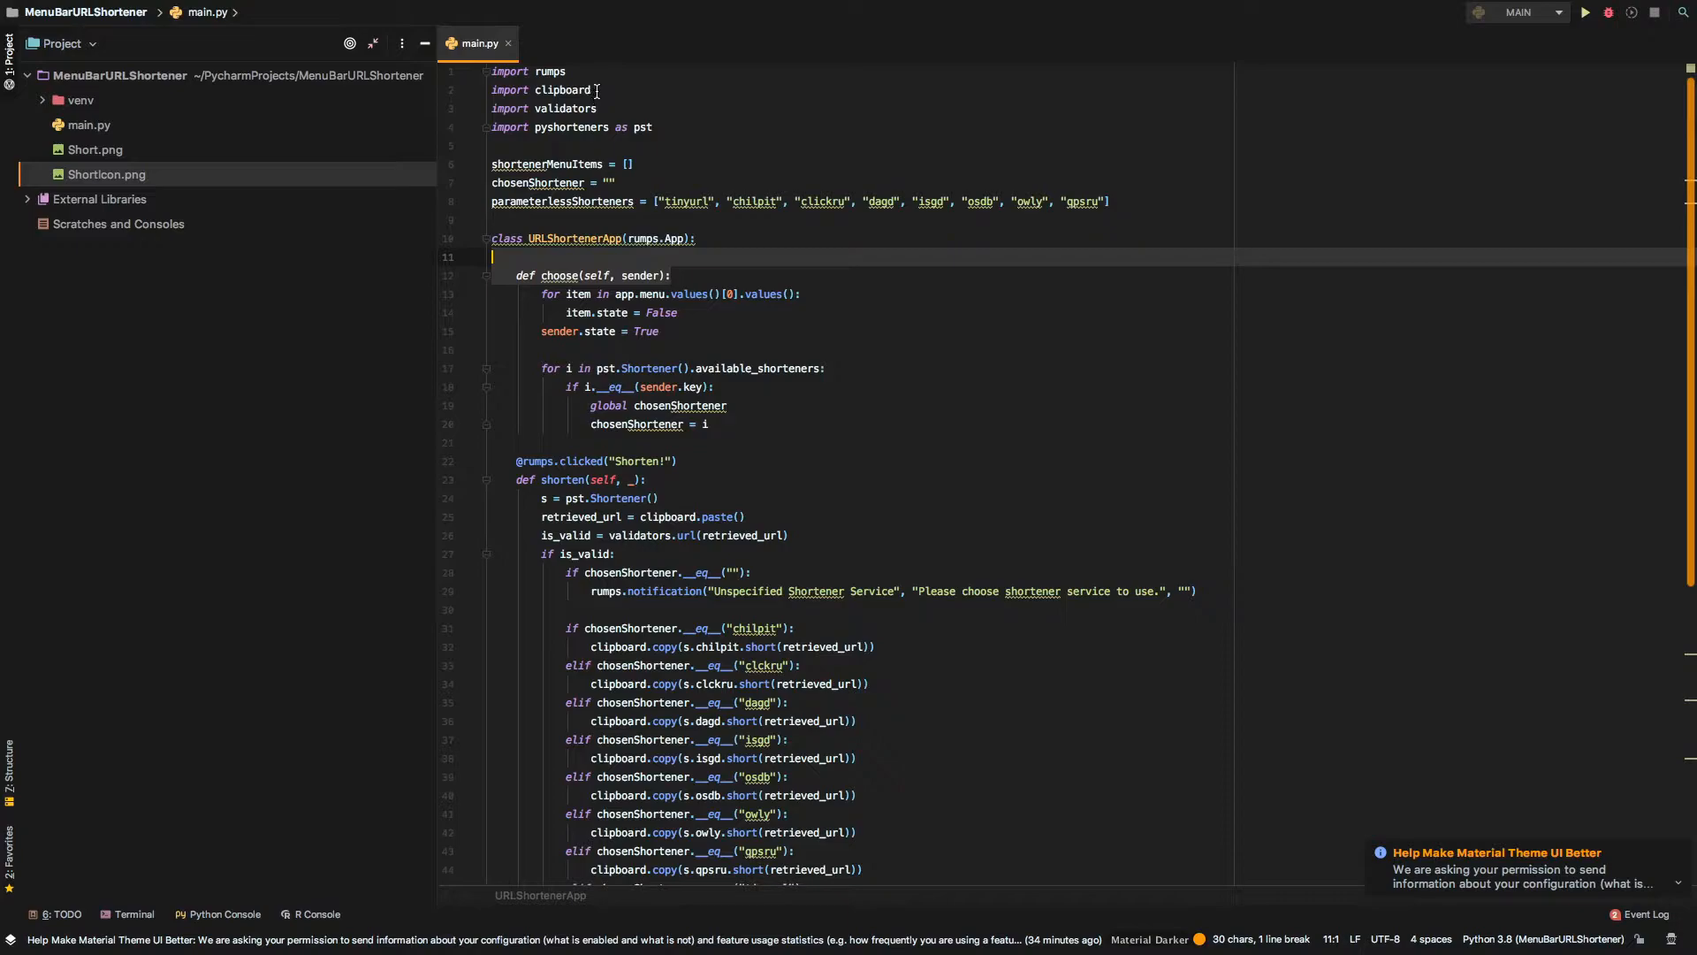
{"action": "mouse_move", "coordinate": [612, 104]}
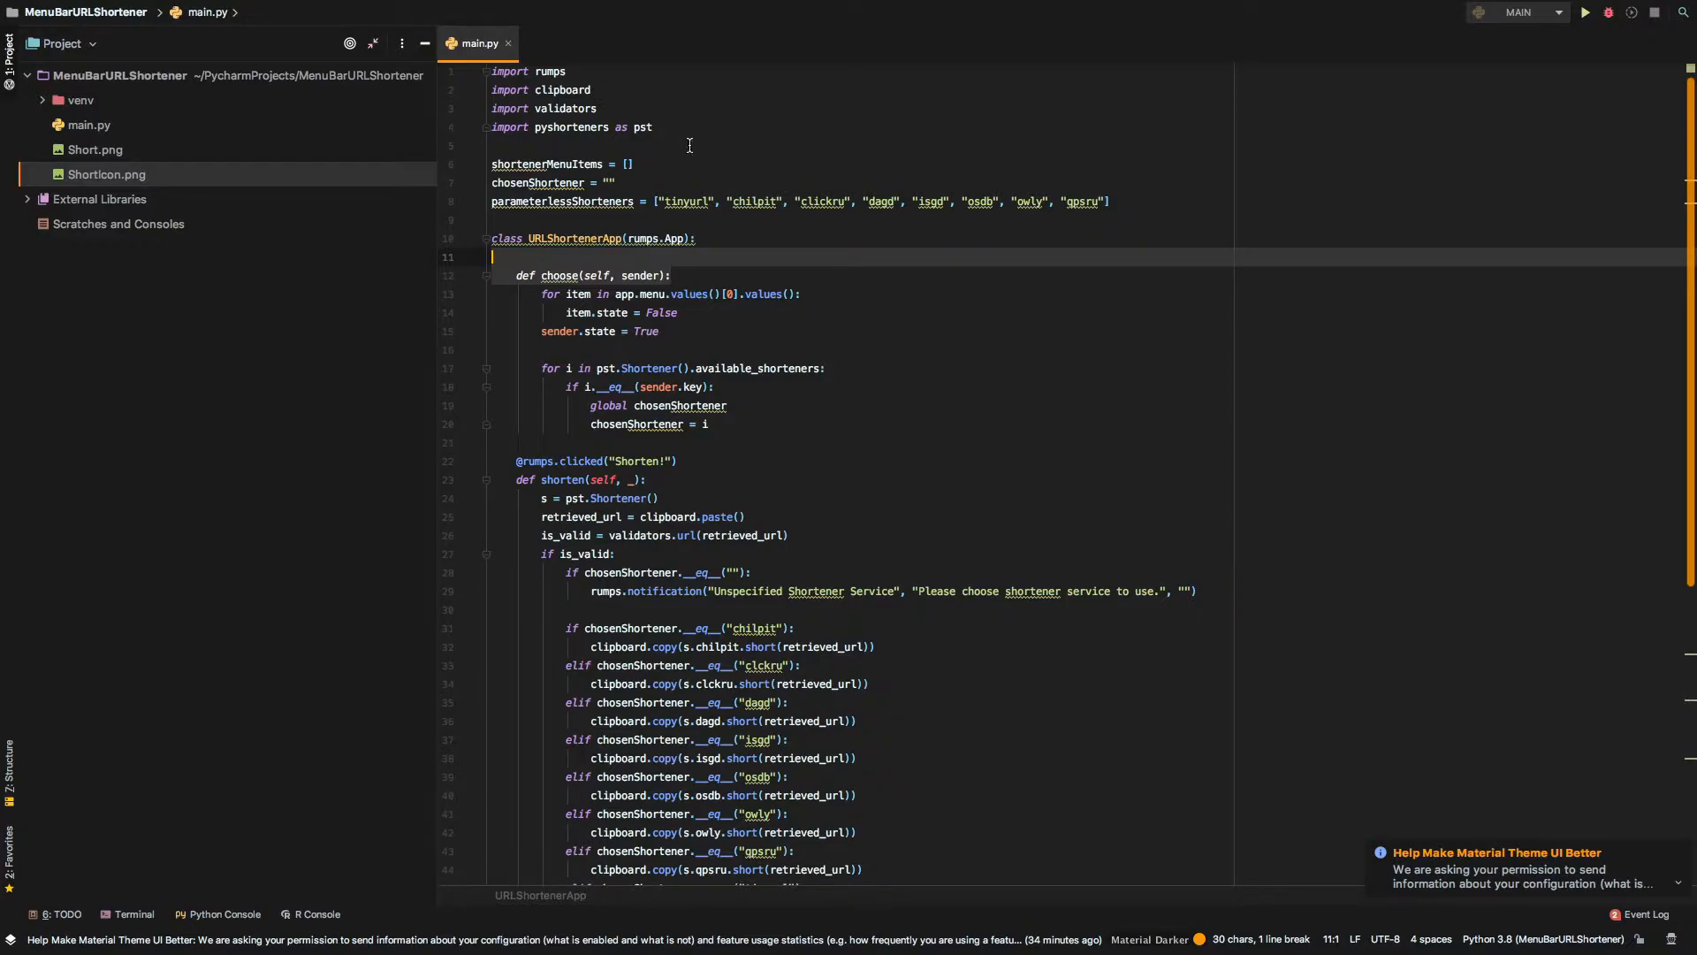
{"action": "mouse_move", "coordinate": [905, 341]}
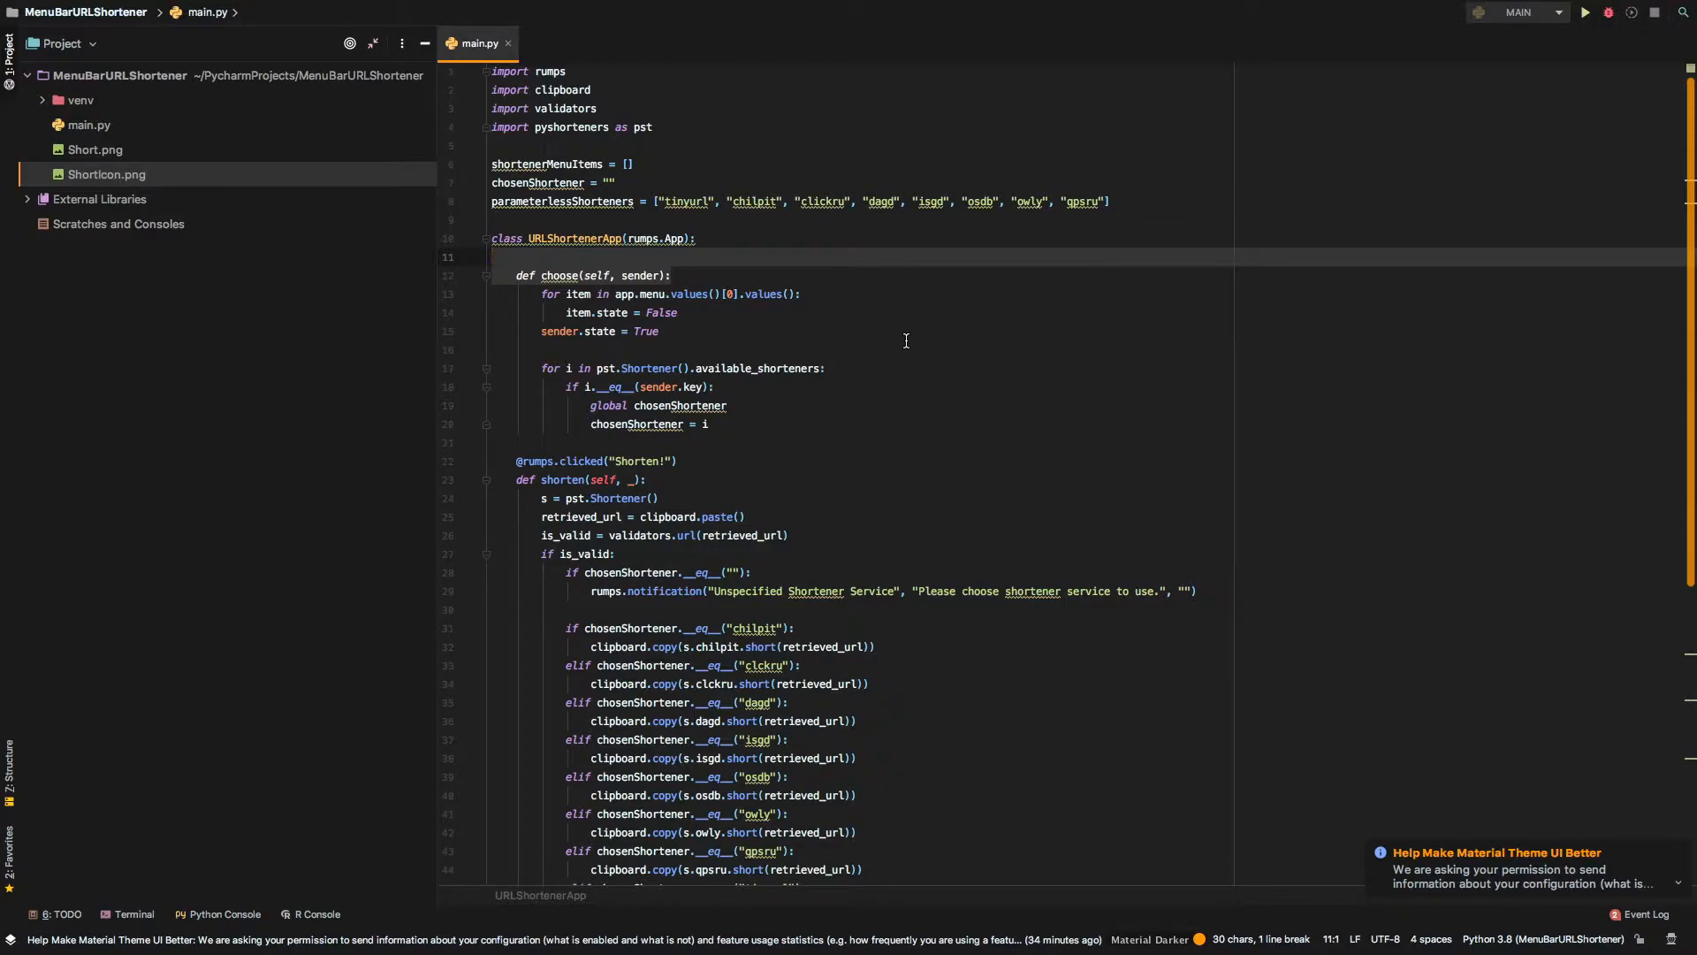
{"action": "mouse_move", "coordinate": [923, 350]}
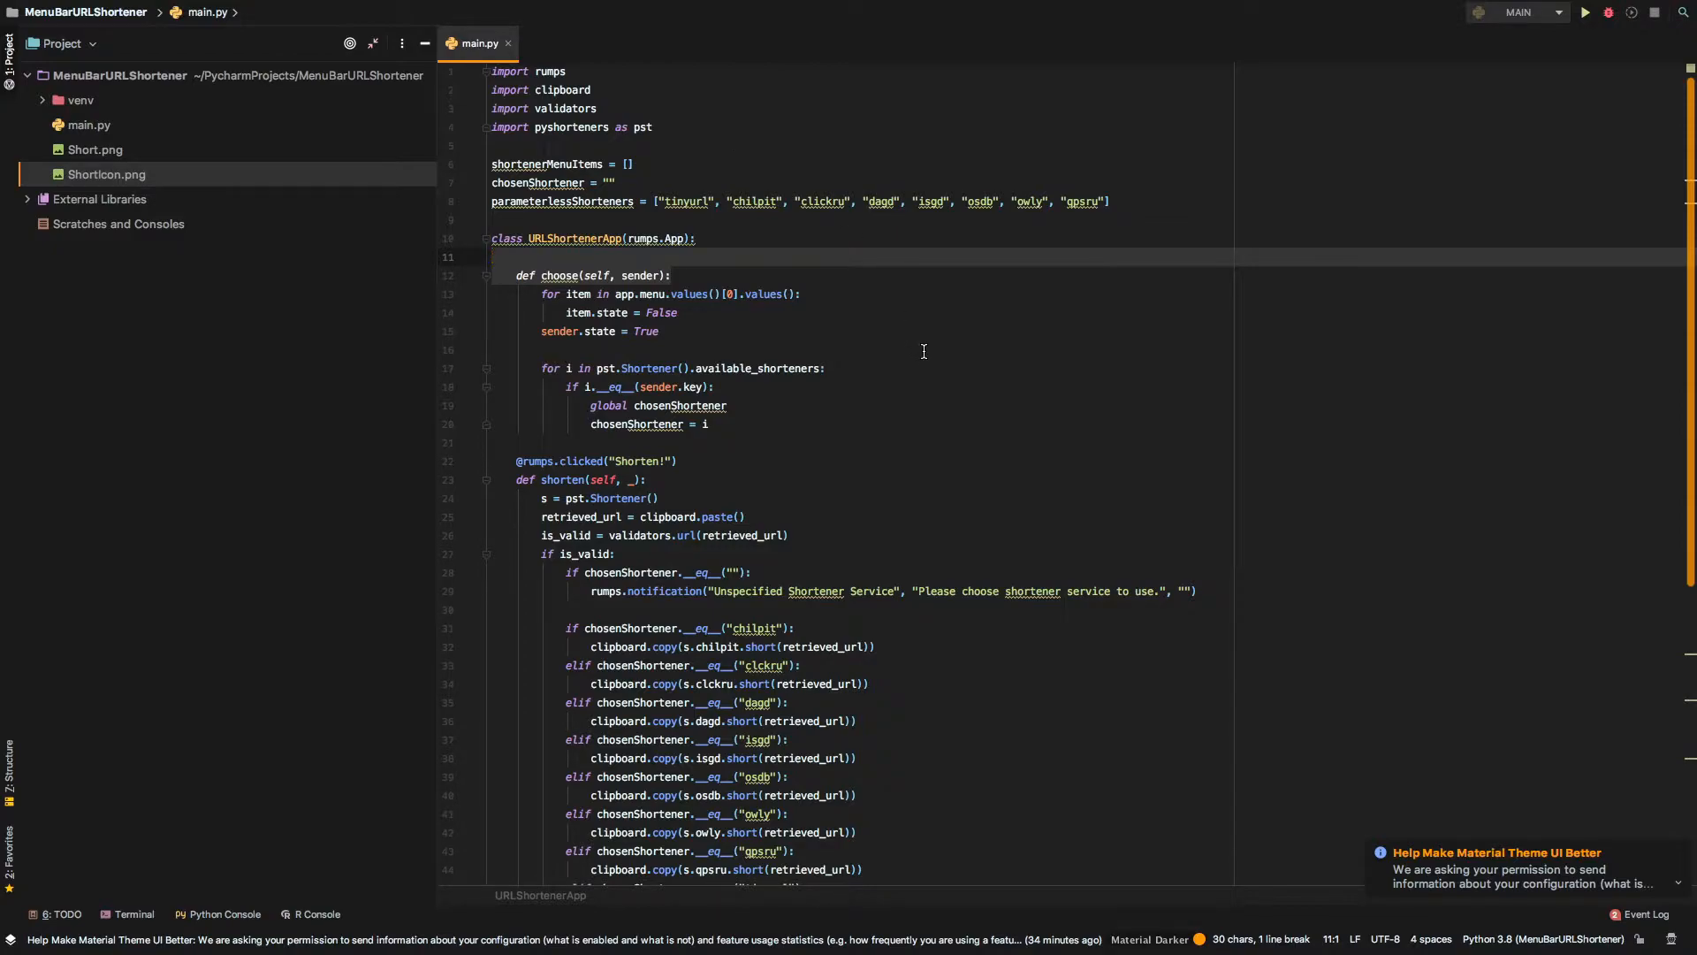
{"action": "mouse_move", "coordinate": [953, 515]}
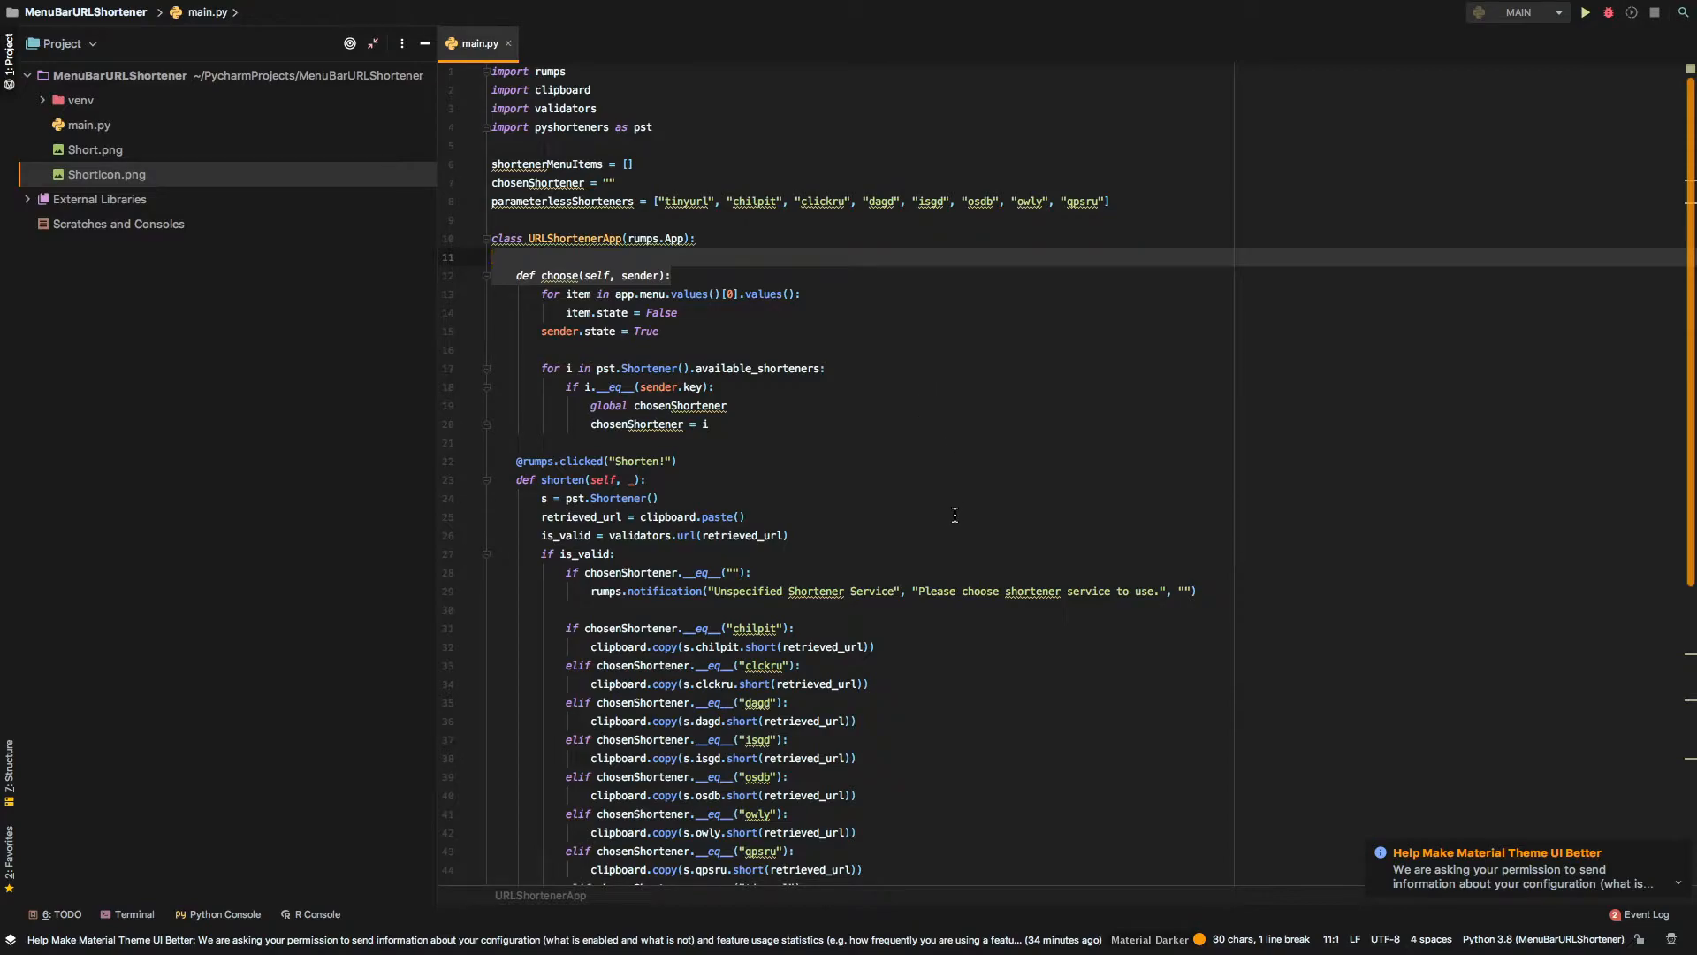
{"action": "mouse_move", "coordinate": [939, 582]}
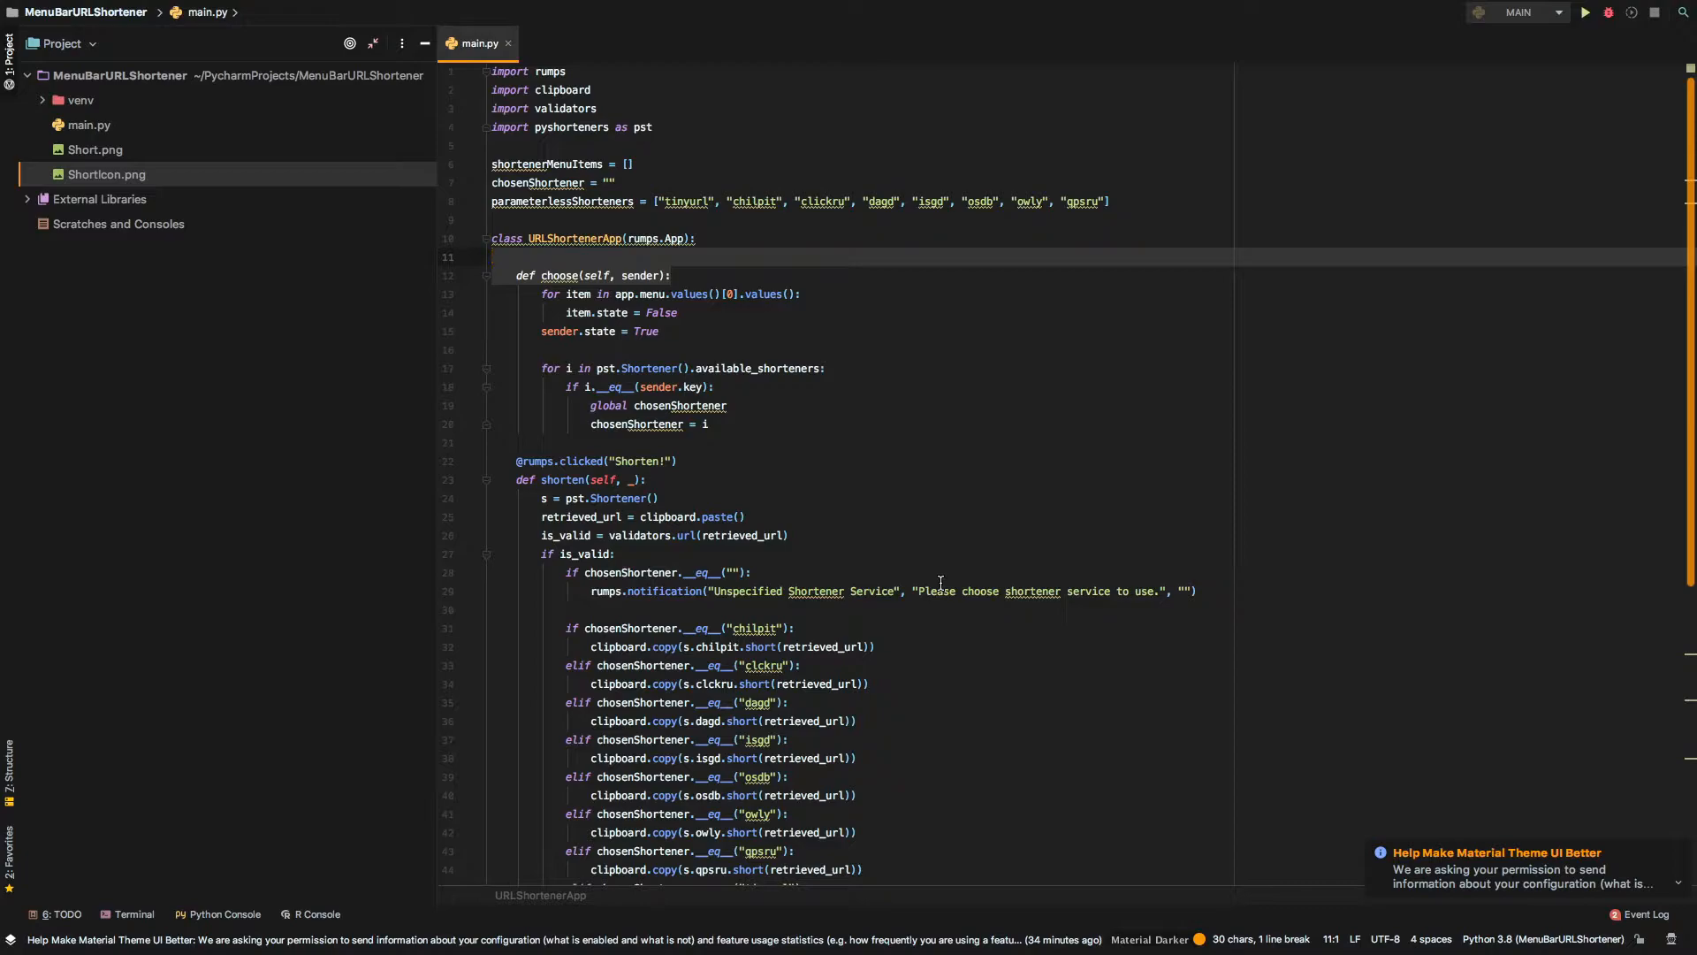
{"action": "mouse_move", "coordinate": [1010, 660]}
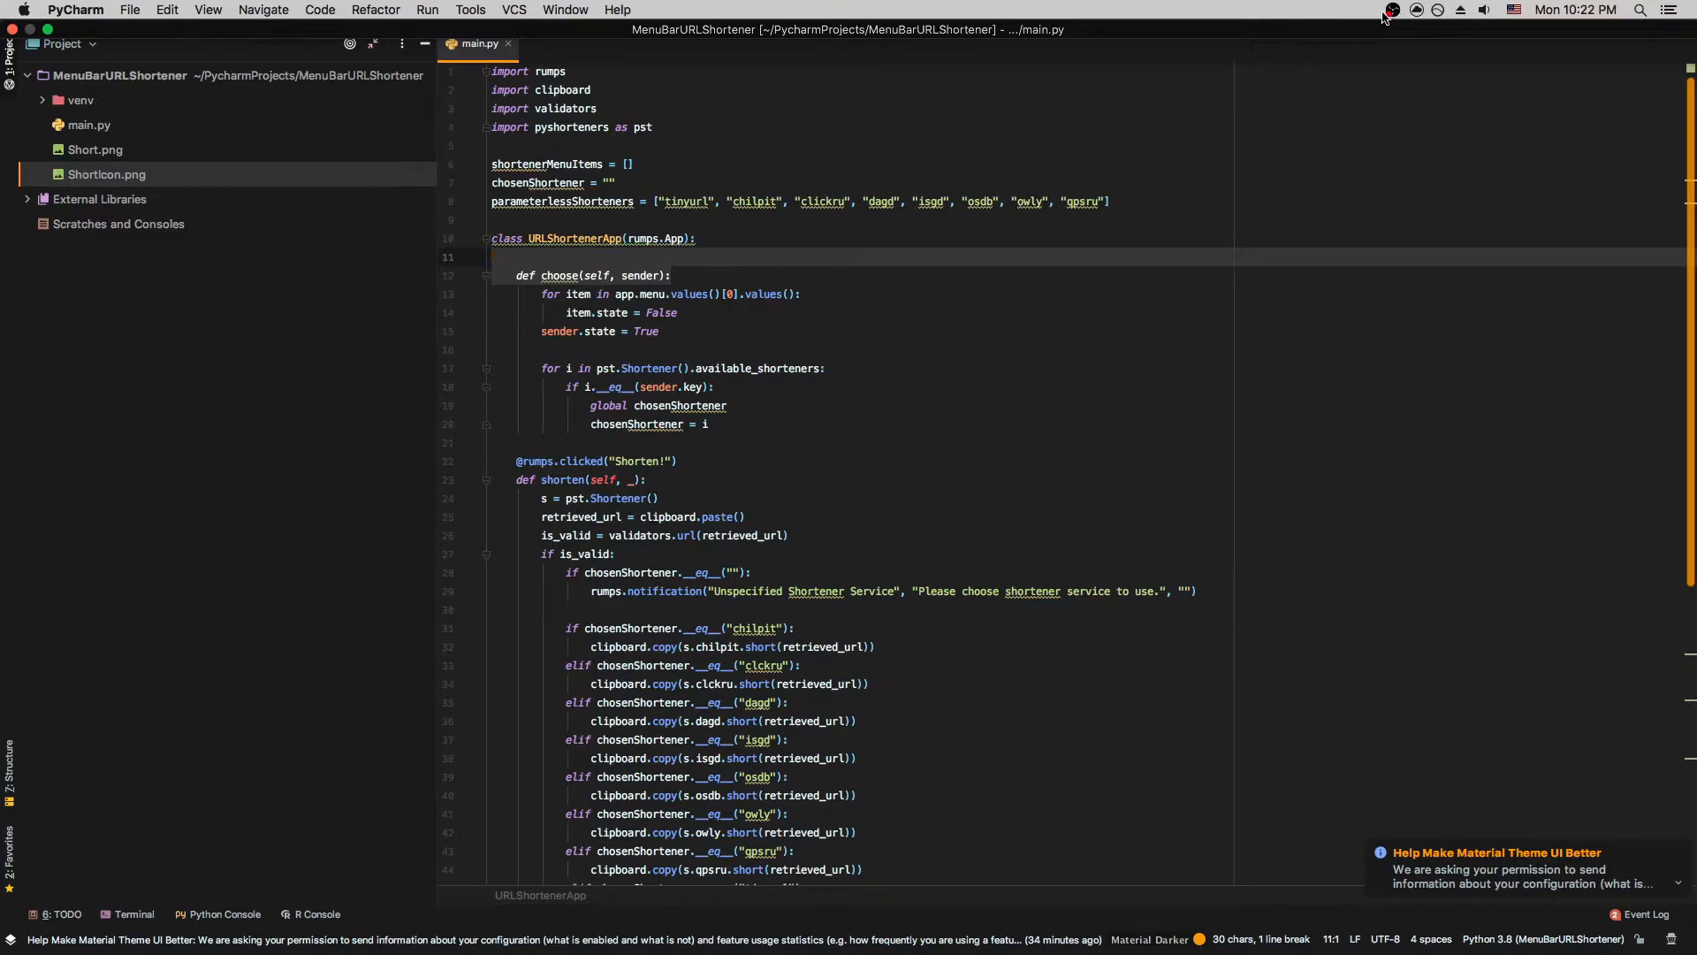
{"action": "mouse_move", "coordinate": [1413, 20]}
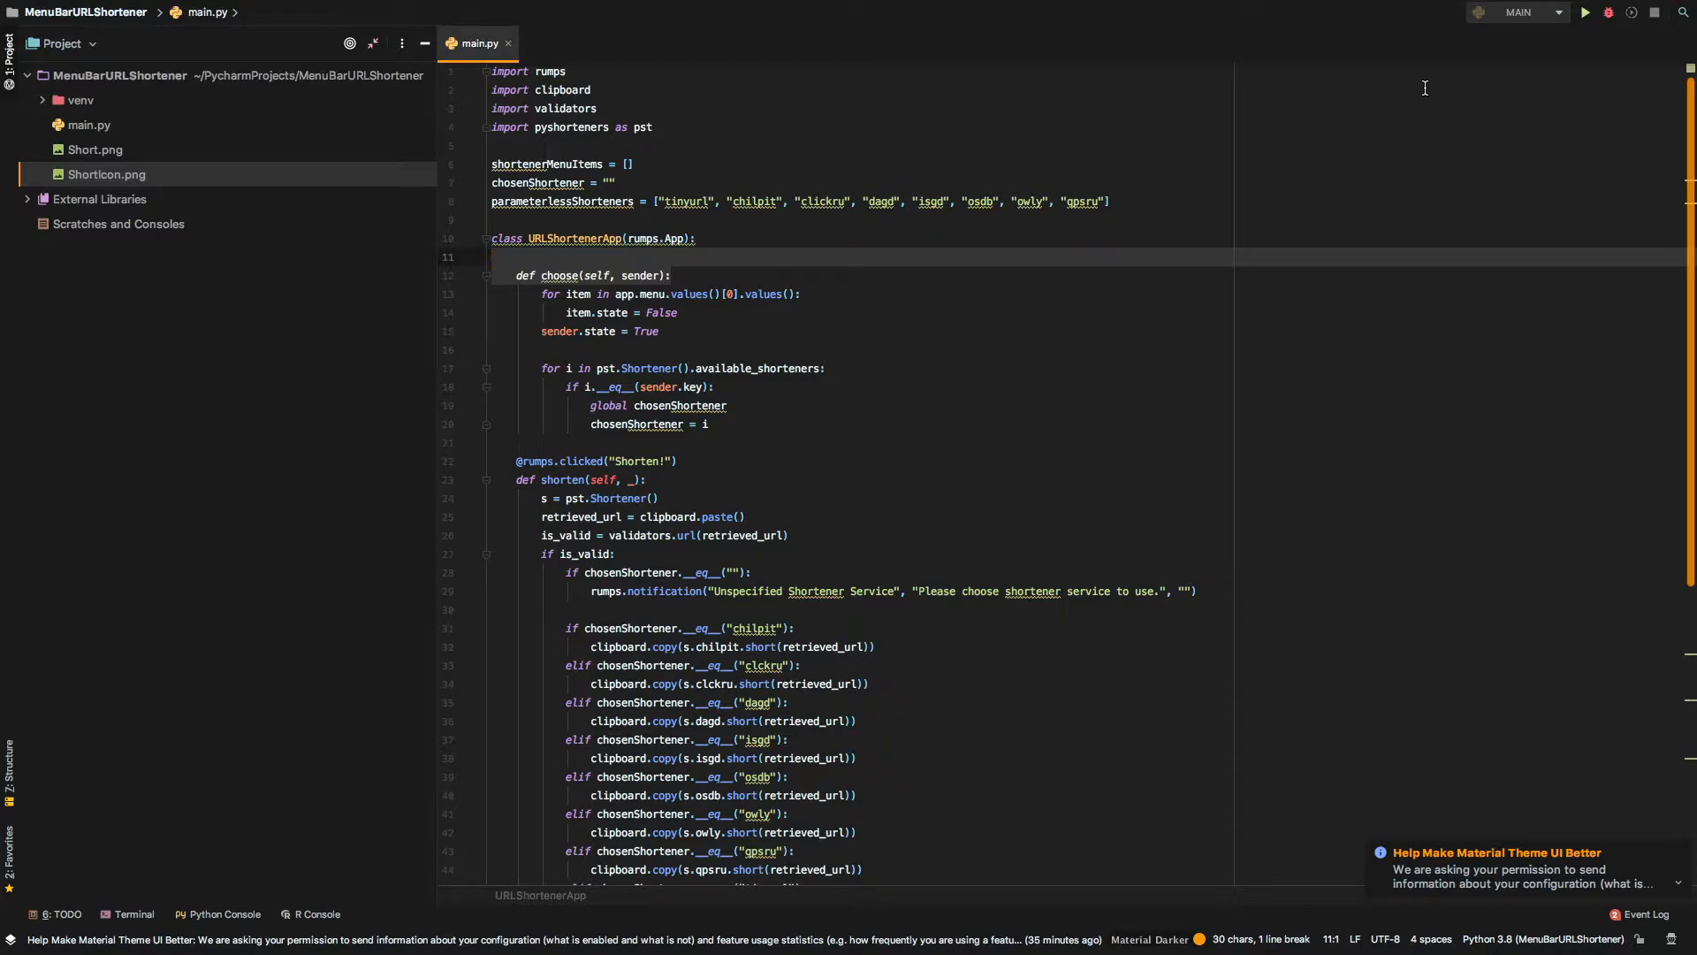
{"action": "mouse_move", "coordinate": [1423, 123]}
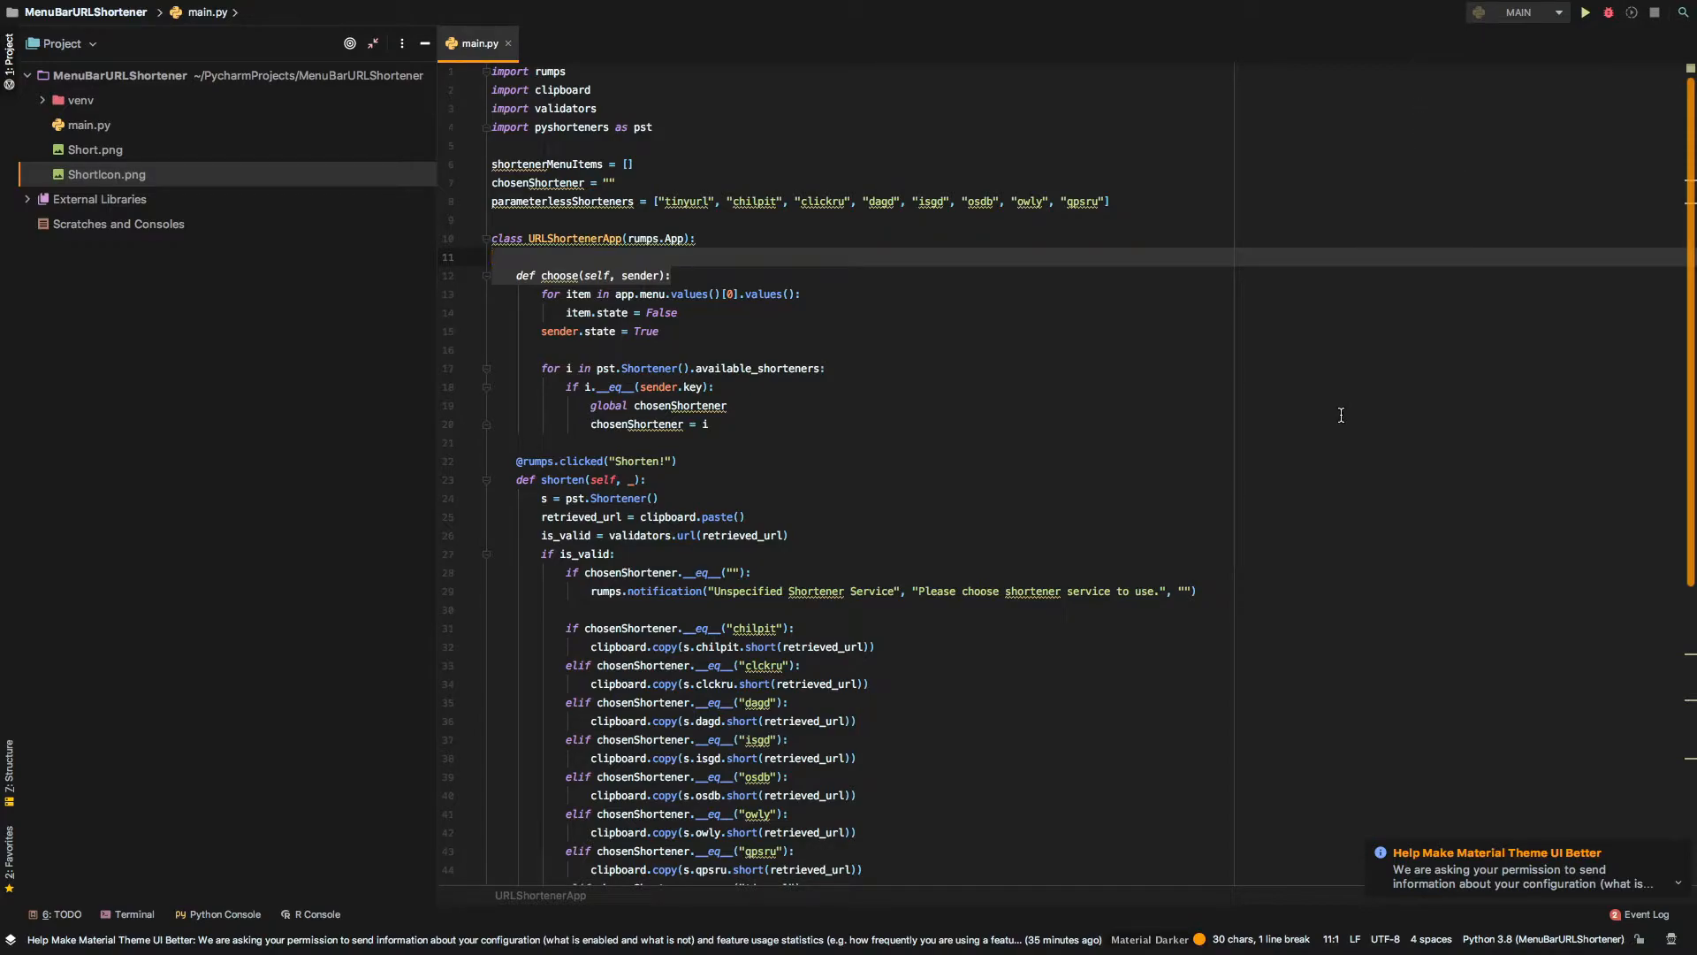
{"action": "mouse_move", "coordinate": [1304, 465]}
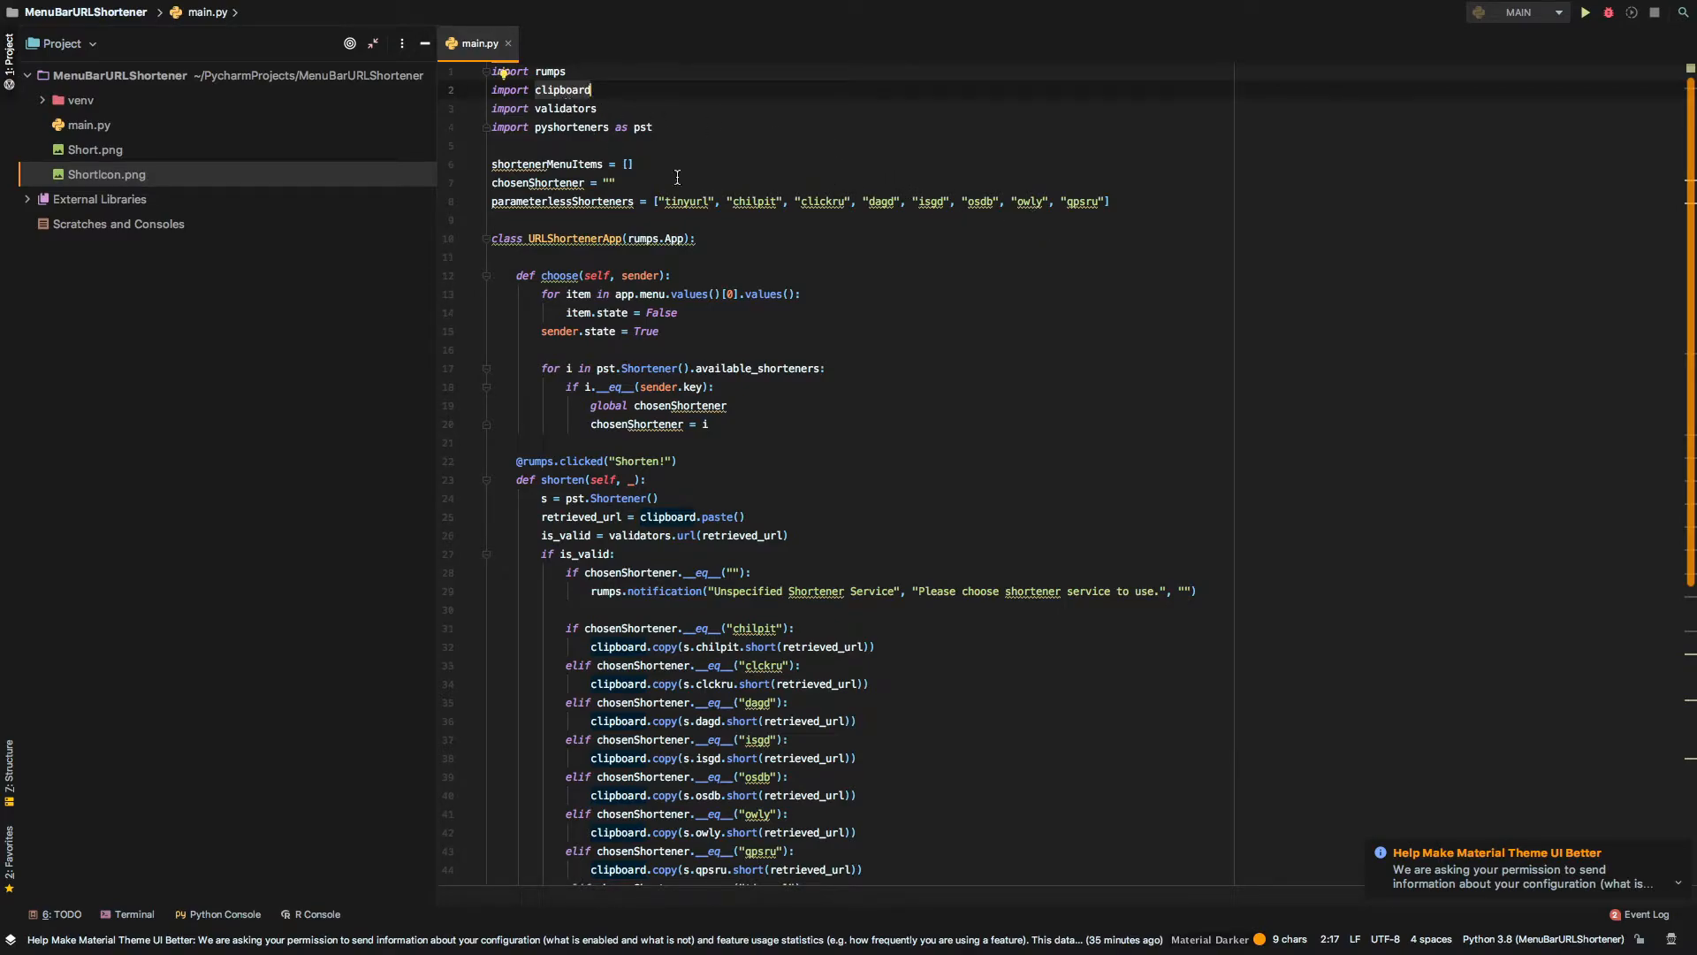
{"action": "mouse_move", "coordinate": [941, 331]}
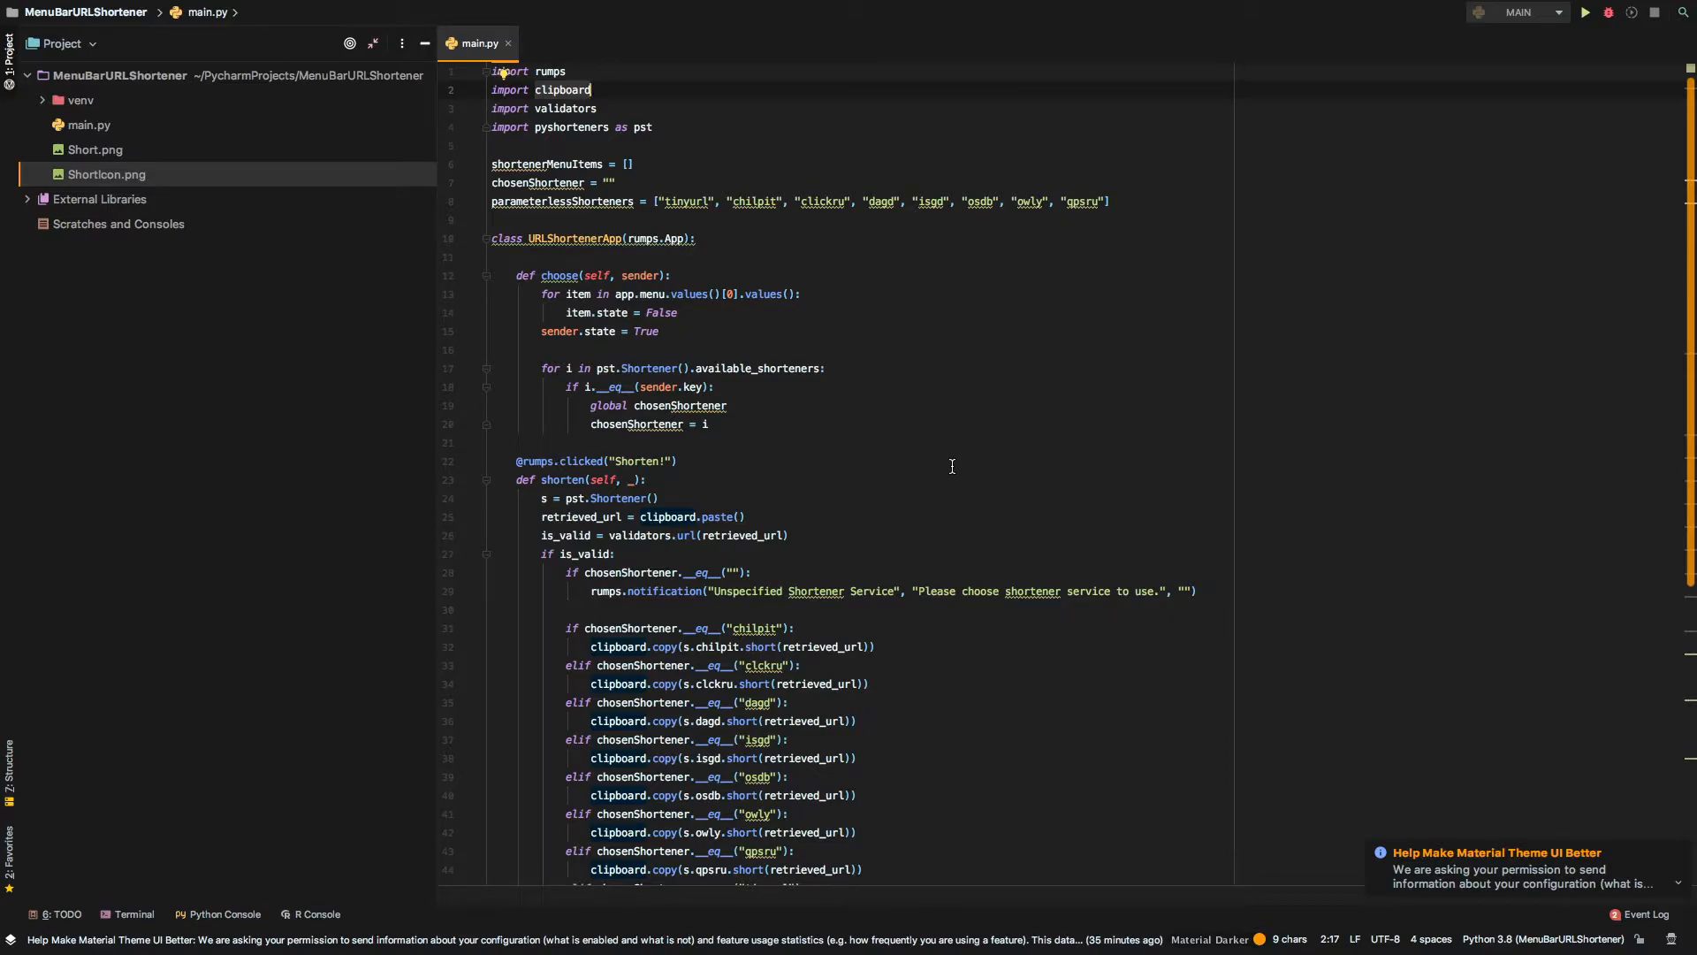
{"action": "mouse_move", "coordinate": [969, 665]}
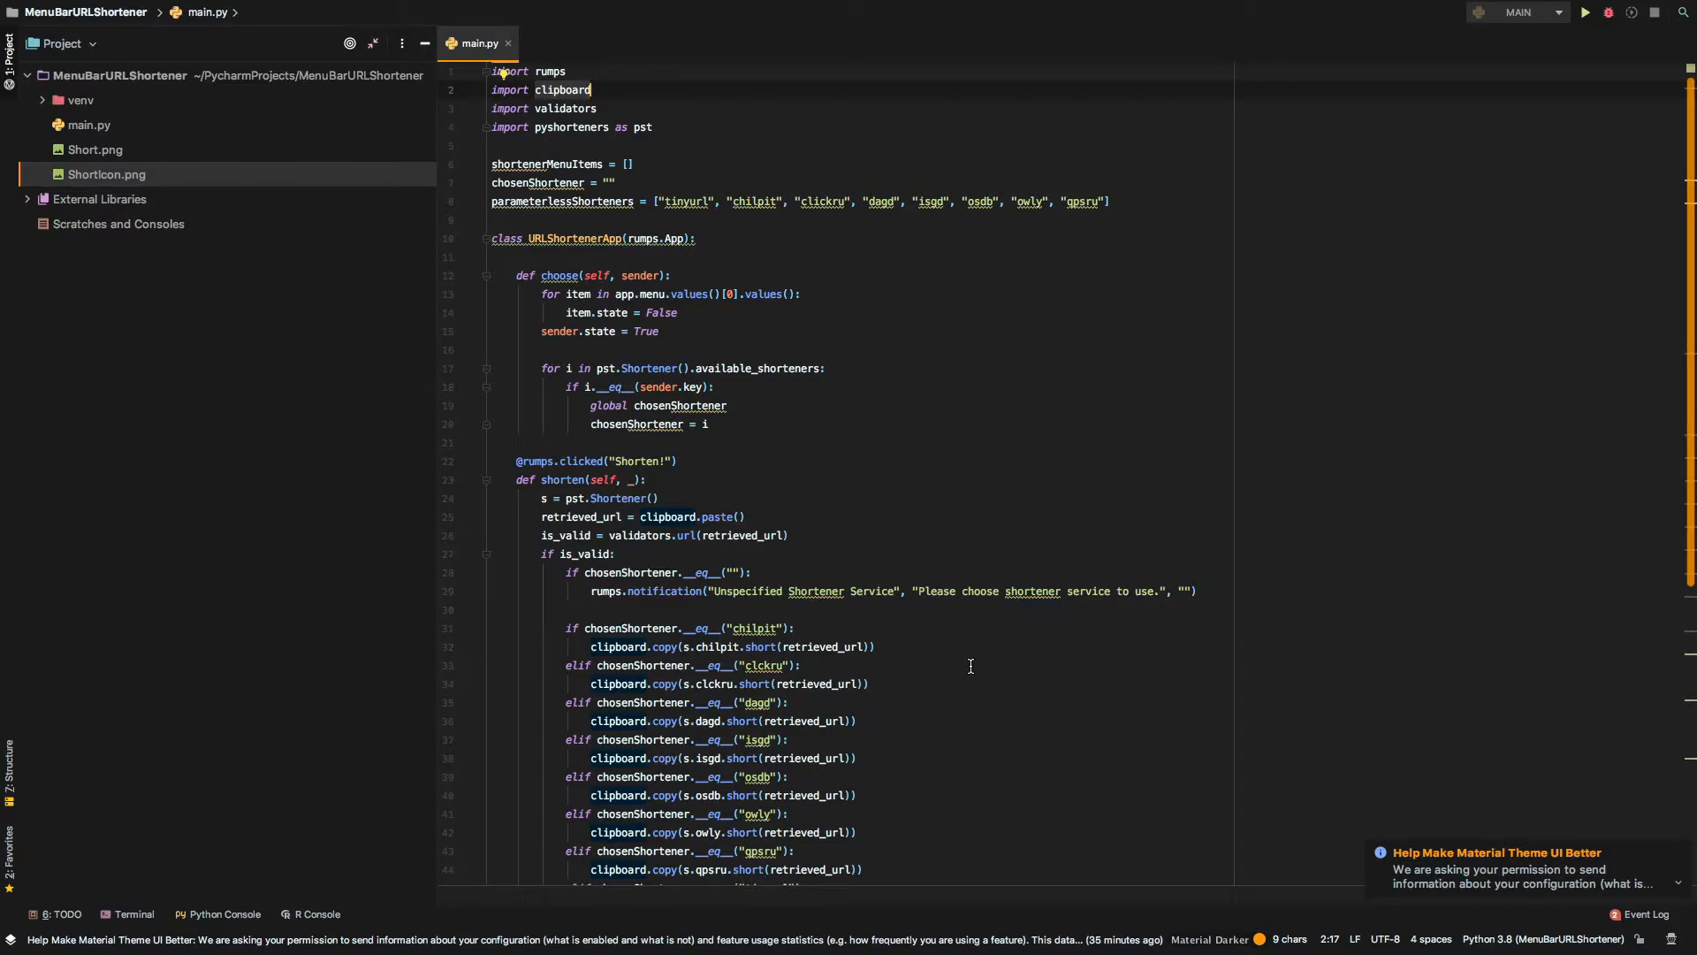
{"action": "mouse_move", "coordinate": [961, 639]}
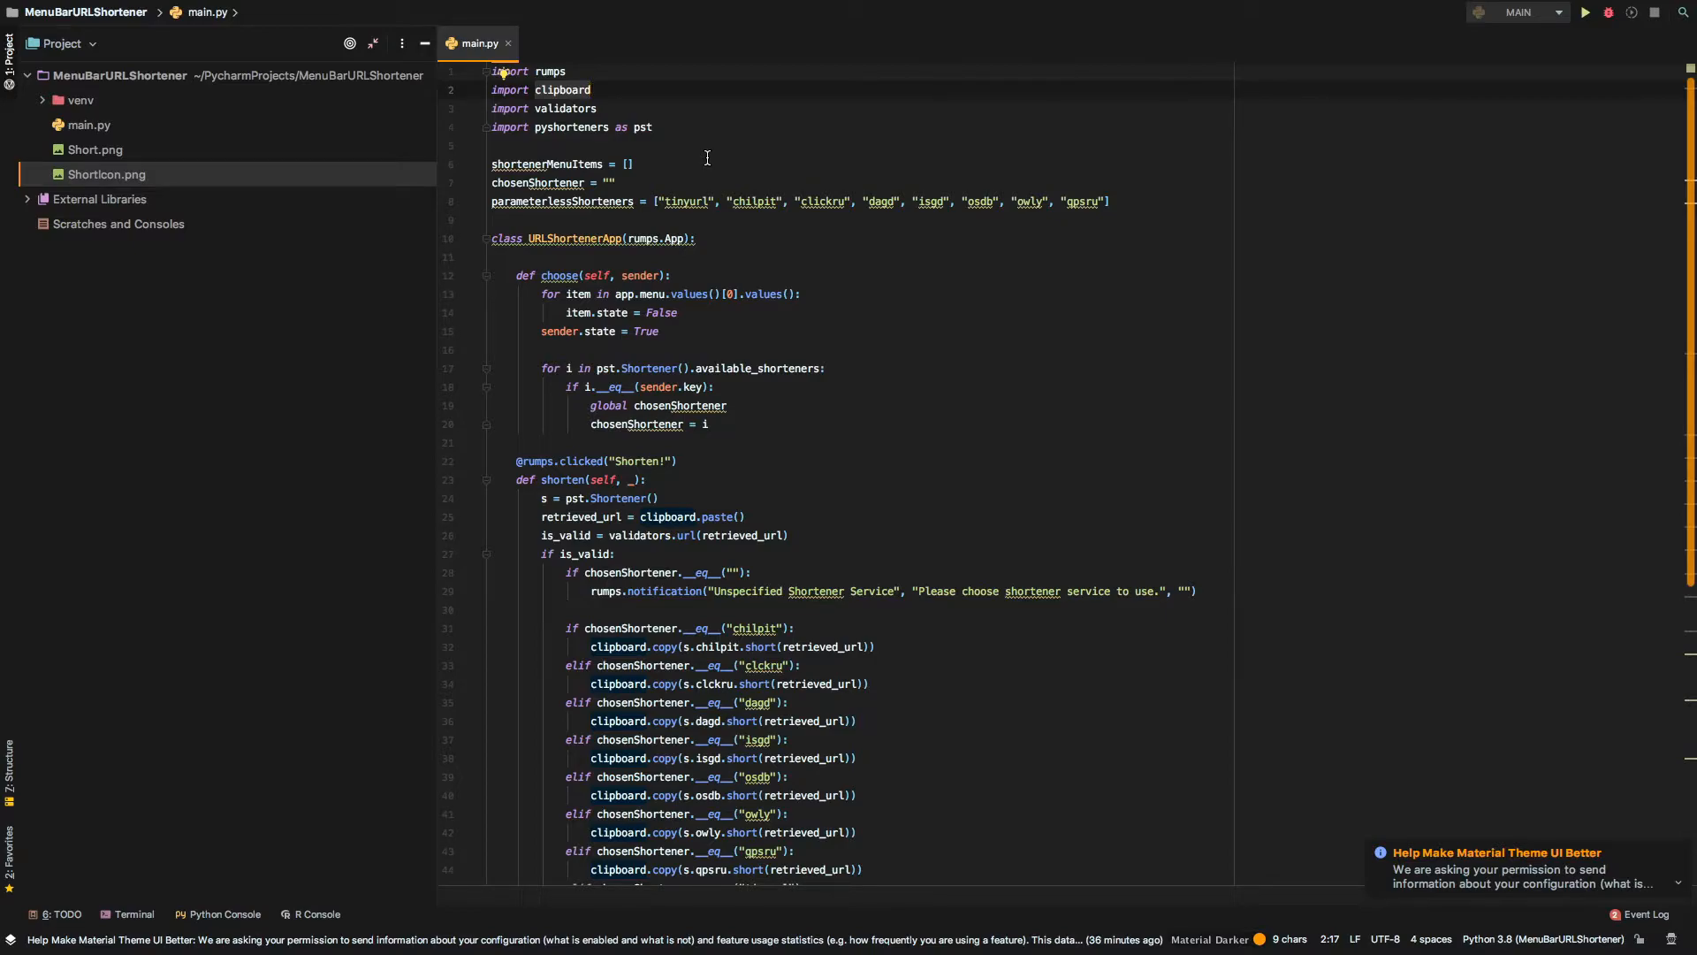
{"action": "mouse_move", "coordinate": [863, 285]}
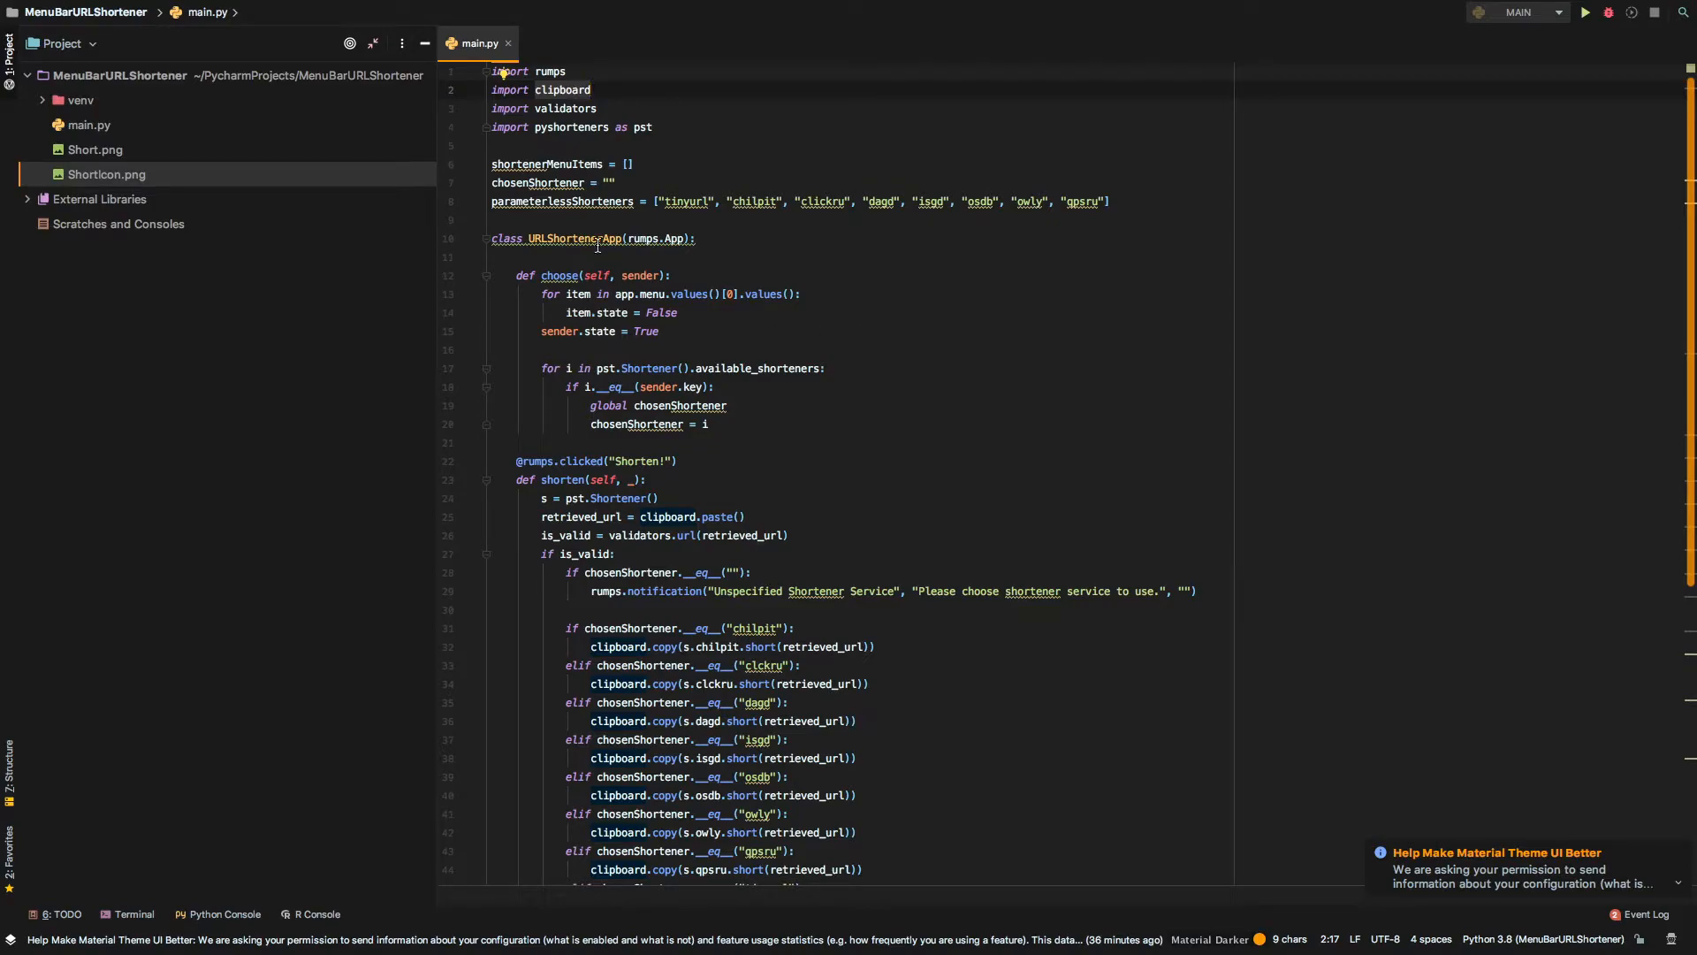
{"action": "scroll", "scroll_direction": "down", "scroll_amount": 3}
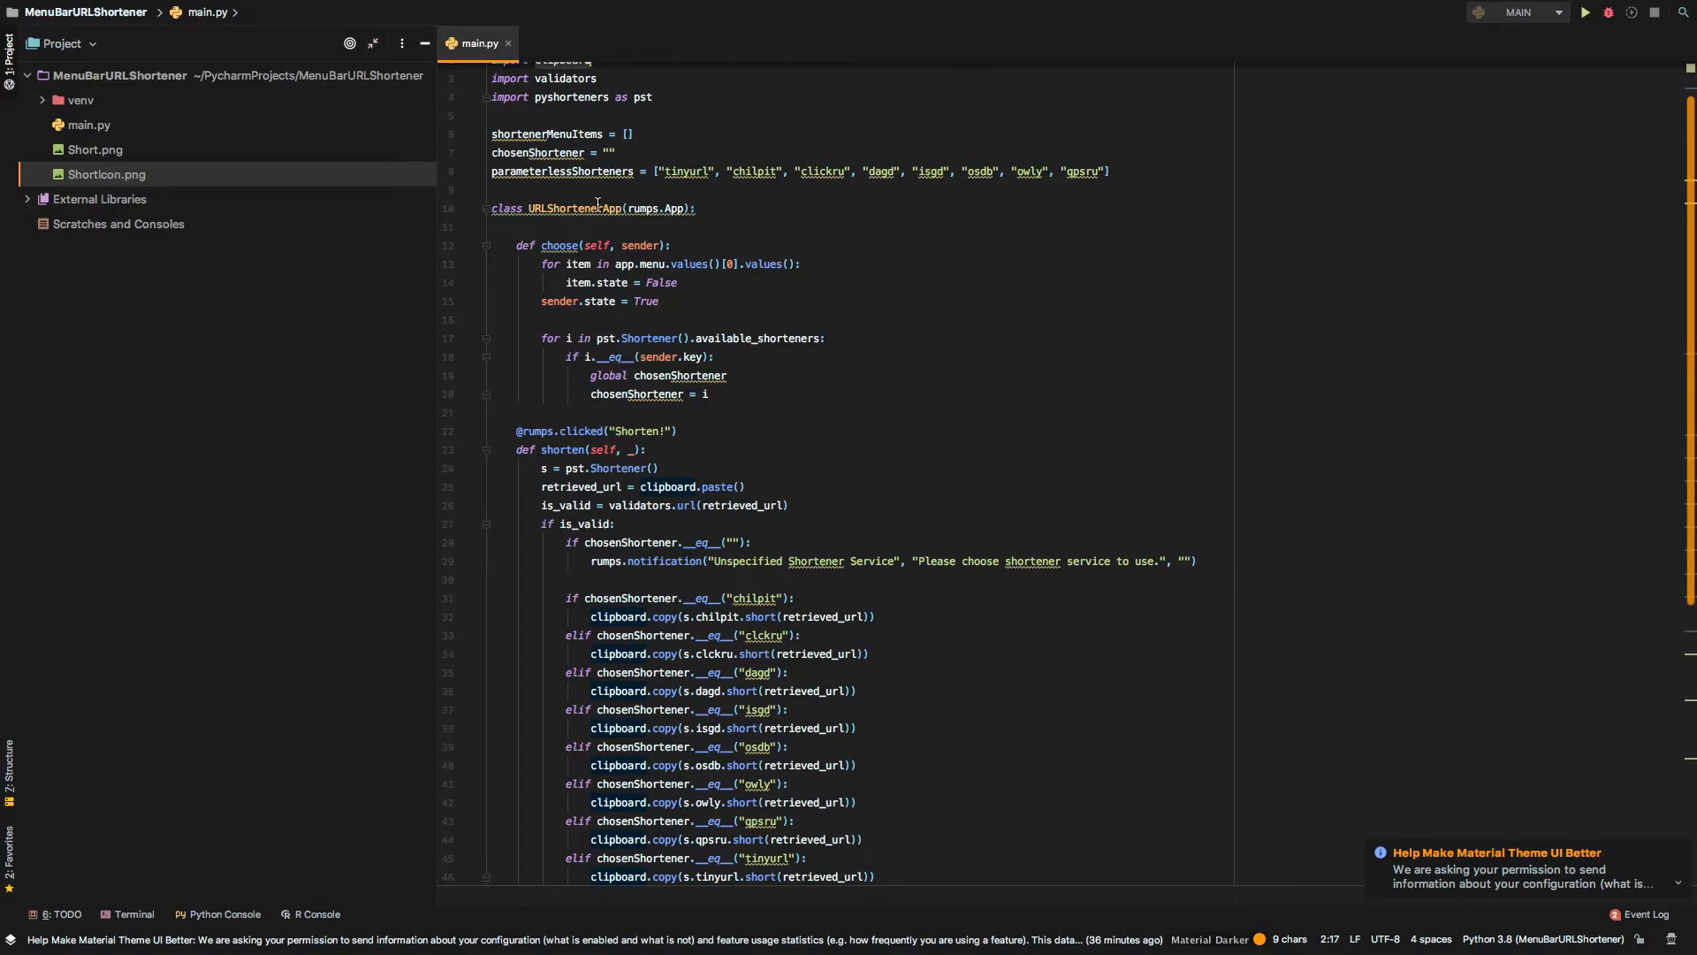
{"action": "mouse_move", "coordinate": [553, 182]}
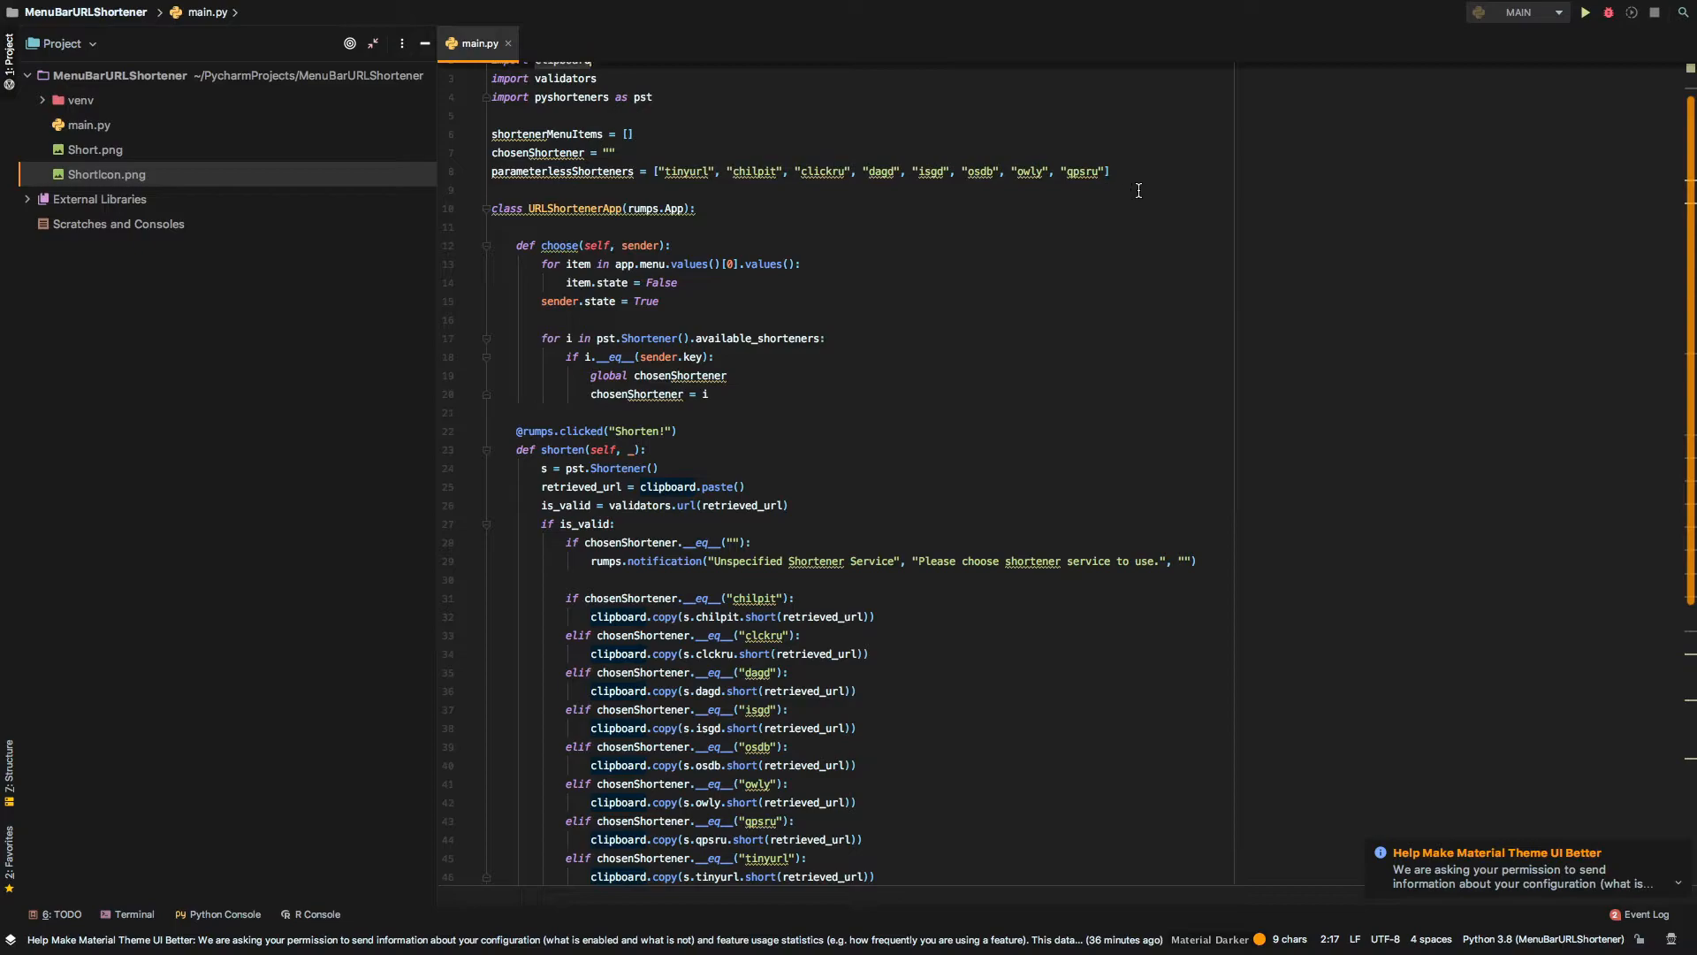
{"action": "mouse_move", "coordinate": [1128, 173]}
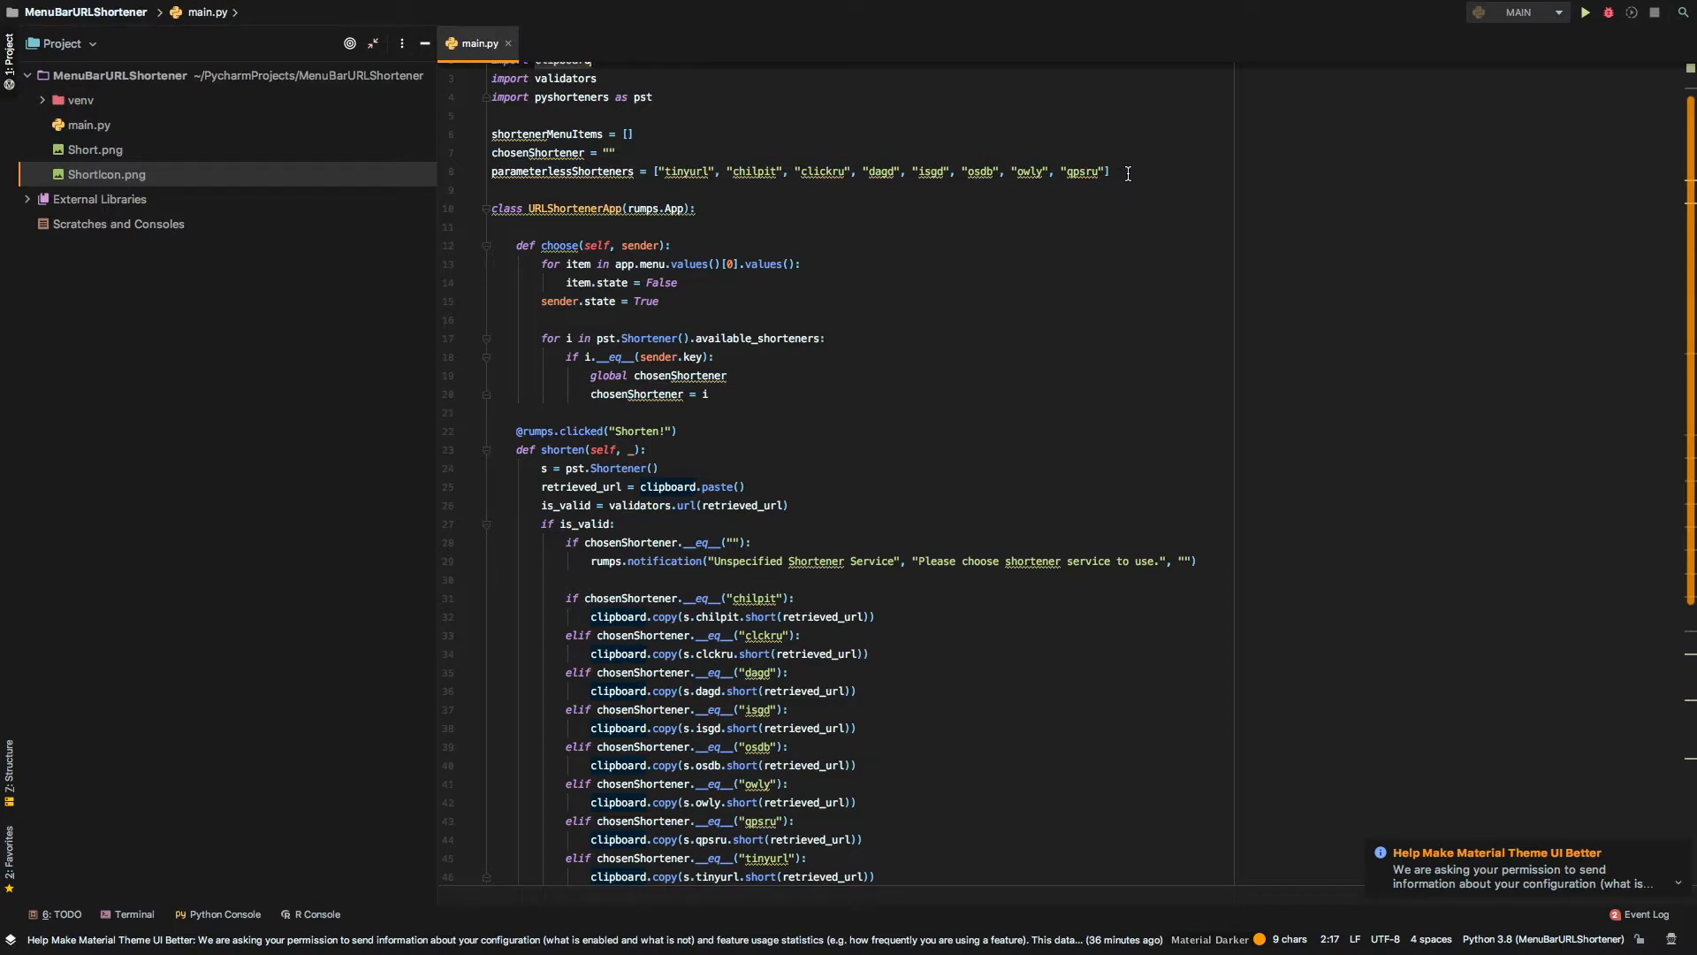
{"action": "mouse_move", "coordinate": [607, 320]}
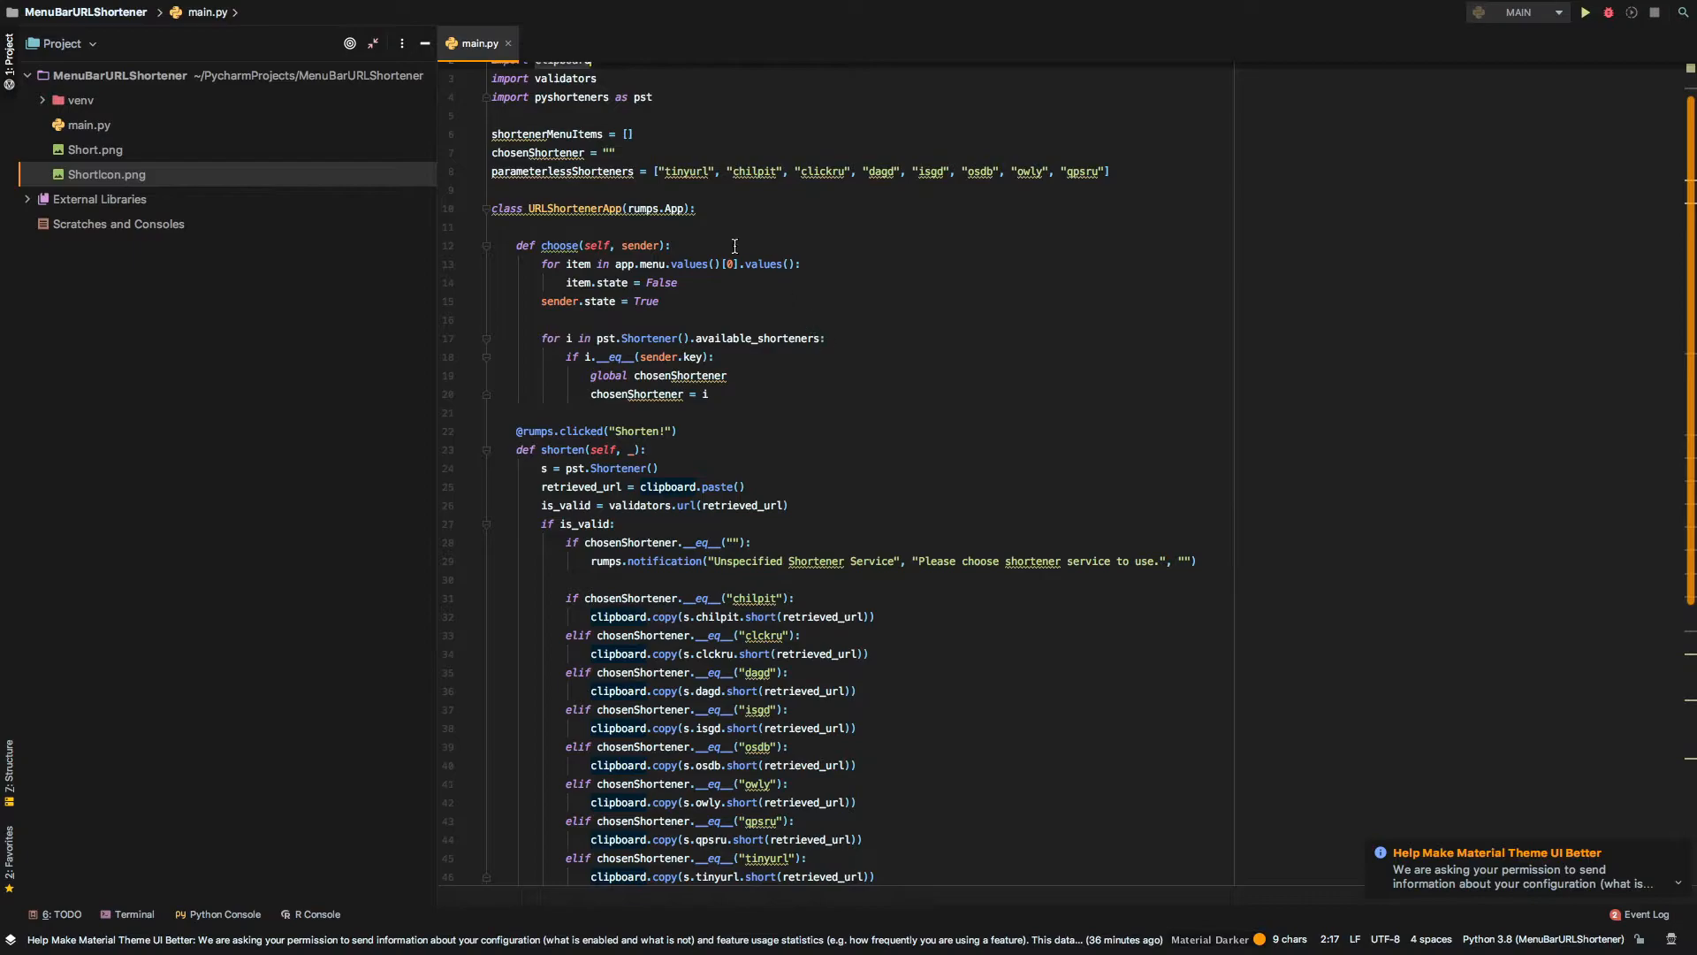
{"action": "mouse_move", "coordinate": [610, 124]}
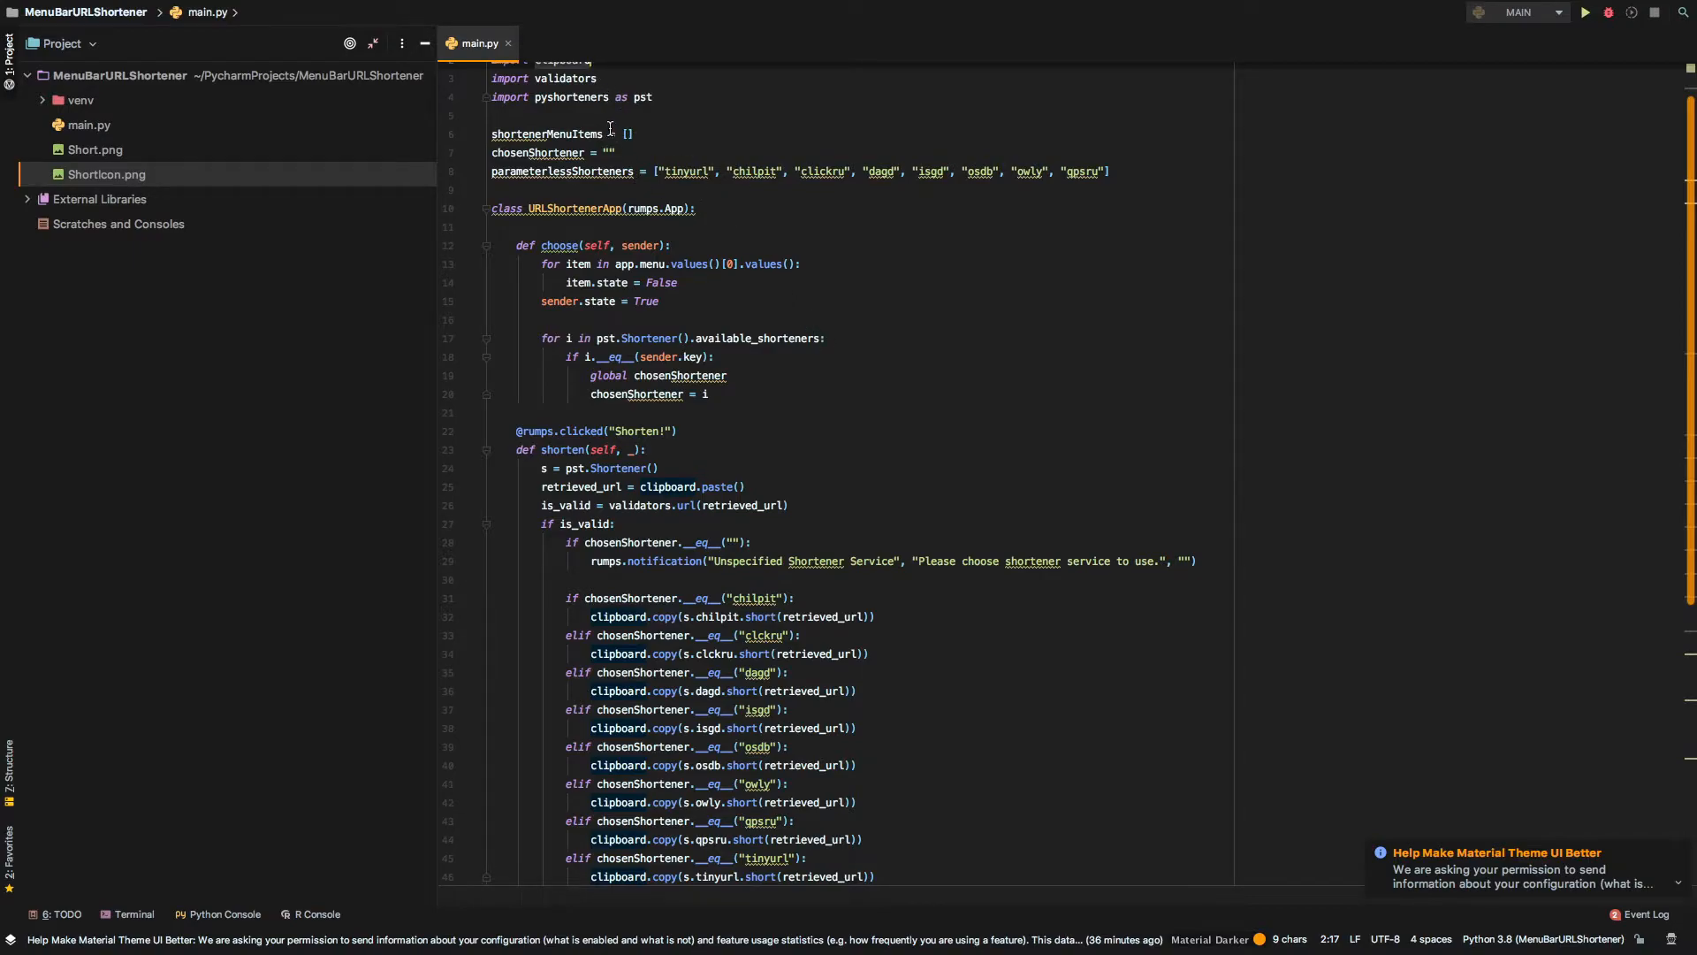
{"action": "mouse_move", "coordinate": [797, 184]}
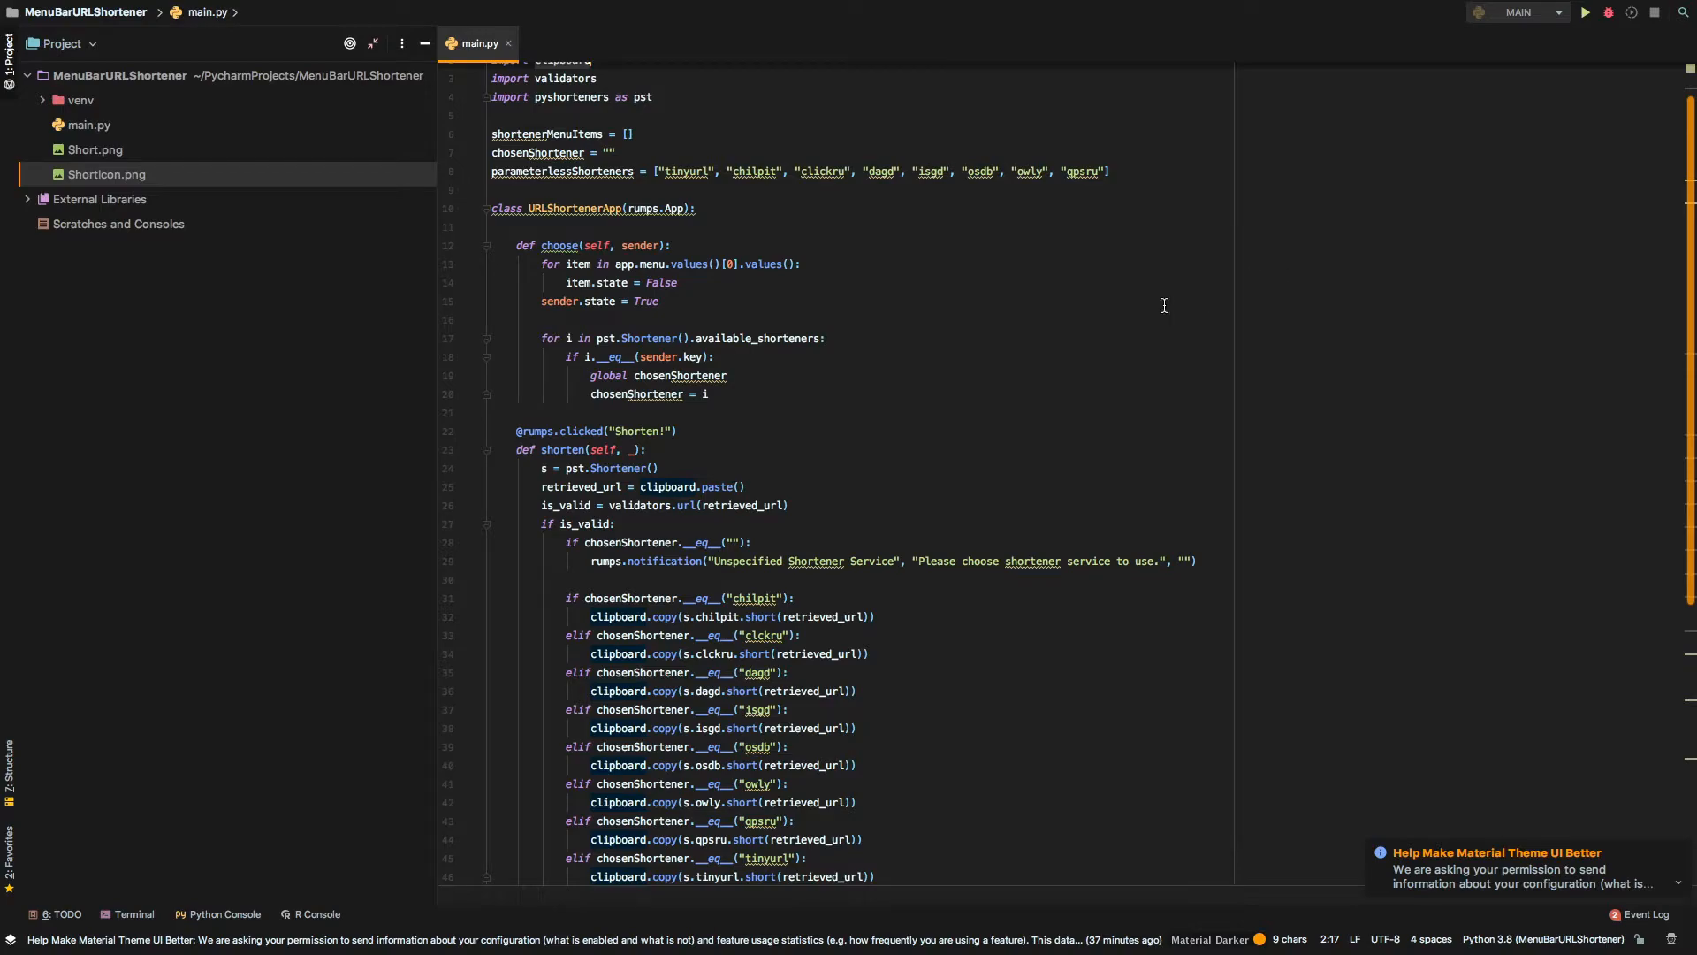
{"action": "mouse_move", "coordinate": [718, 395]}
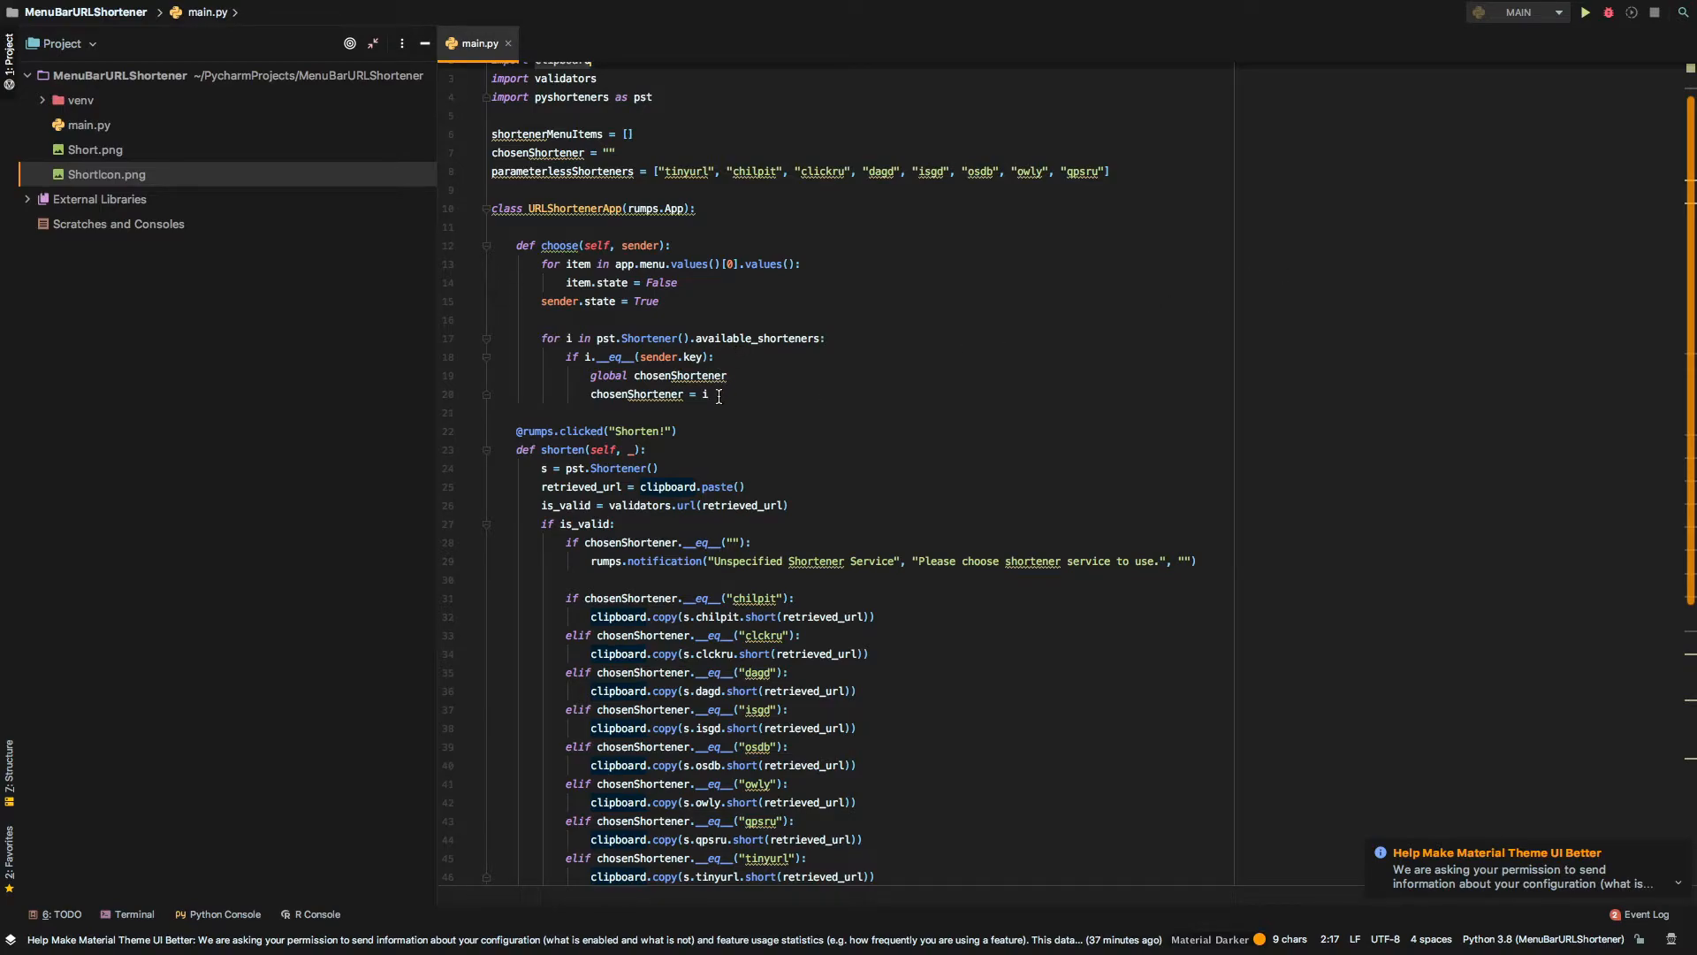
{"action": "mouse_move", "coordinate": [531, 152]}
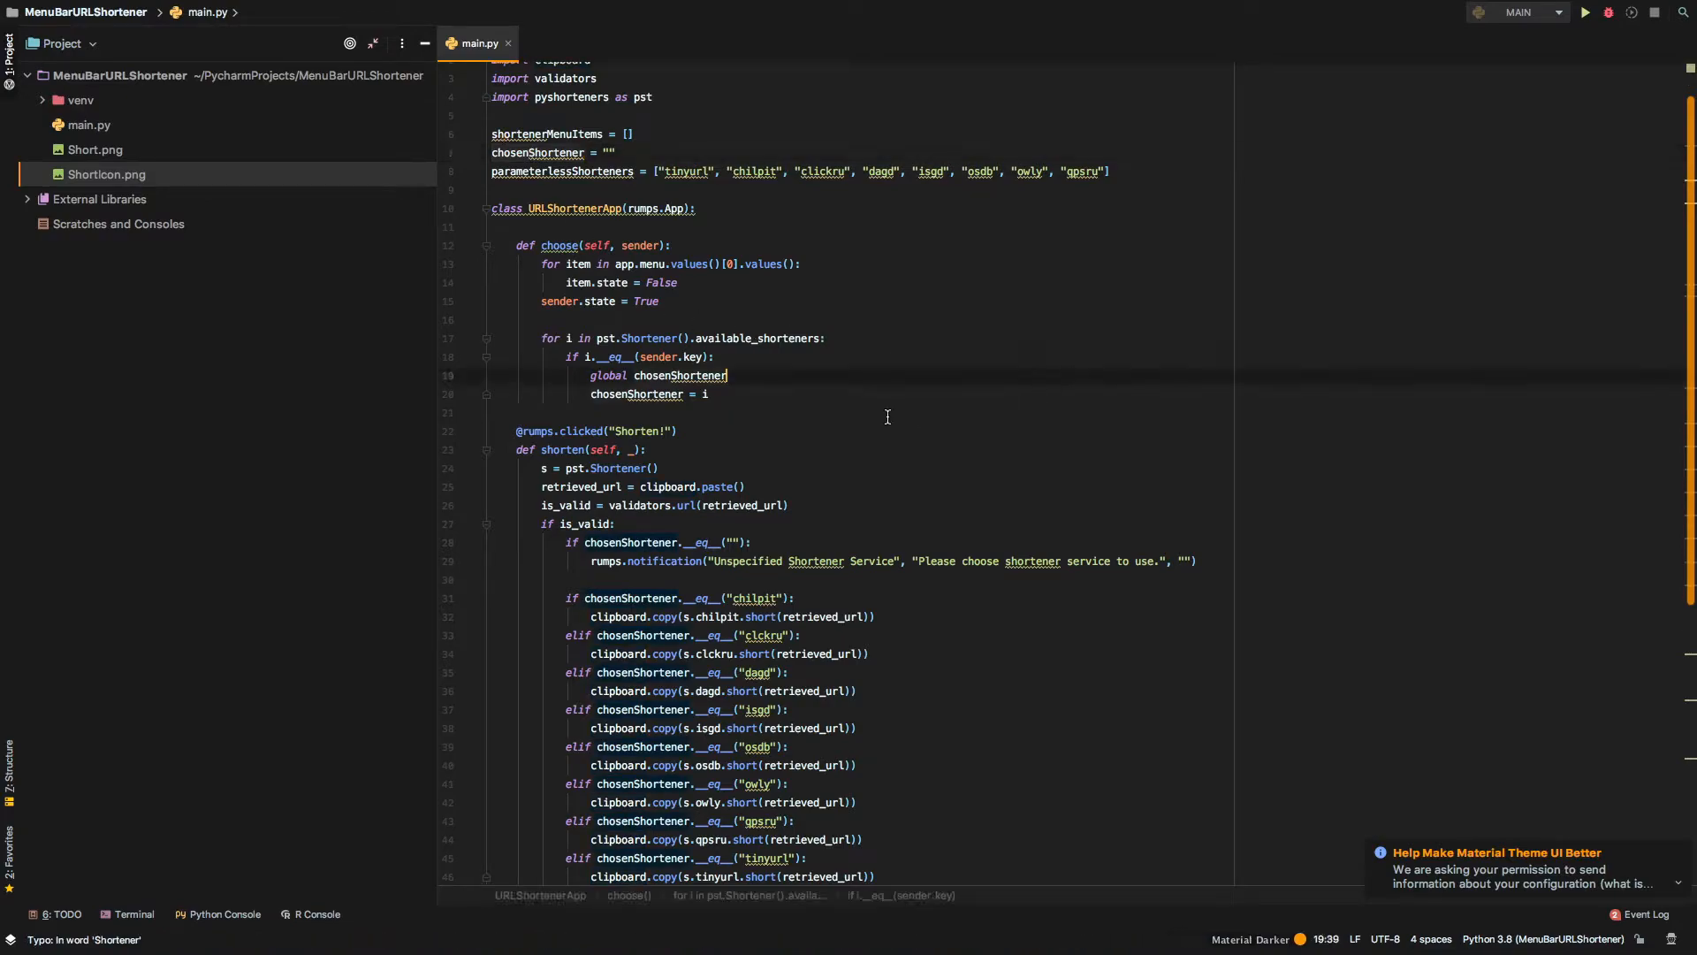
{"action": "scroll", "scroll_direction": "down", "scroll_amount": 3}
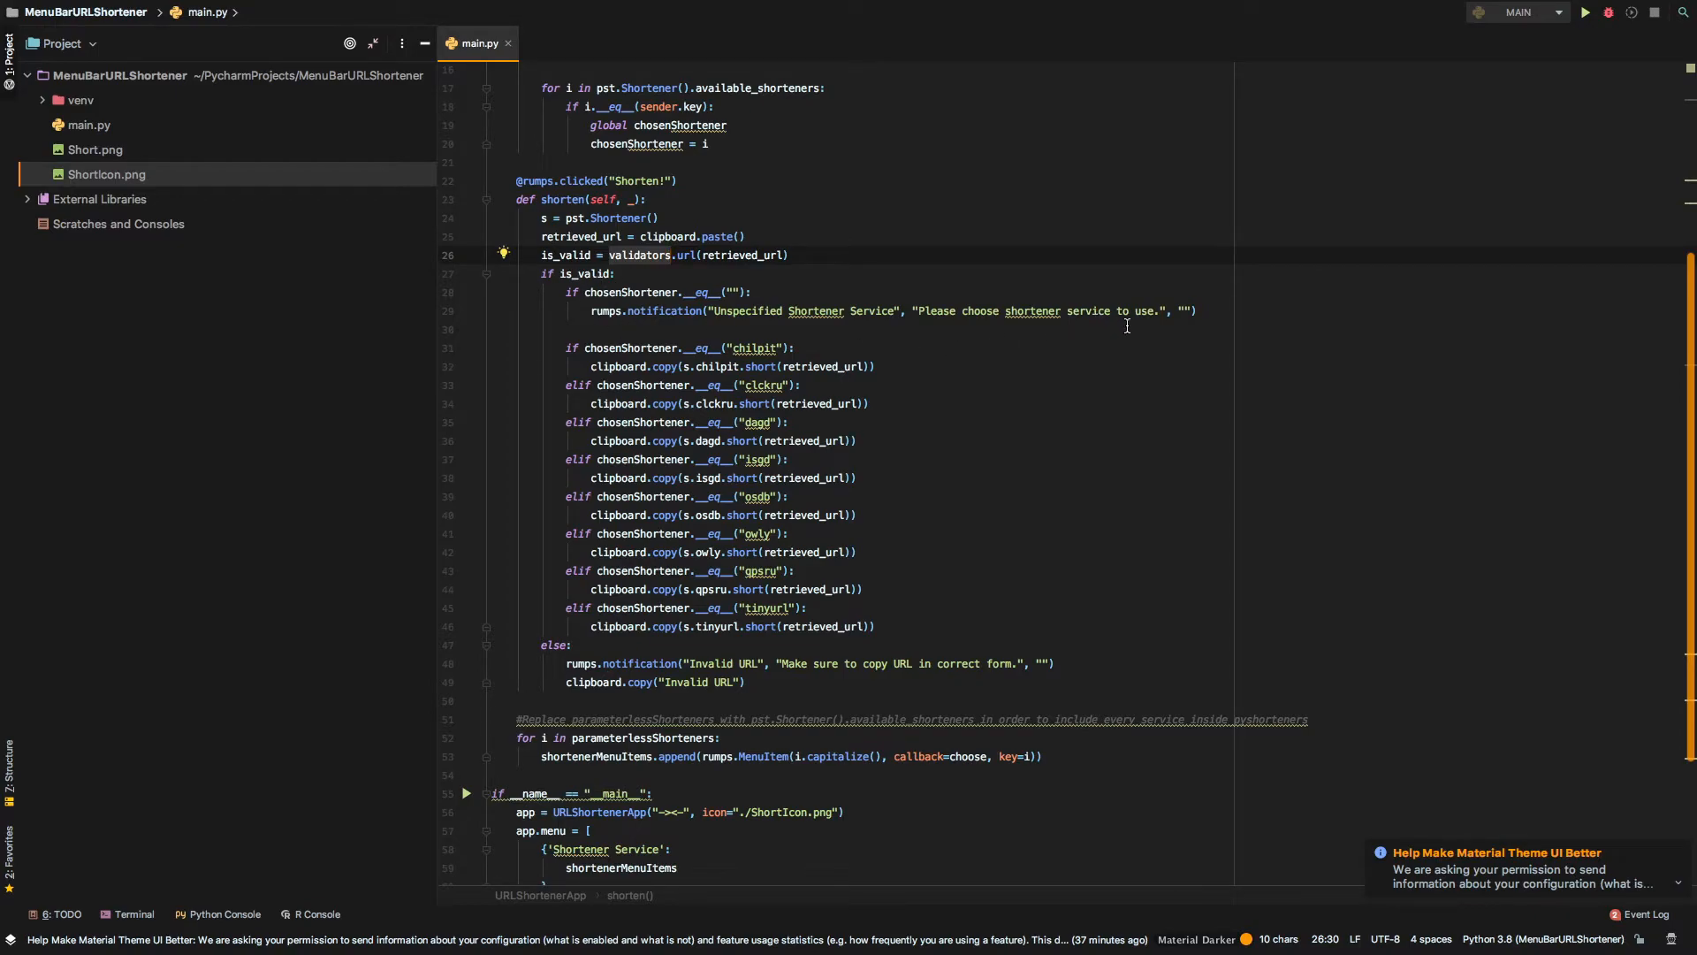
{"action": "mouse_move", "coordinate": [1157, 325]}
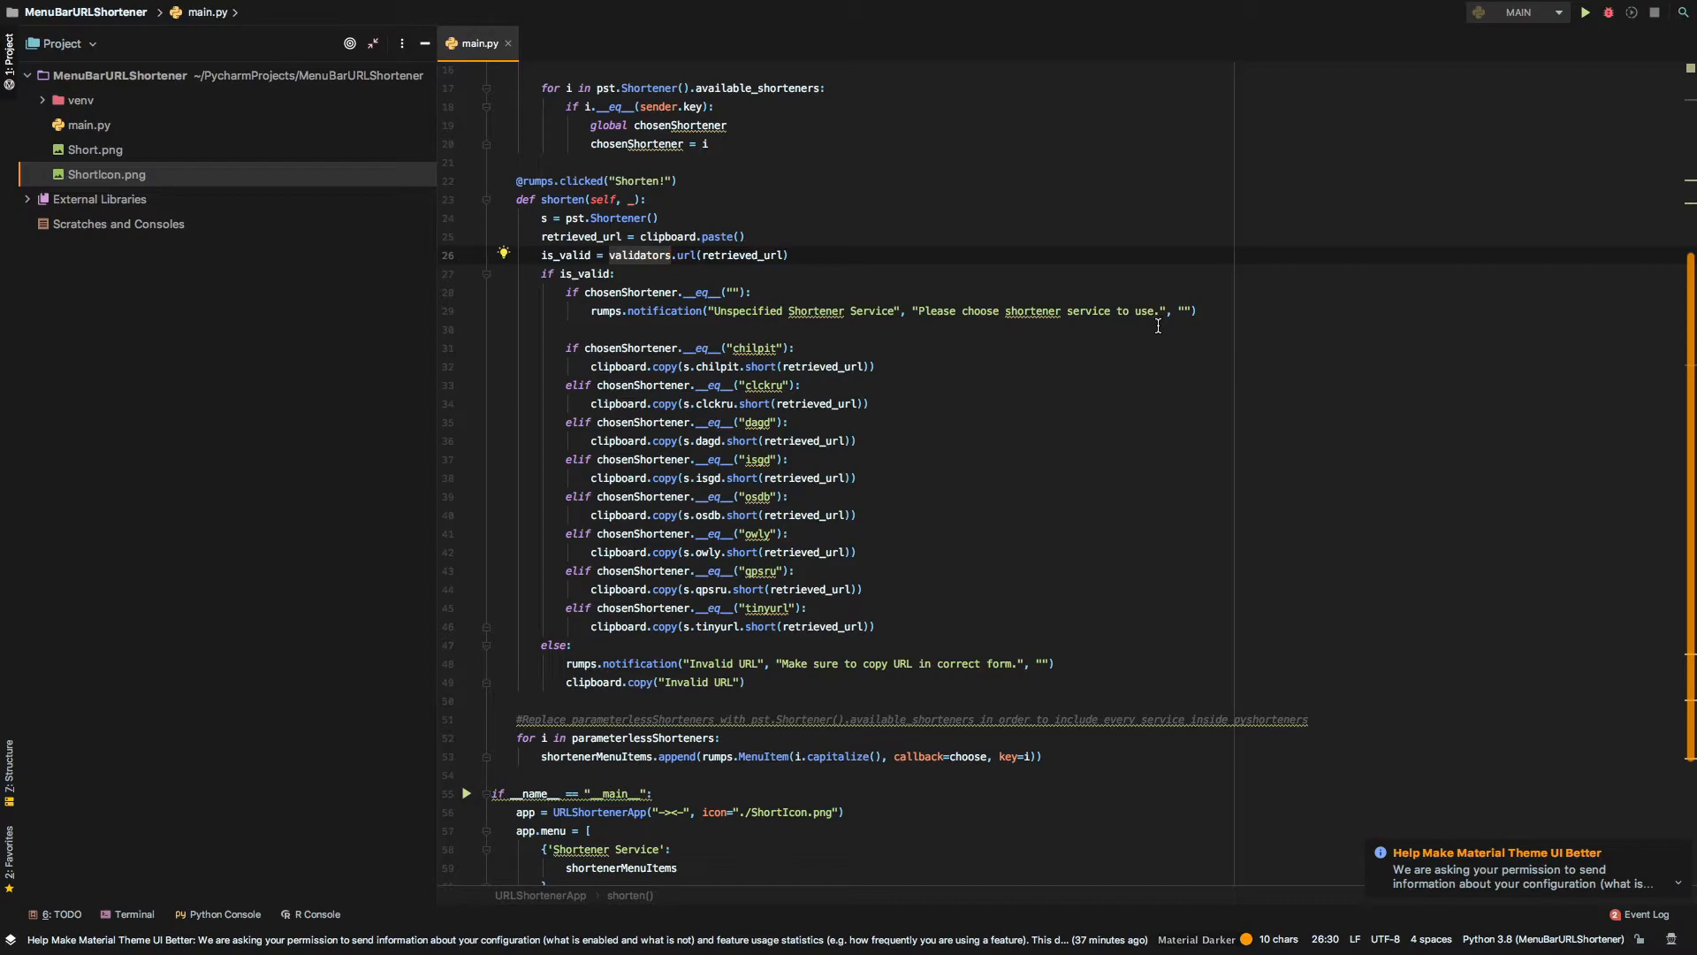
{"action": "mouse_move", "coordinate": [1188, 350]}
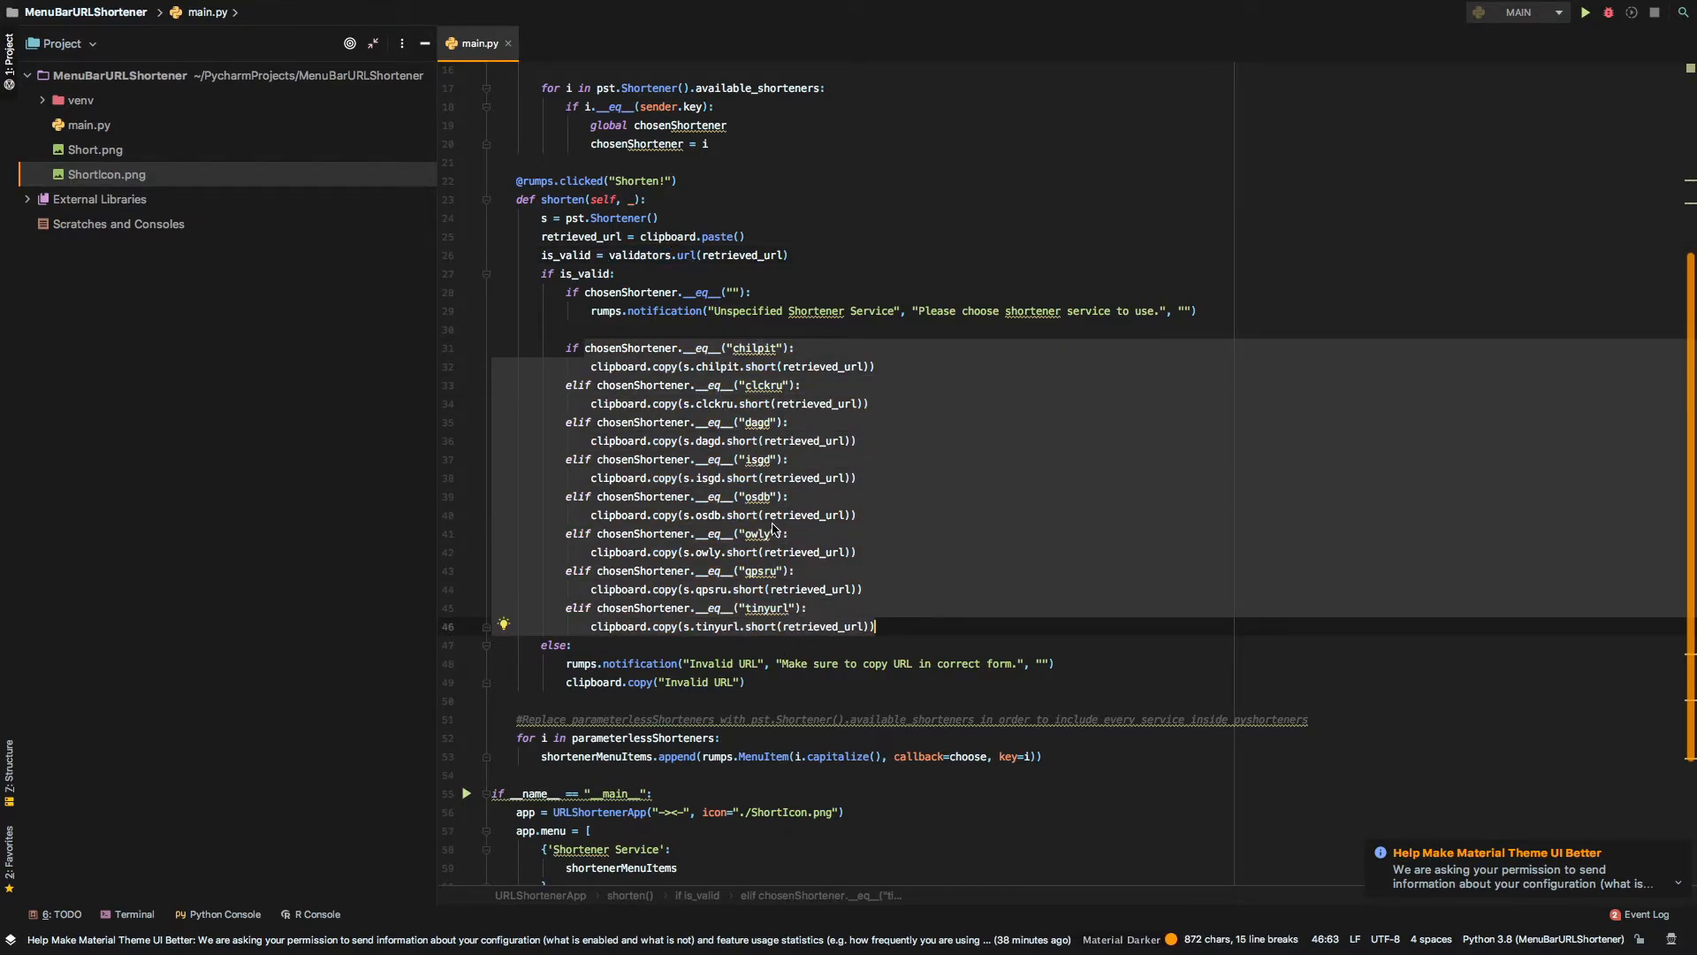
{"action": "mouse_move", "coordinate": [747, 606]}
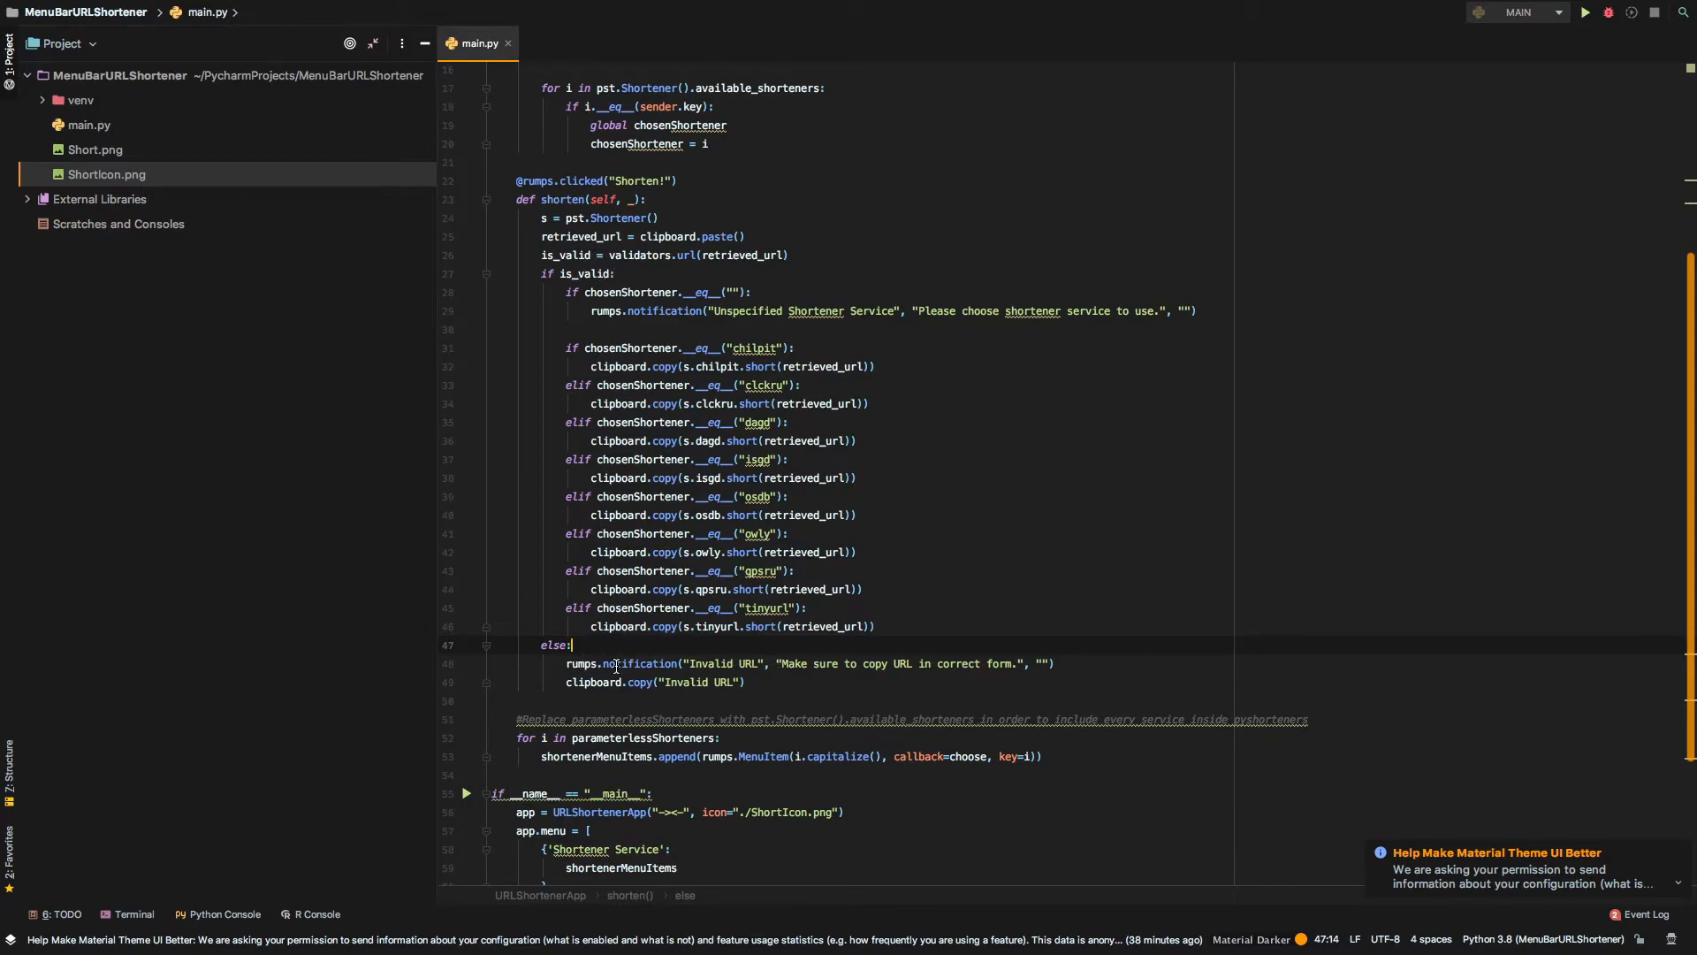
{"action": "mouse_move", "coordinate": [1112, 179]}
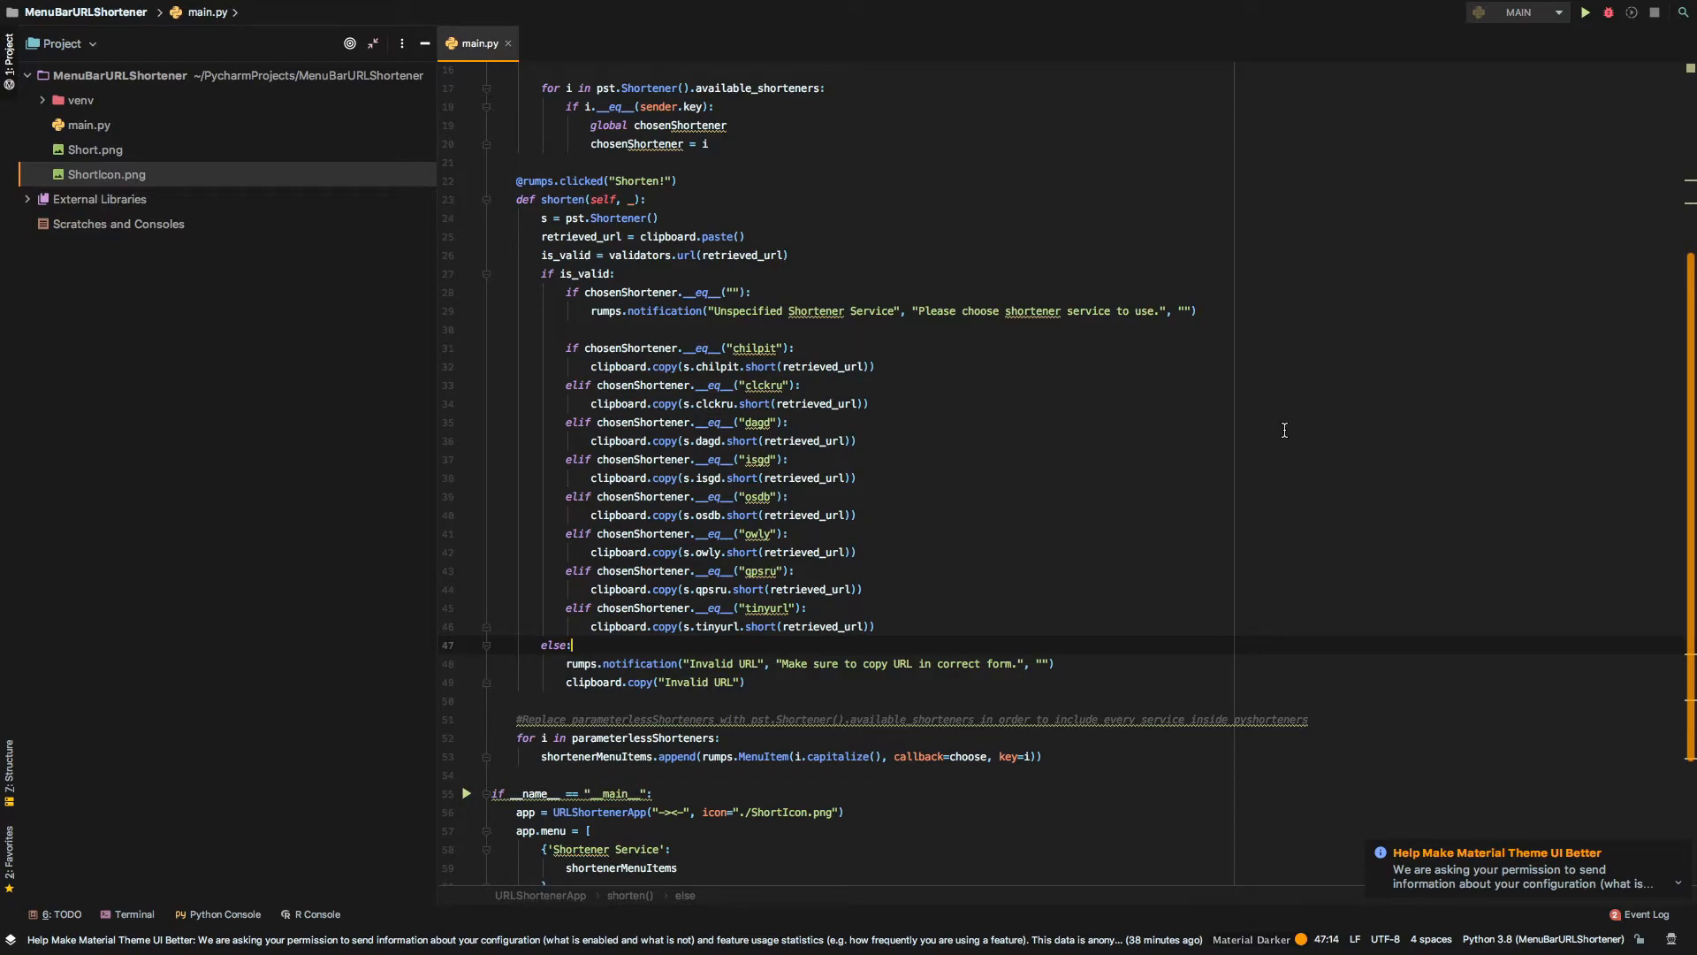
{"action": "mouse_move", "coordinate": [170, 674]}
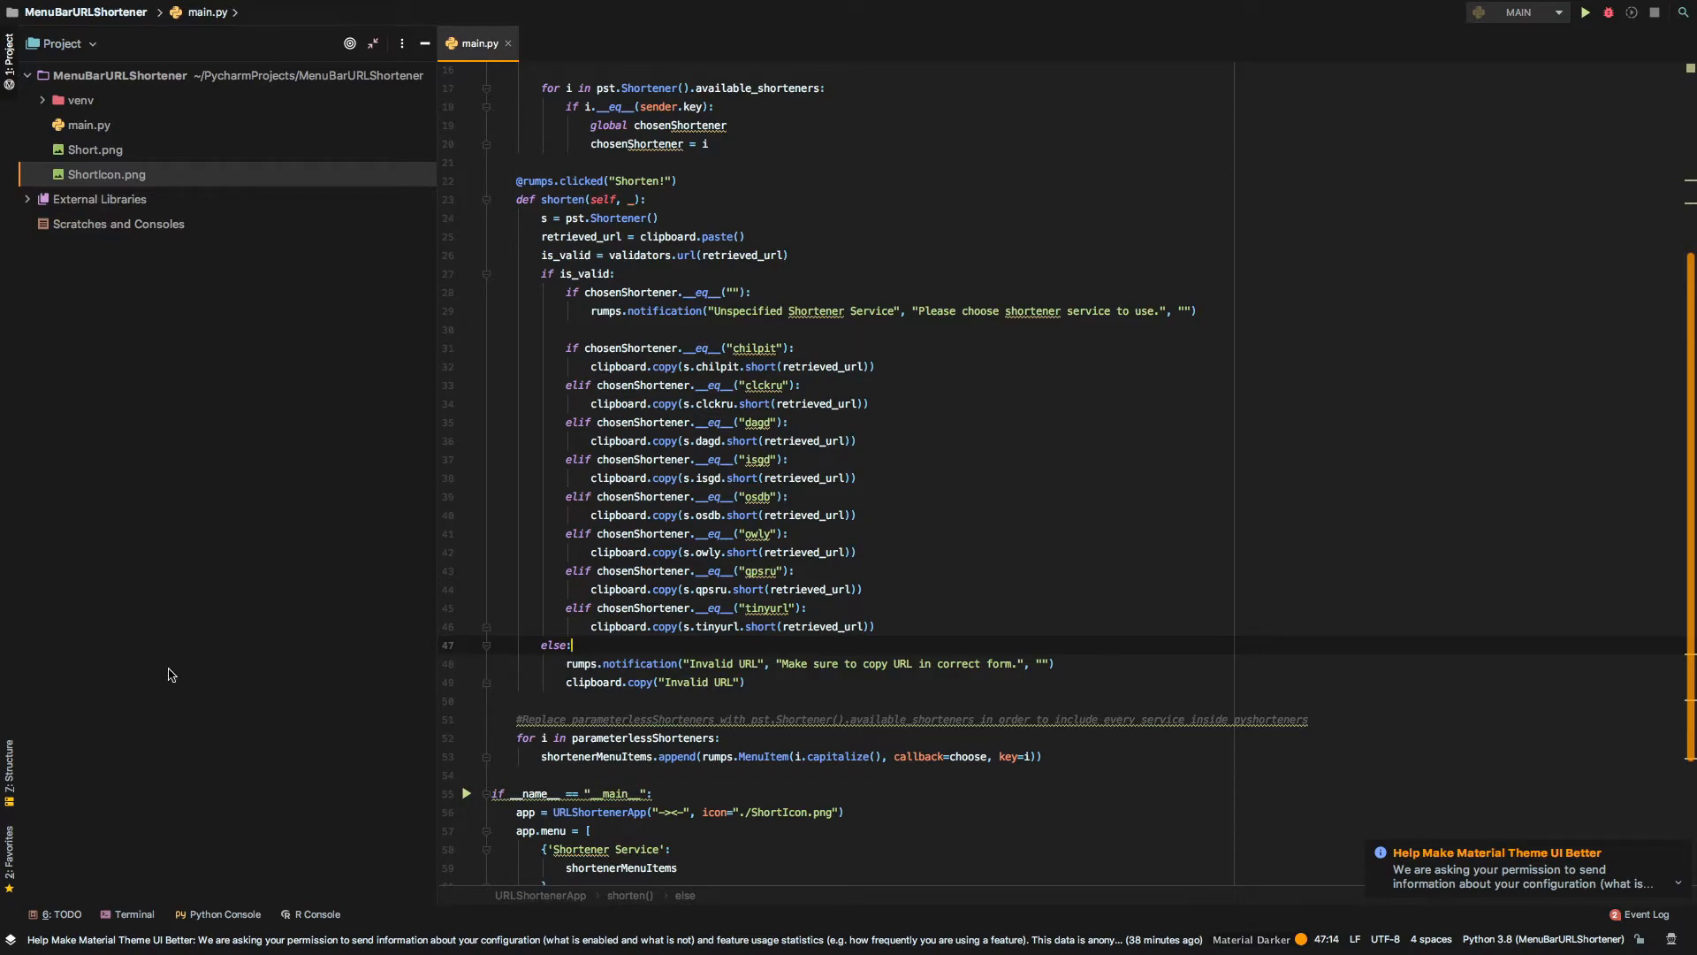
{"action": "scroll", "scroll_direction": "down", "scroll_amount": 3}
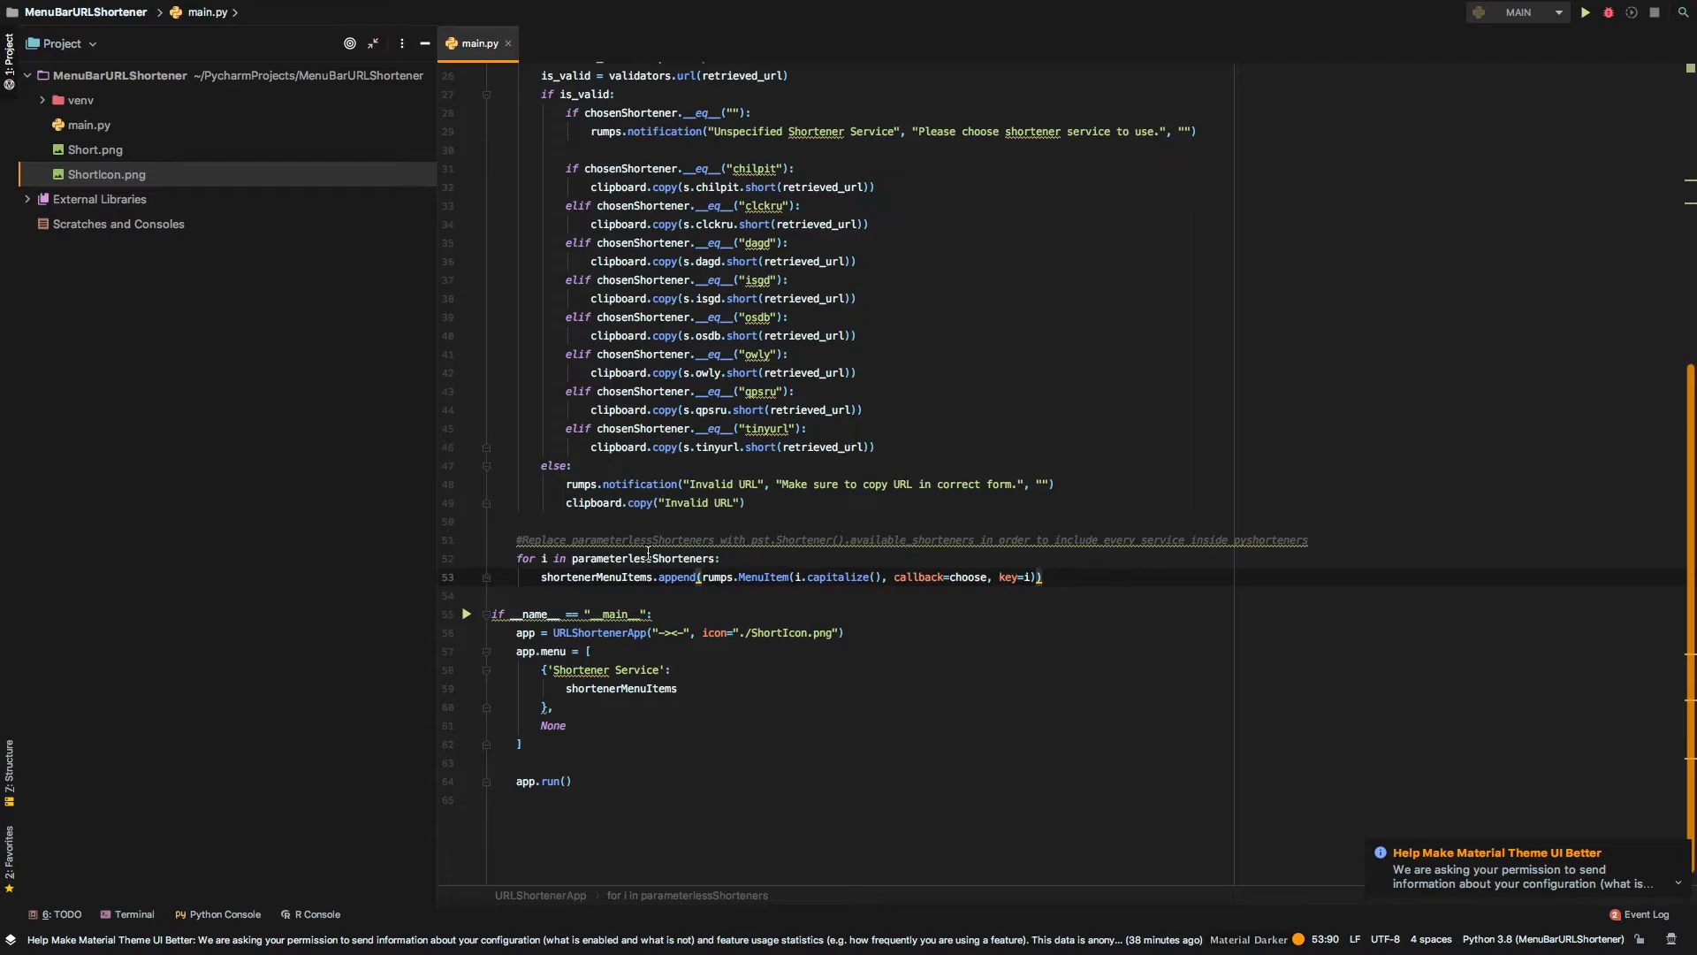
{"action": "mouse_move", "coordinate": [782, 546]}
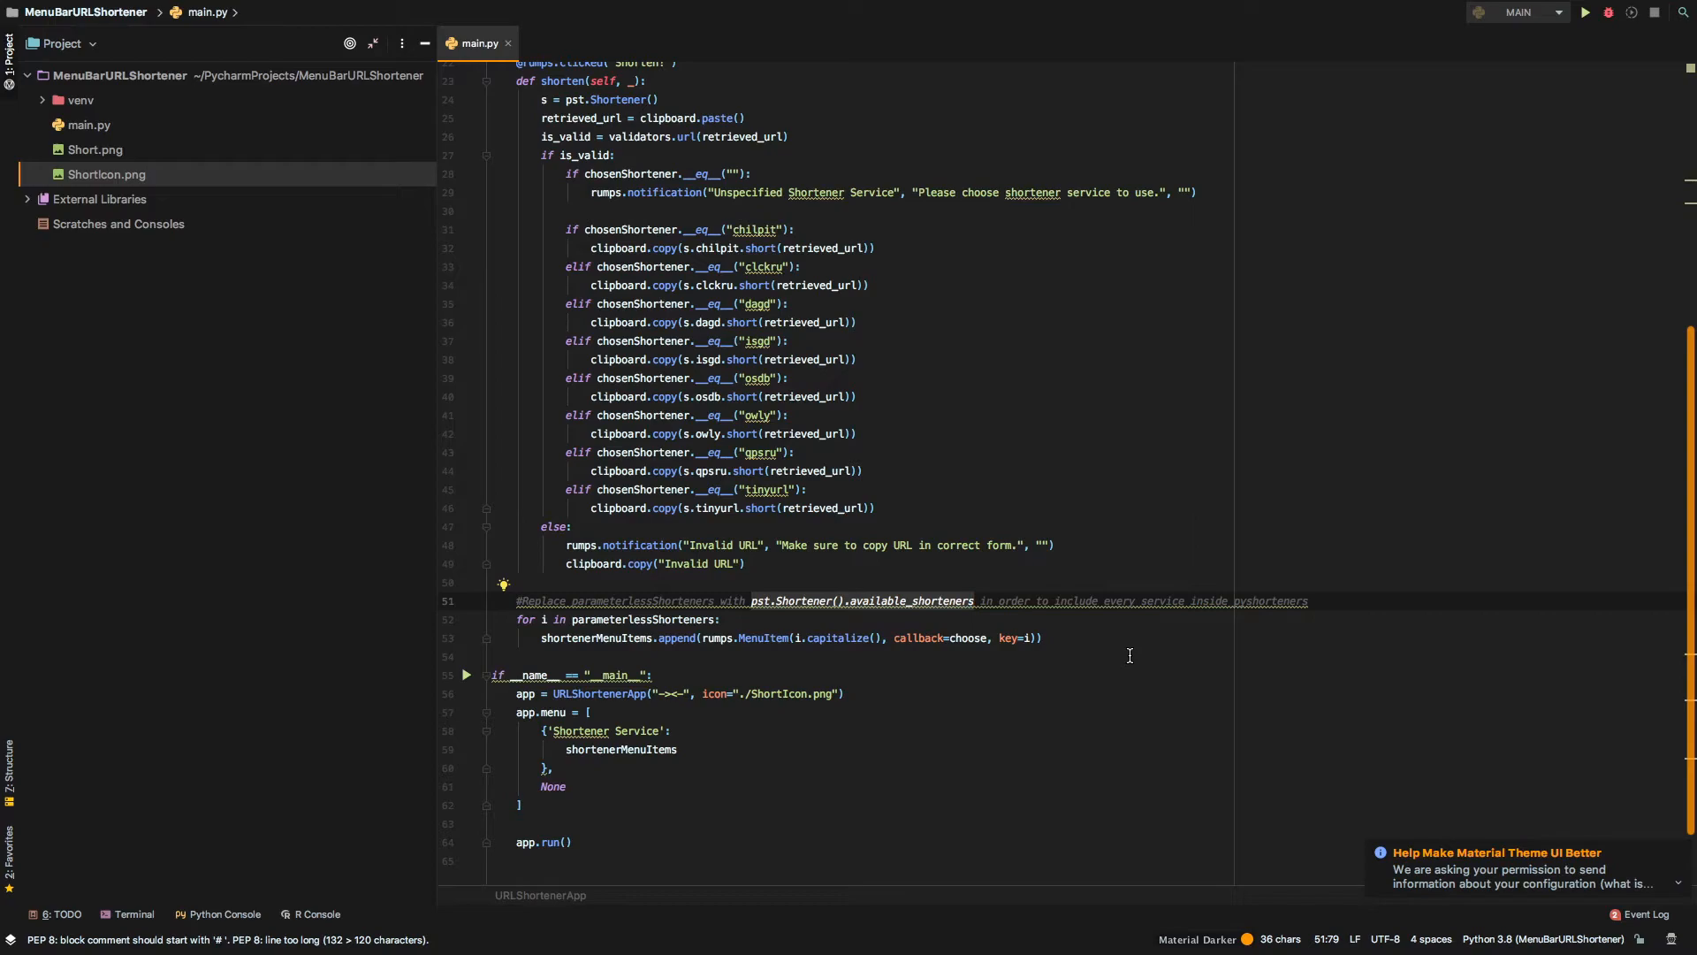
{"action": "mouse_move", "coordinate": [1137, 641]}
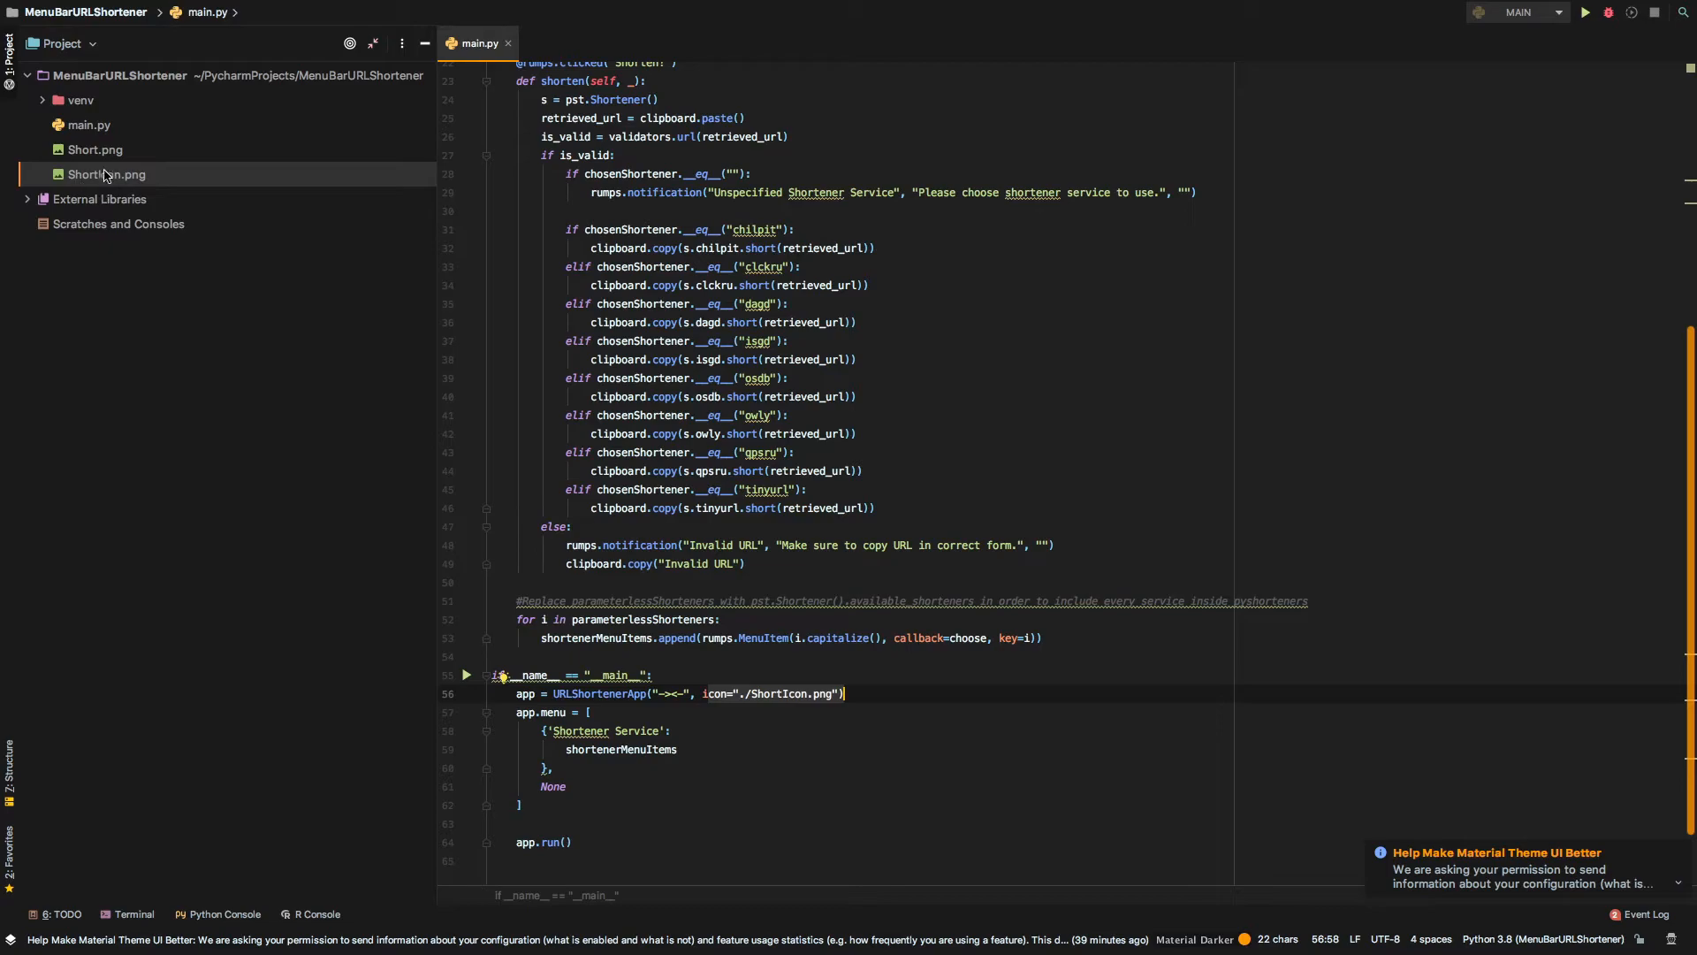
{"action": "left_click", "coordinate": [672, 731]}
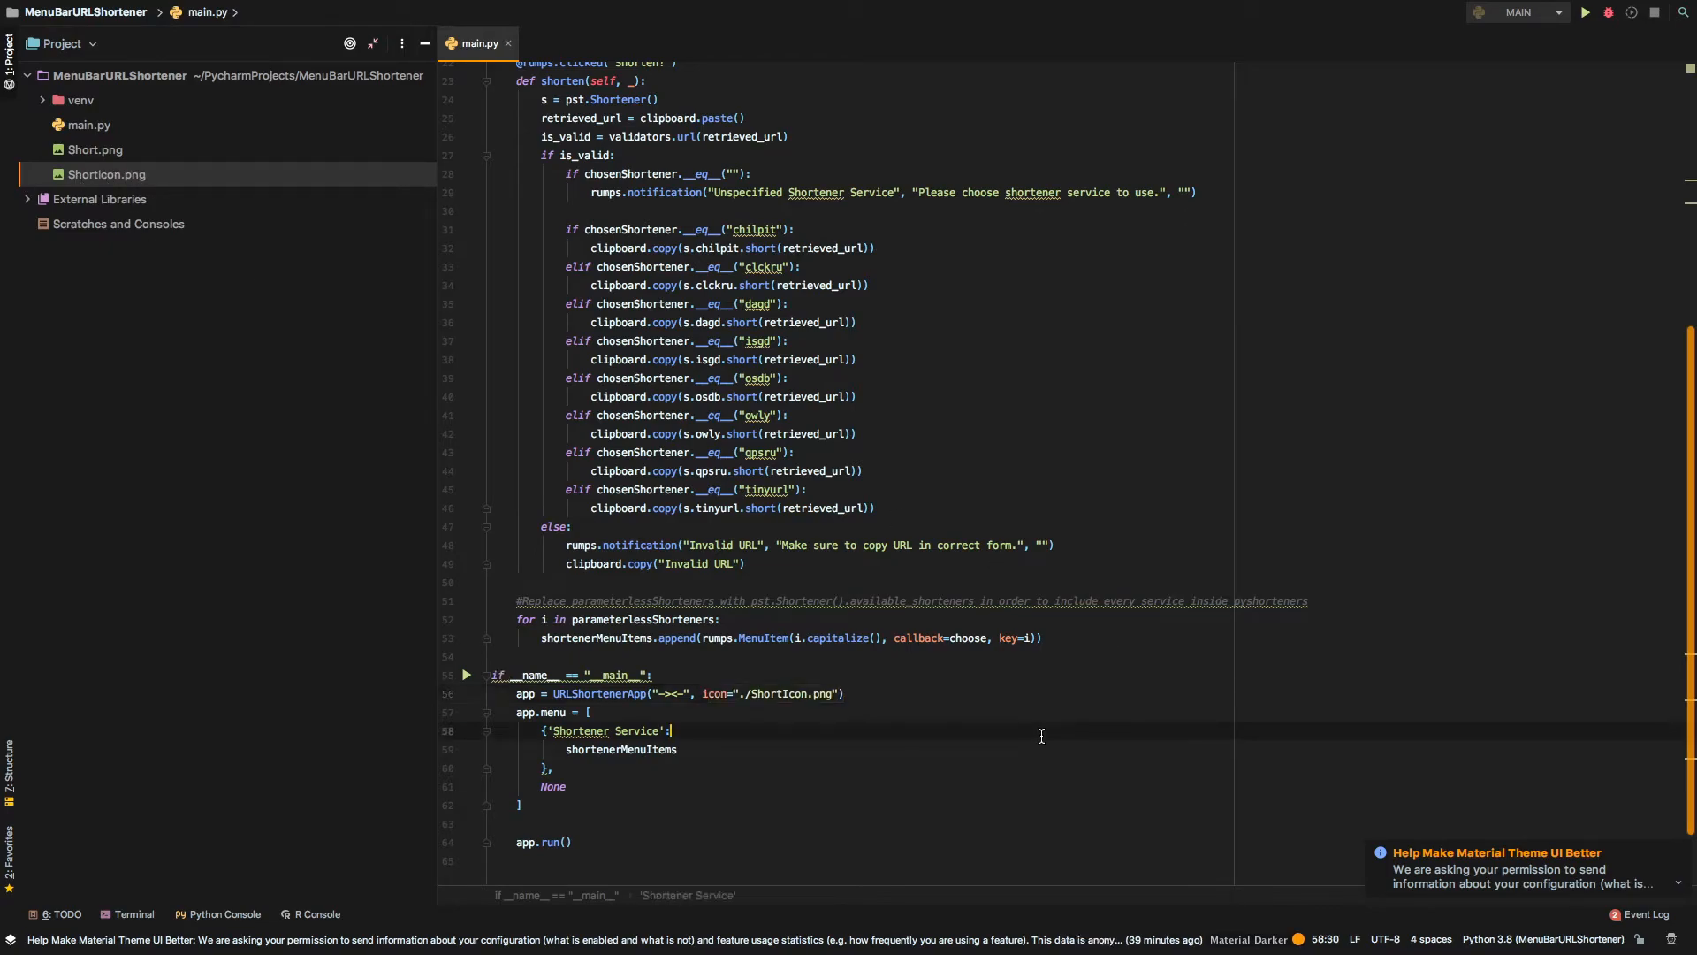
{"action": "mouse_move", "coordinate": [1271, 240]}
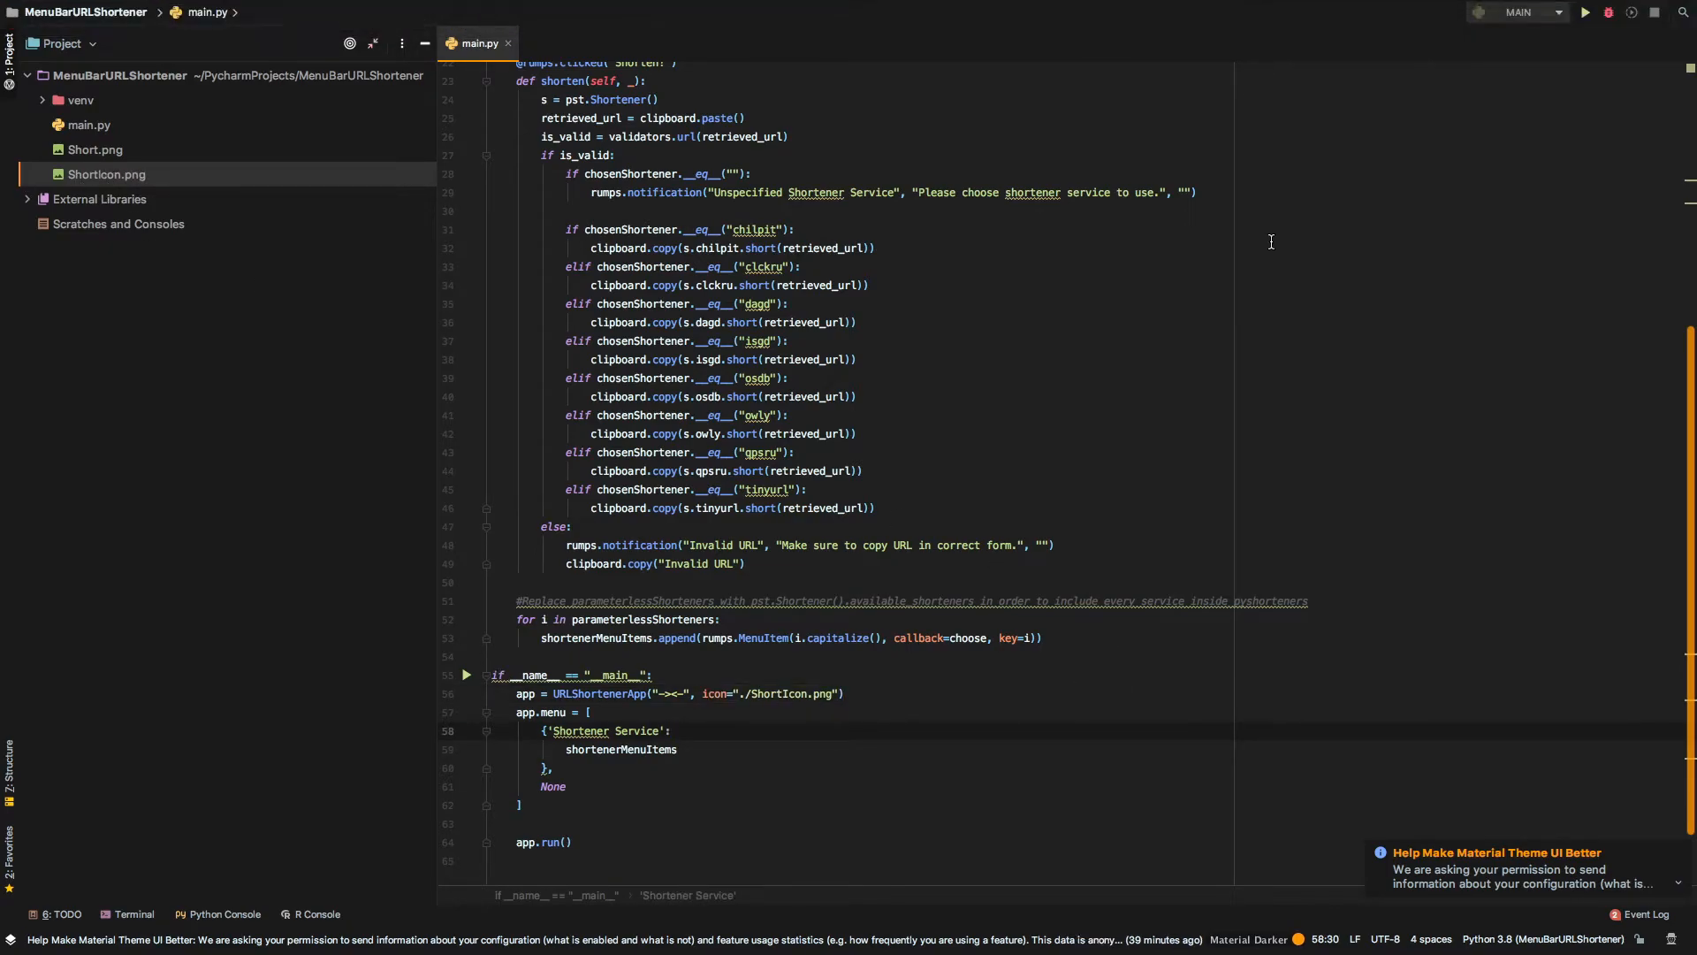
{"action": "left_click", "coordinate": [672, 730]}
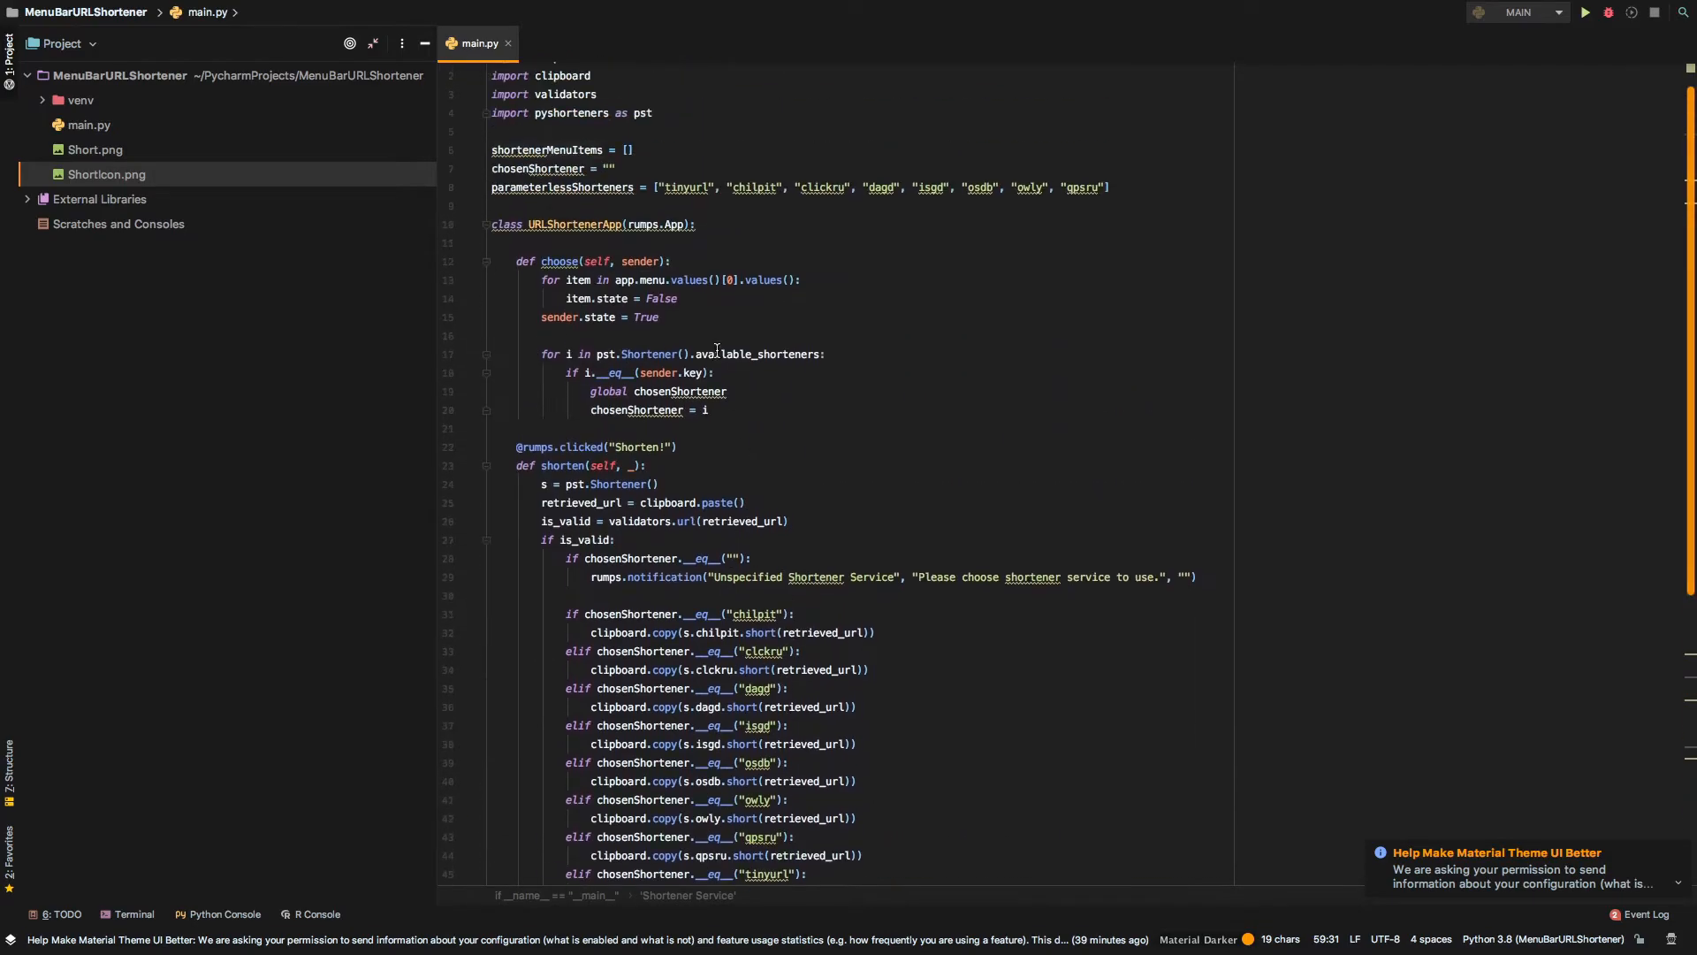
{"action": "mouse_move", "coordinate": [695, 207]}
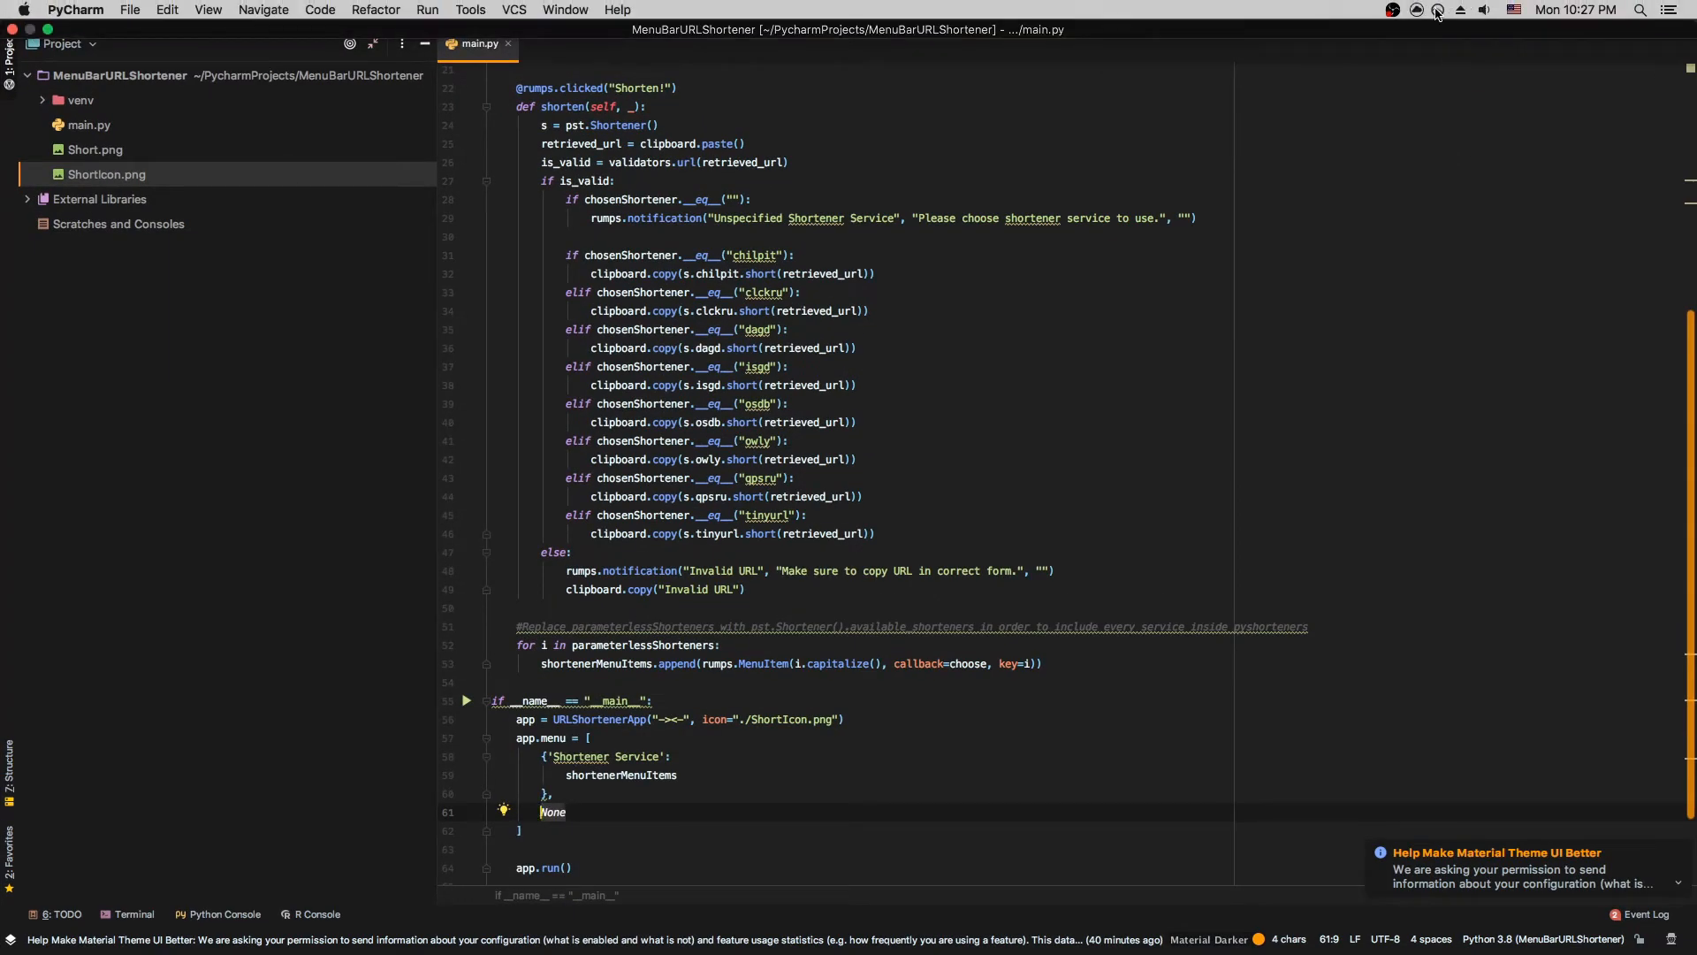
{"action": "left_click", "coordinate": [1437, 10]}
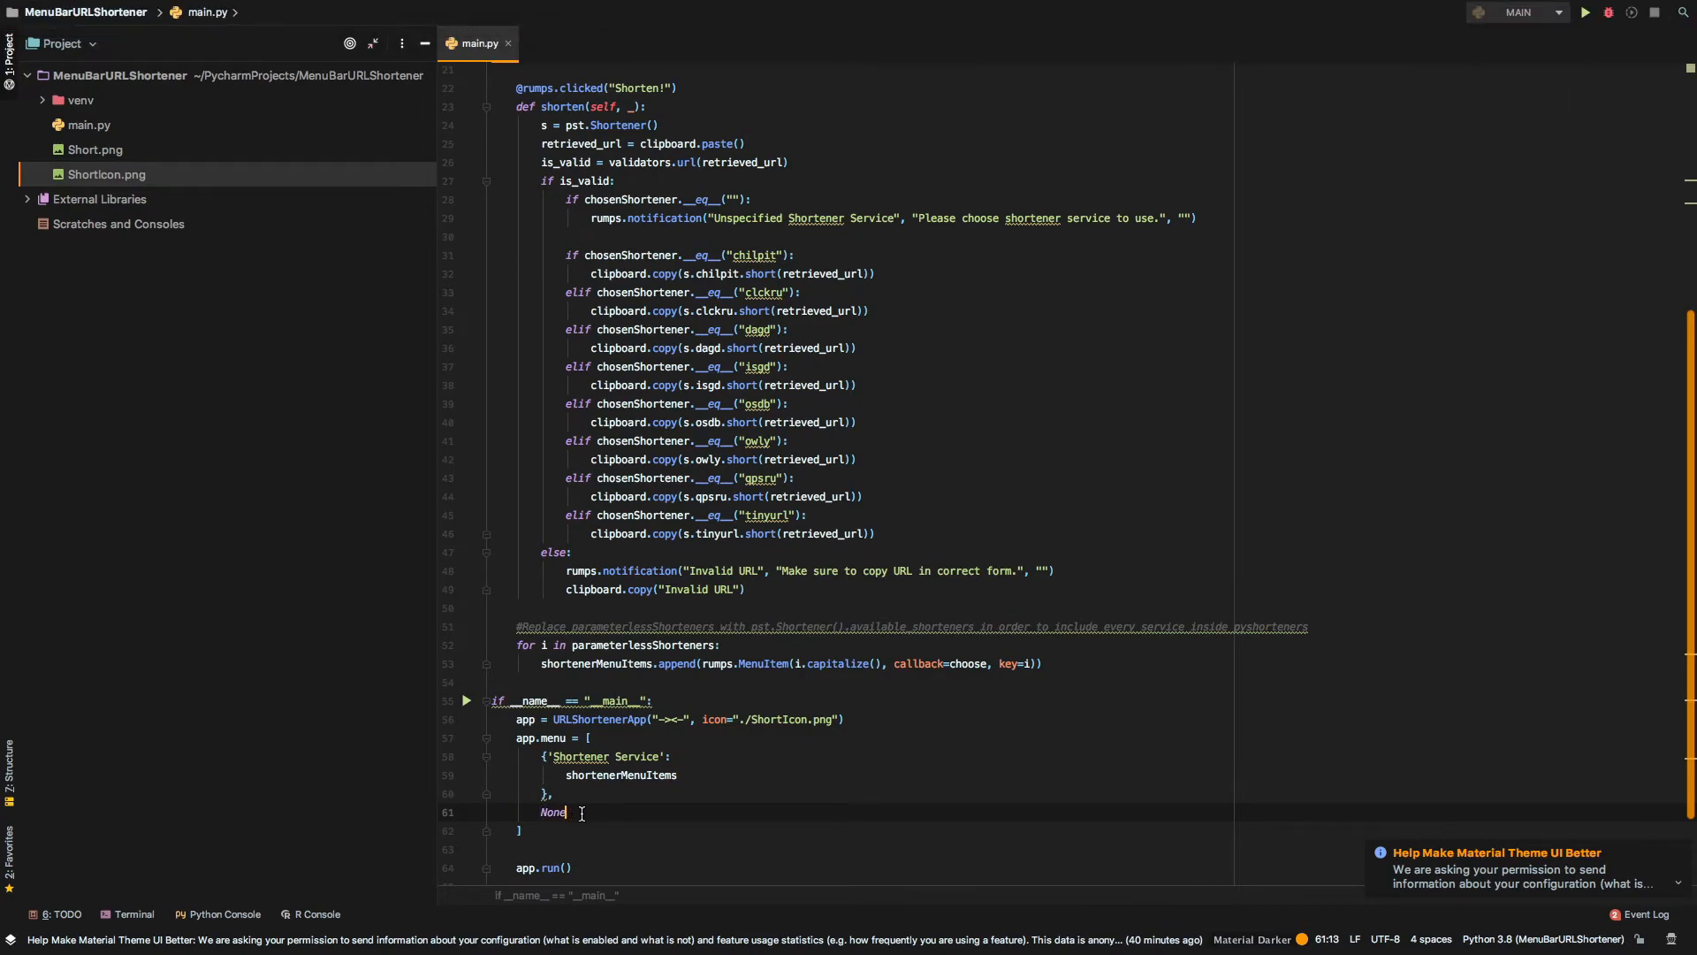
{"action": "mouse_move", "coordinate": [674, 840]}
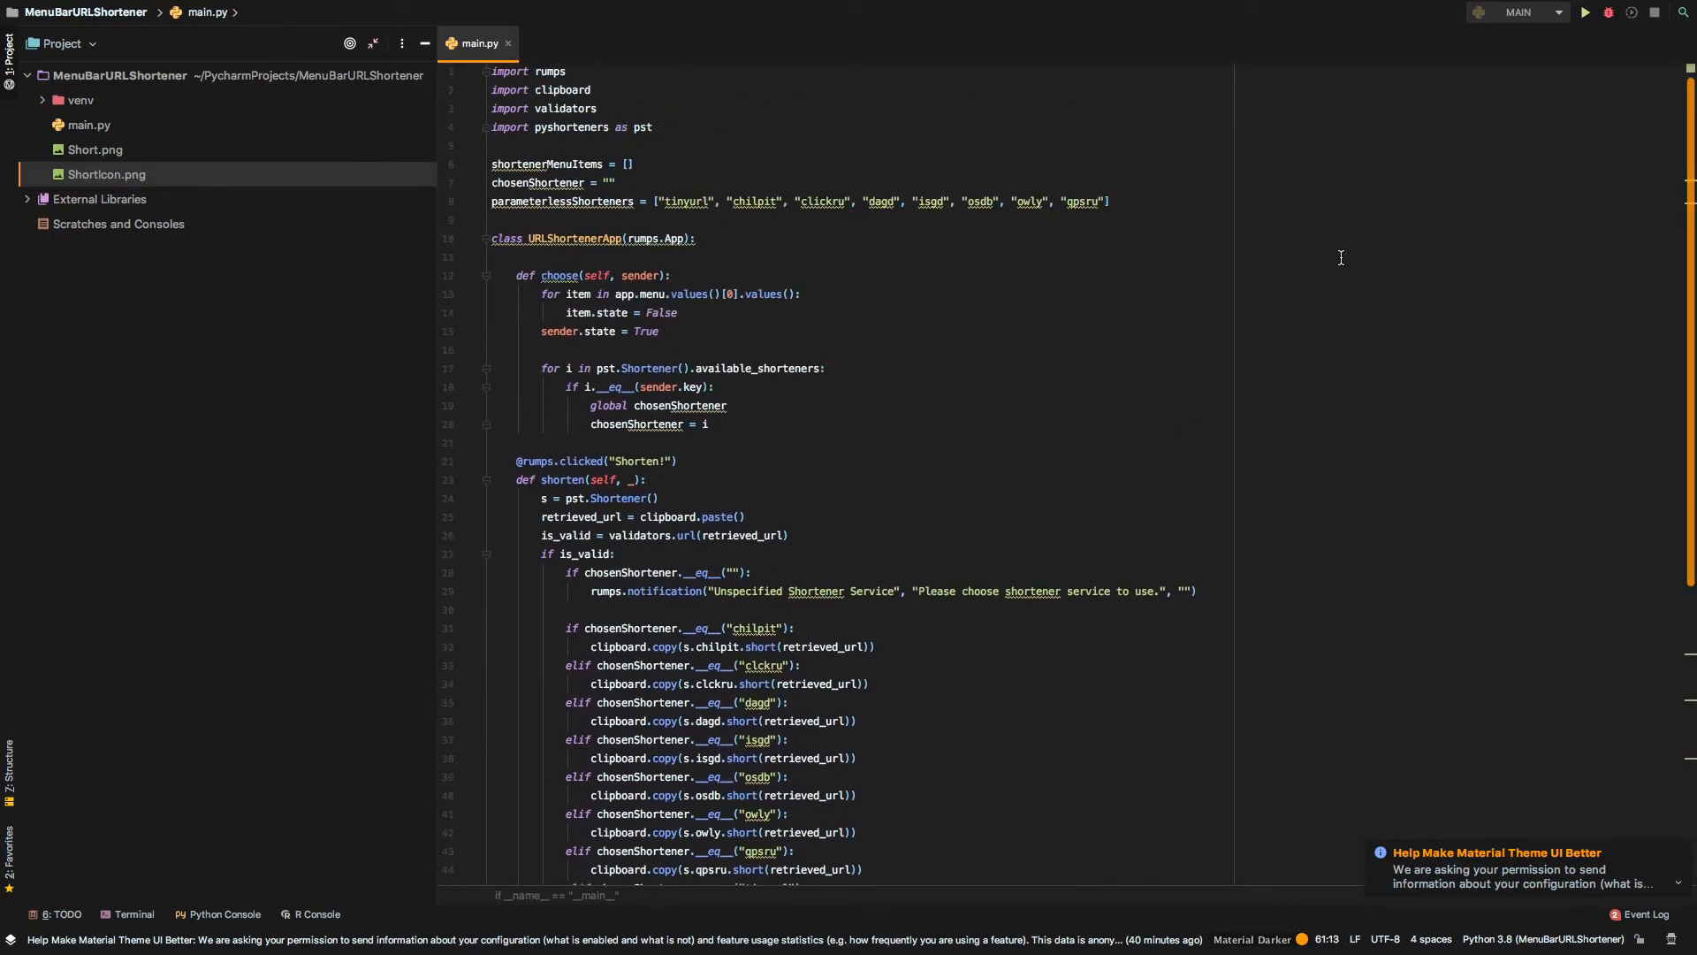
{"action": "mouse_move", "coordinate": [1228, 368]}
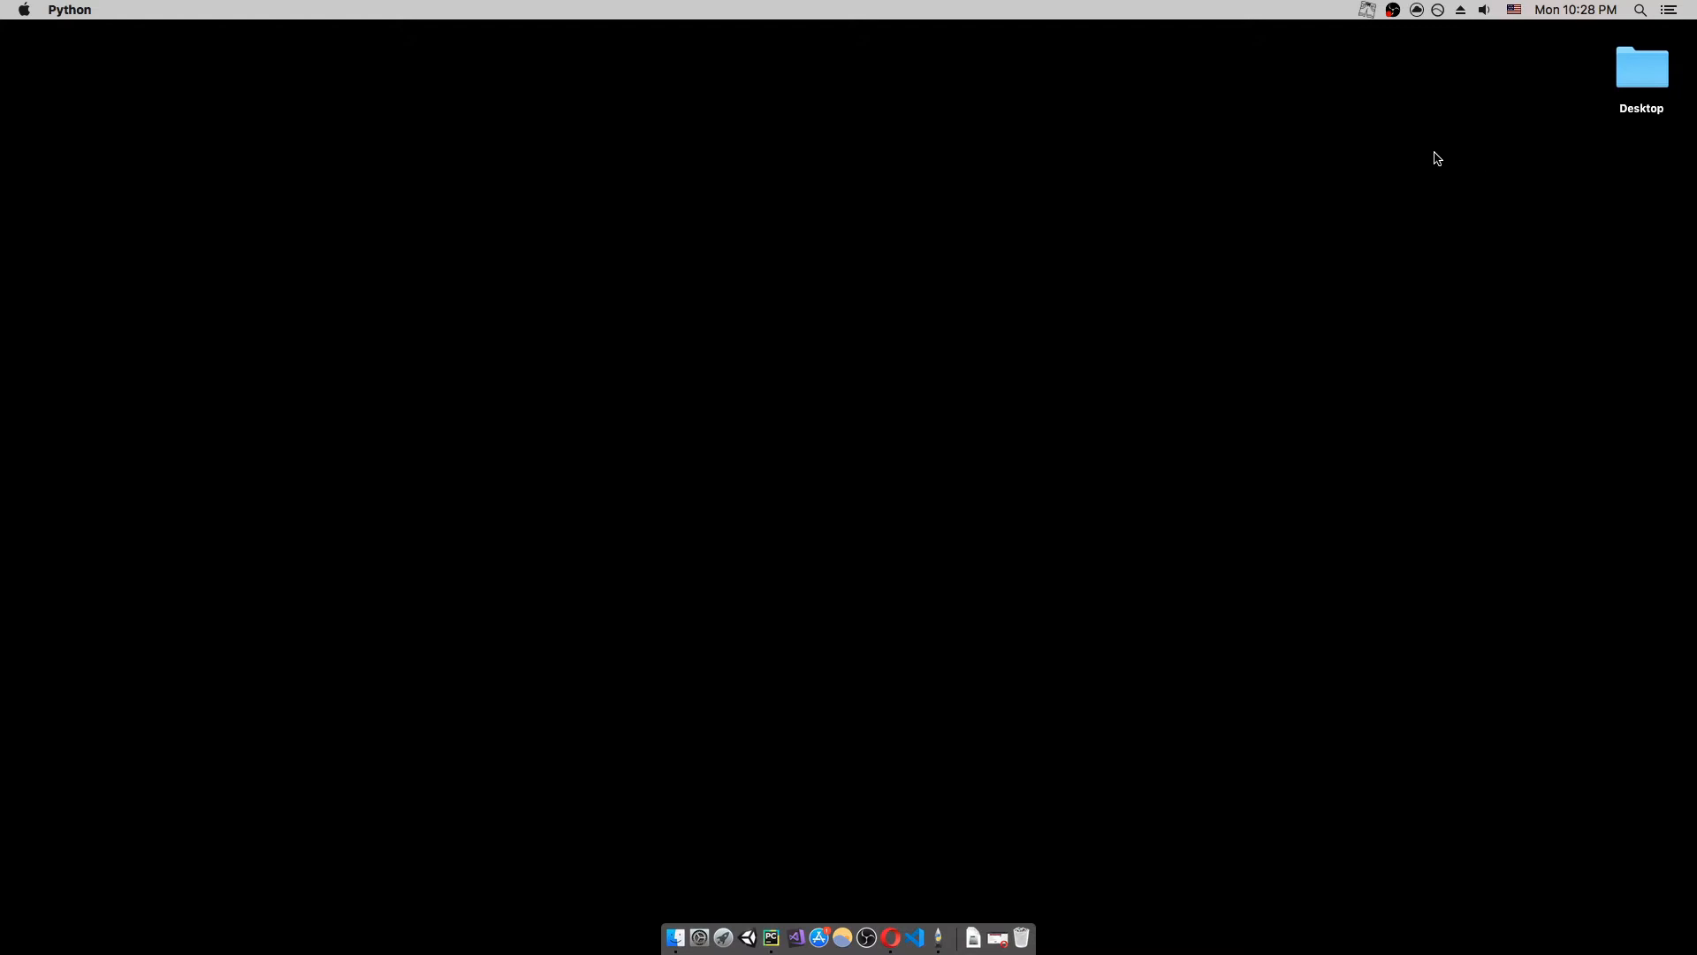
{"action": "mouse_move", "coordinate": [1369, 16]}
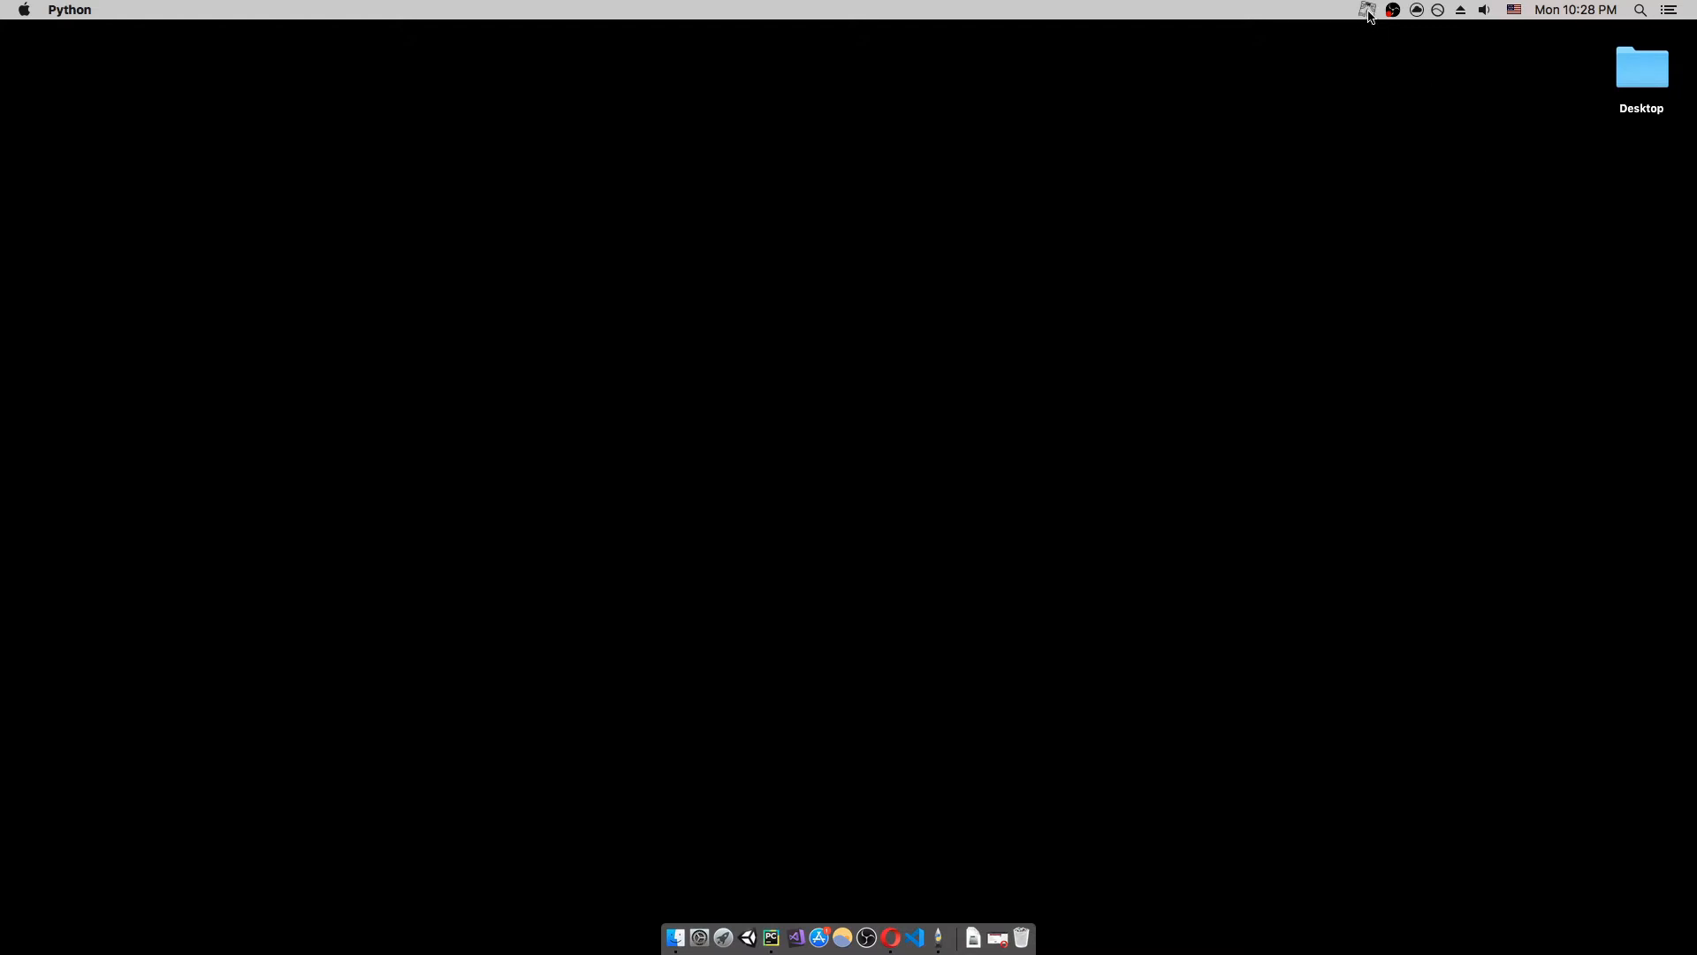
{"action": "mouse_move", "coordinate": [1381, 16]}
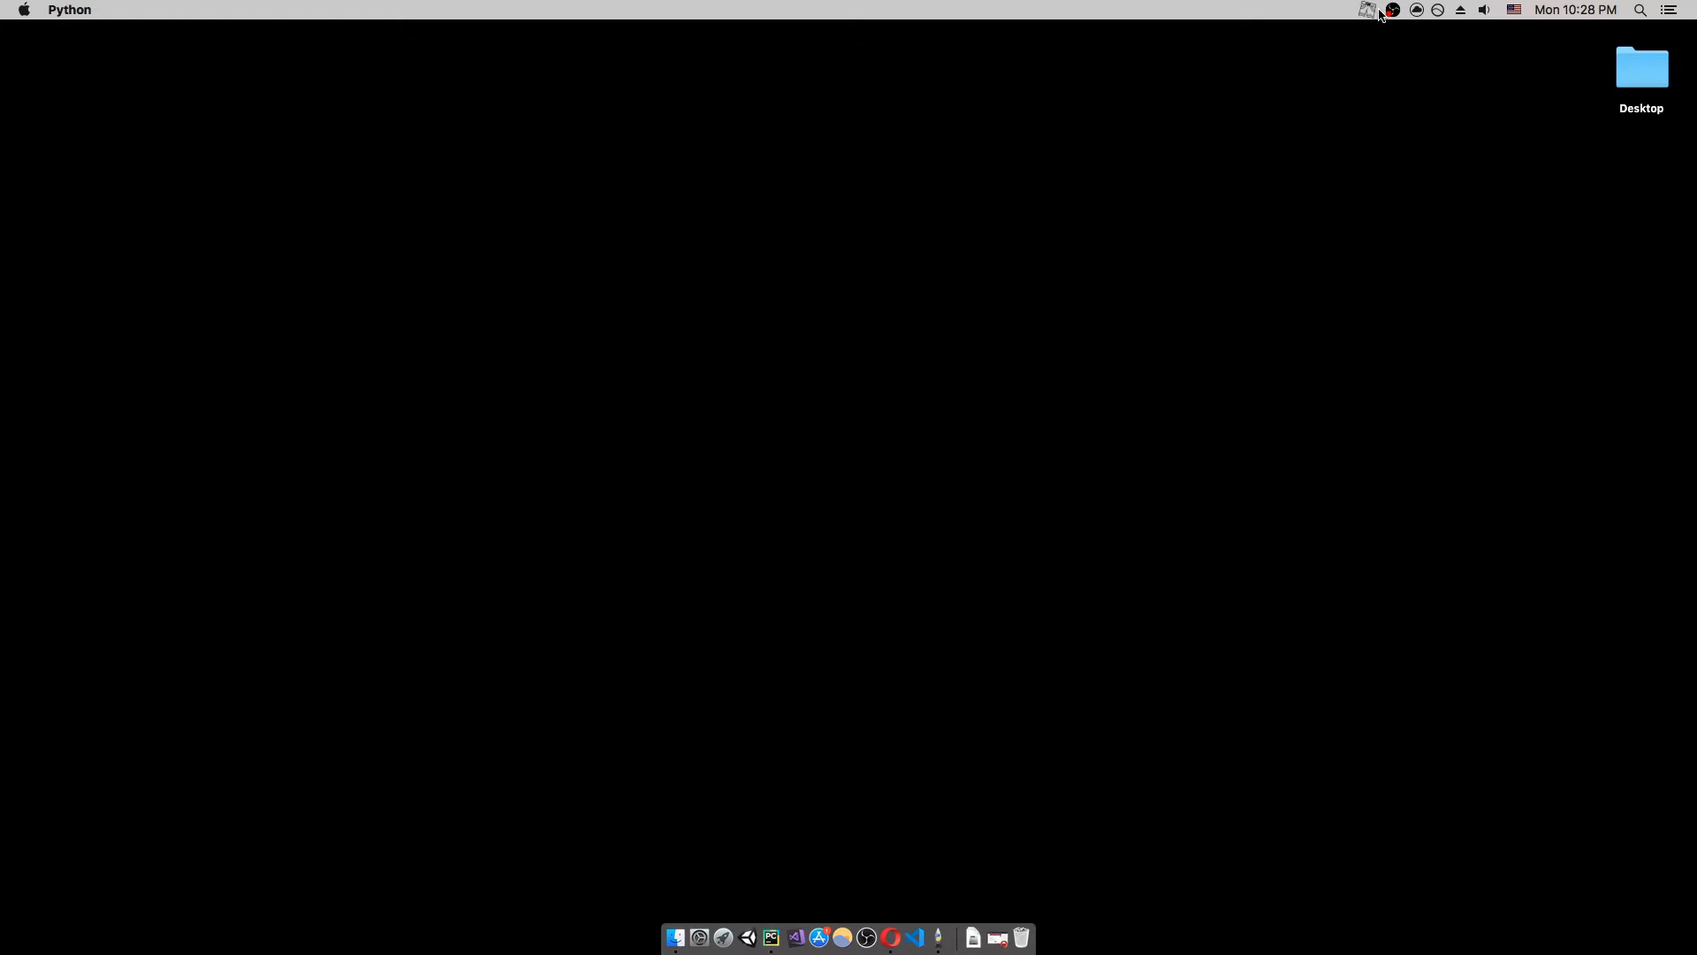
Choose a shortening service from the menu bar app's Shortener Service submenu.
{"action": "left_click", "coordinate": [1366, 11]}
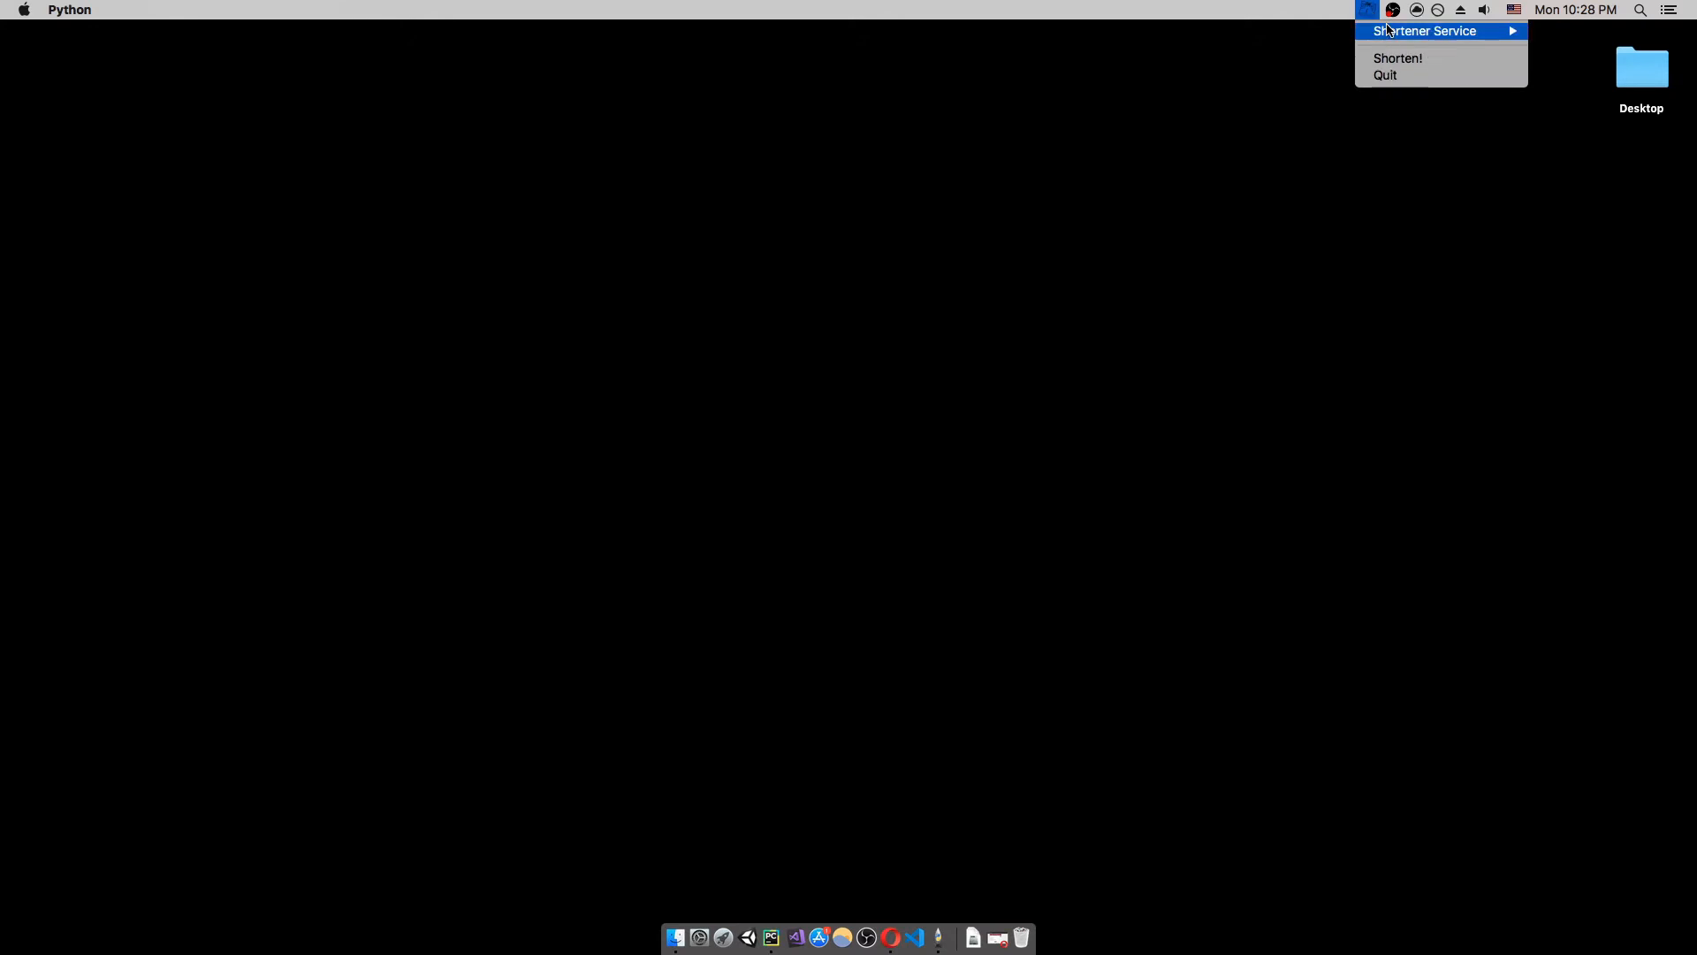
{"action": "mouse_move", "coordinate": [1397, 58]}
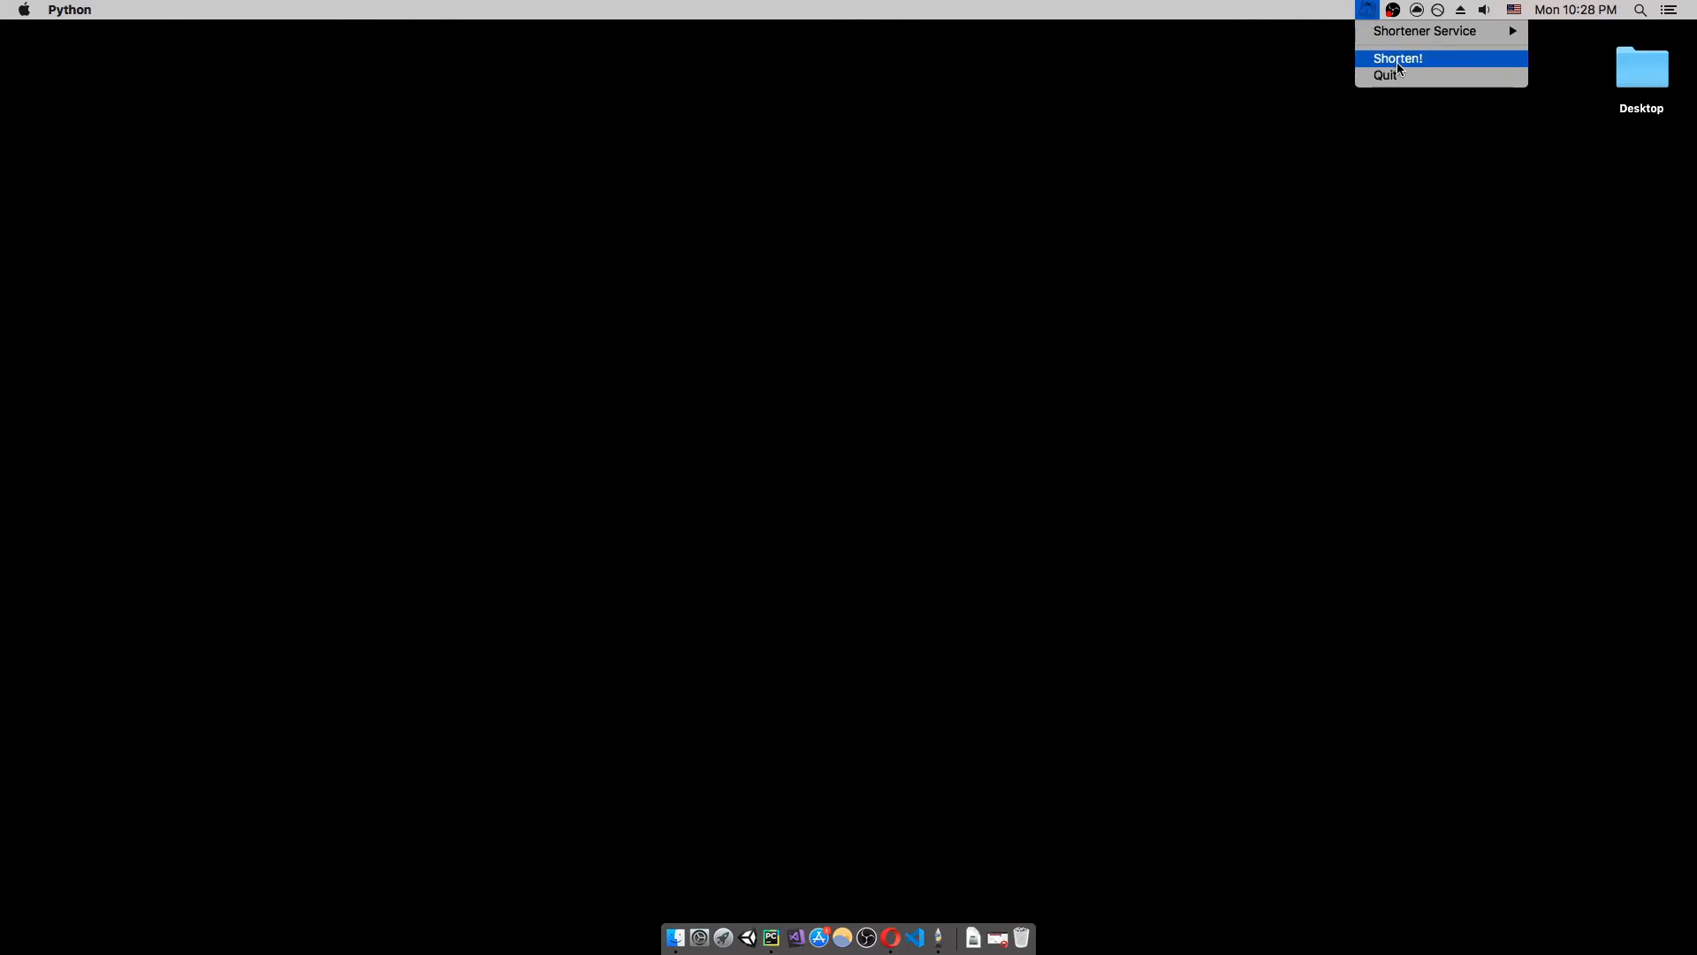
{"action": "mouse_move", "coordinate": [1425, 30]}
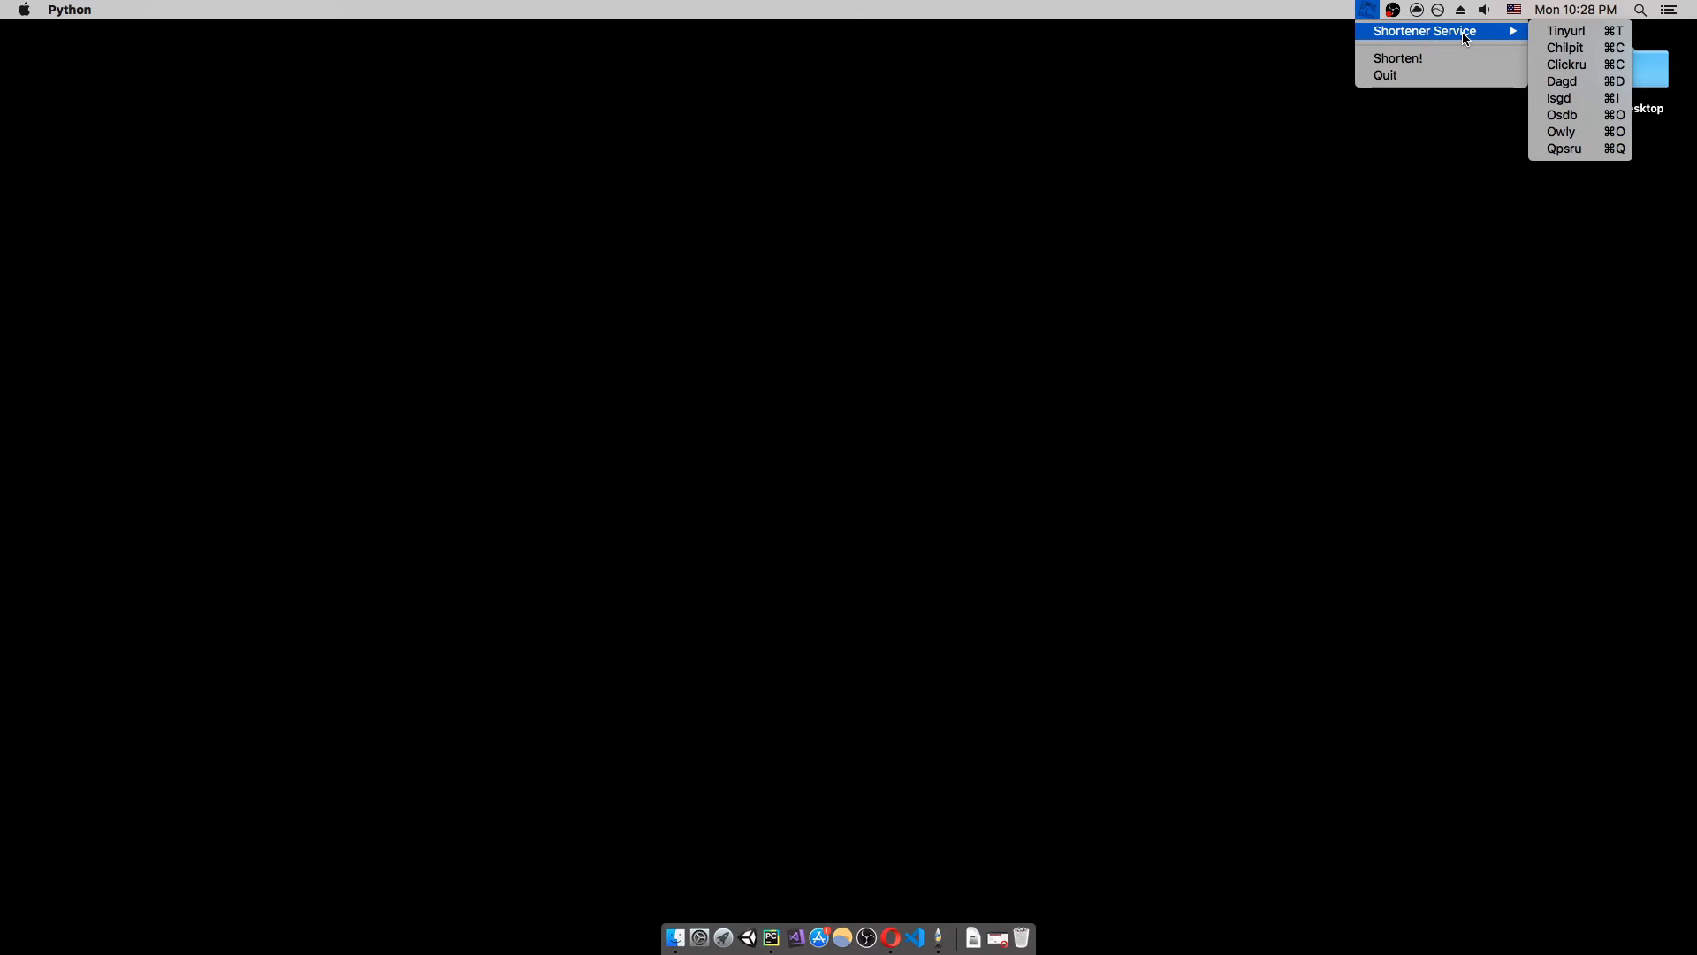
{"action": "mouse_move", "coordinate": [1565, 48]}
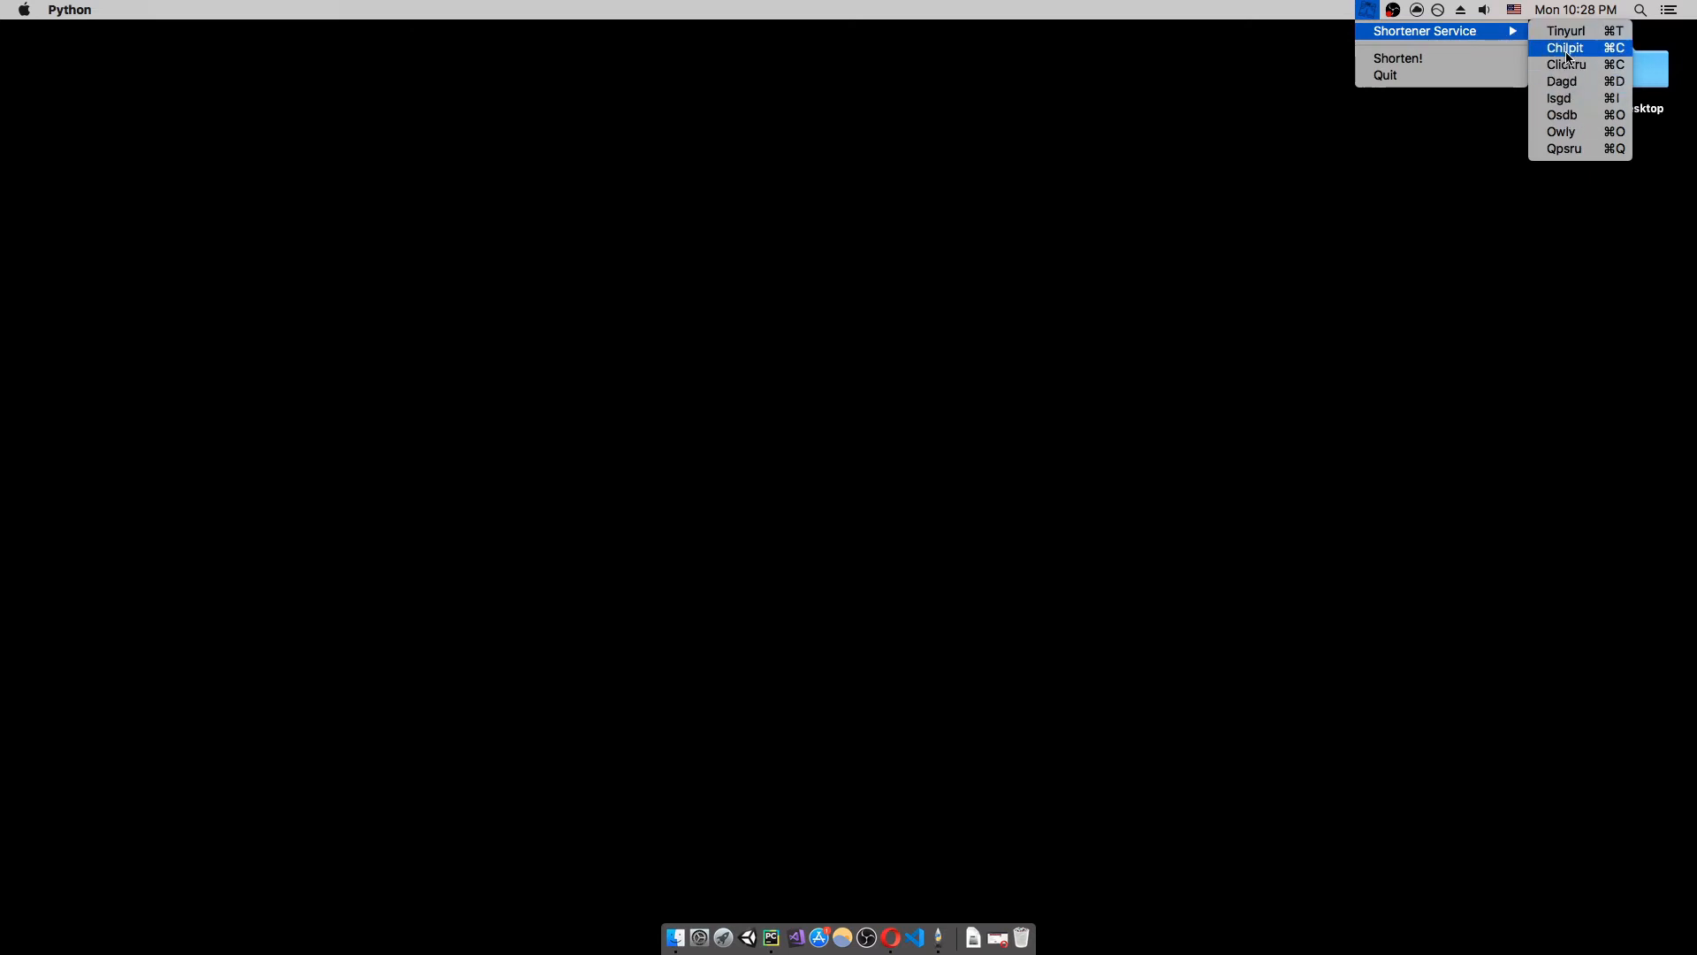
{"action": "left_click", "coordinate": [1565, 48]}
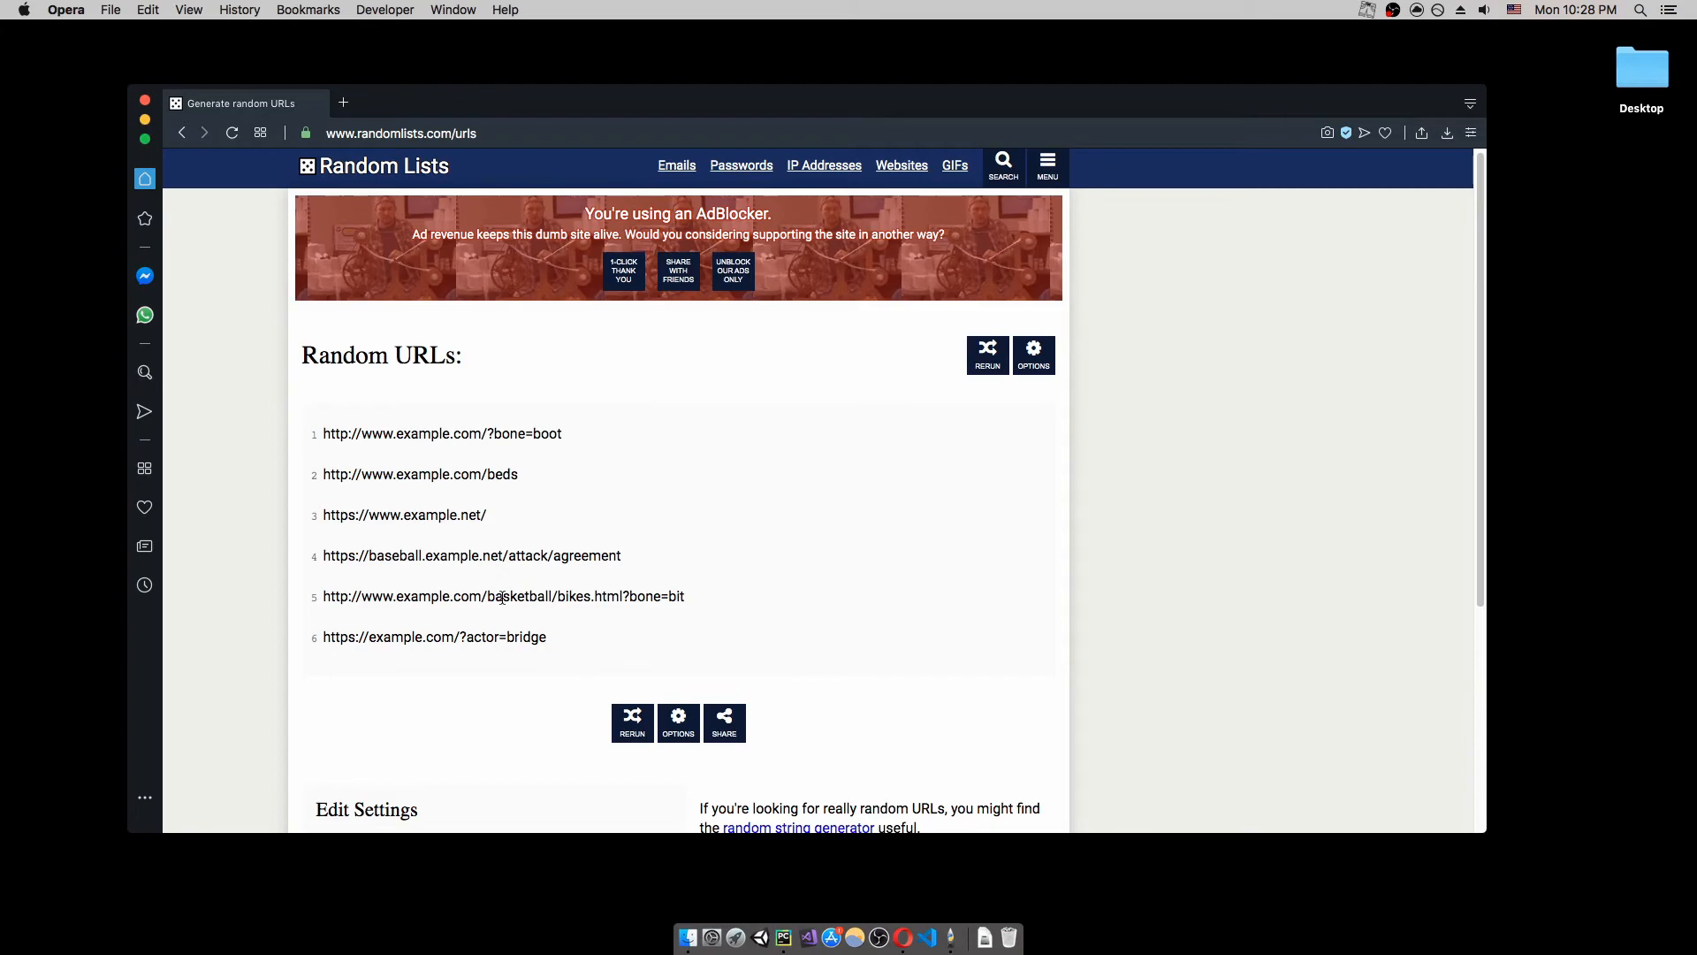
{"action": "mouse_move", "coordinate": [617, 587]}
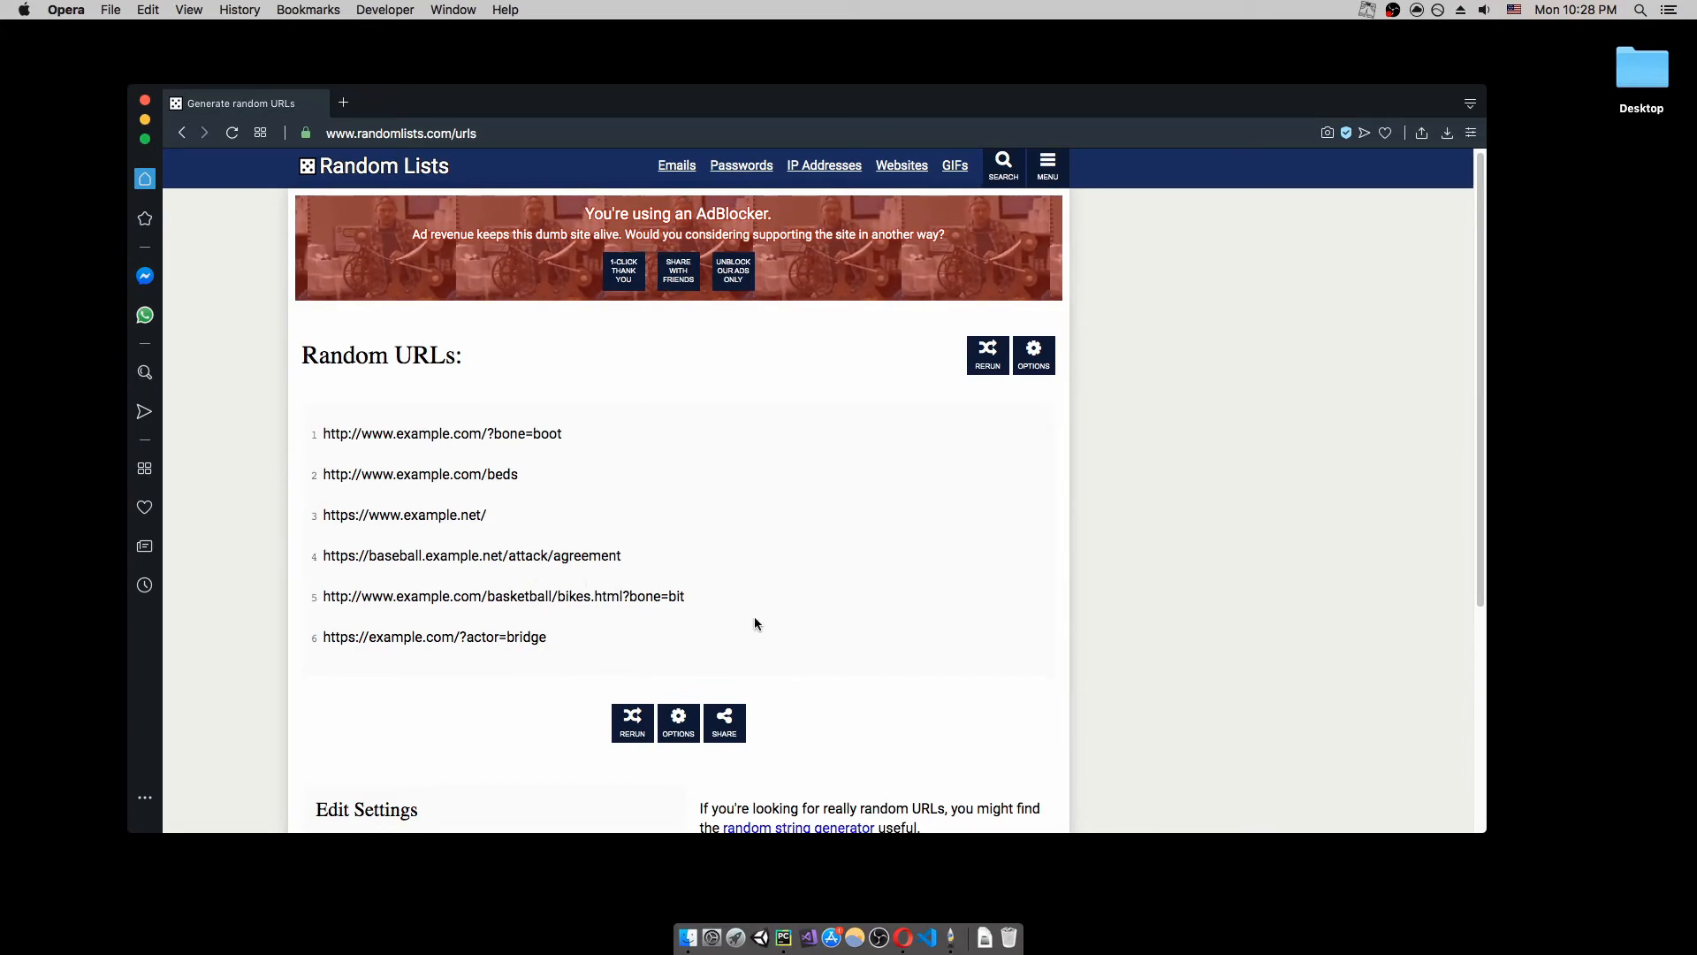
Copy the fifth random URL and run Shorten! from the menu bar app.
{"action": "double_click", "coordinate": [502, 596]}
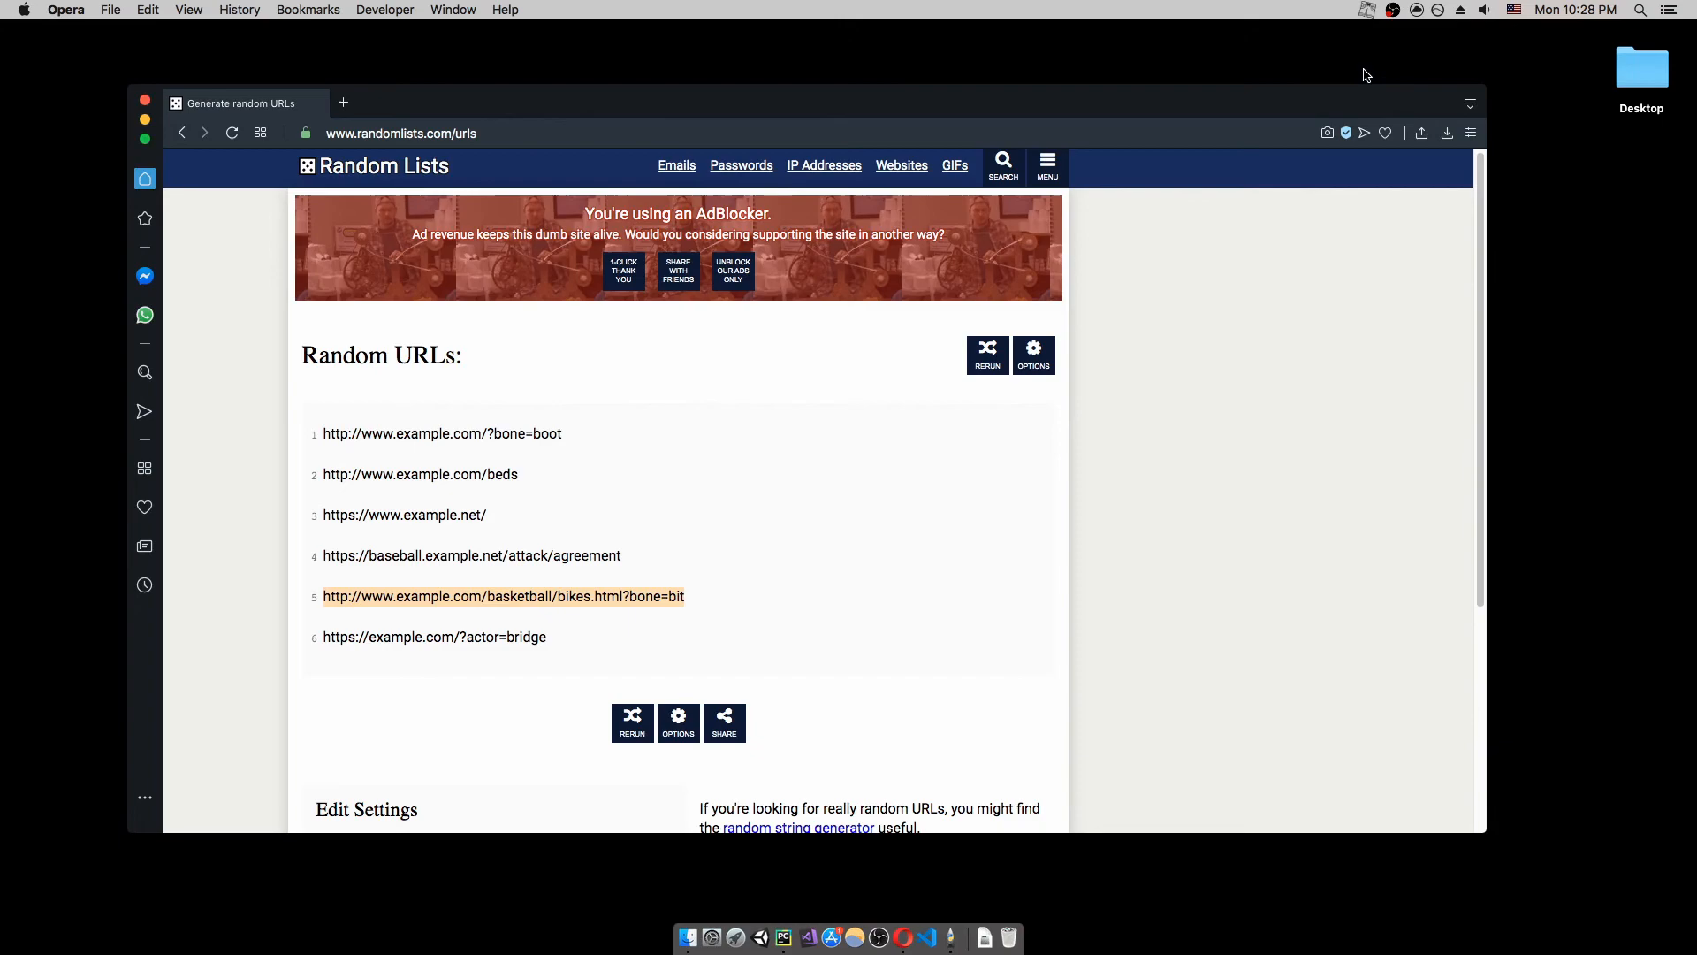
{"action": "left_click", "coordinate": [1367, 11]}
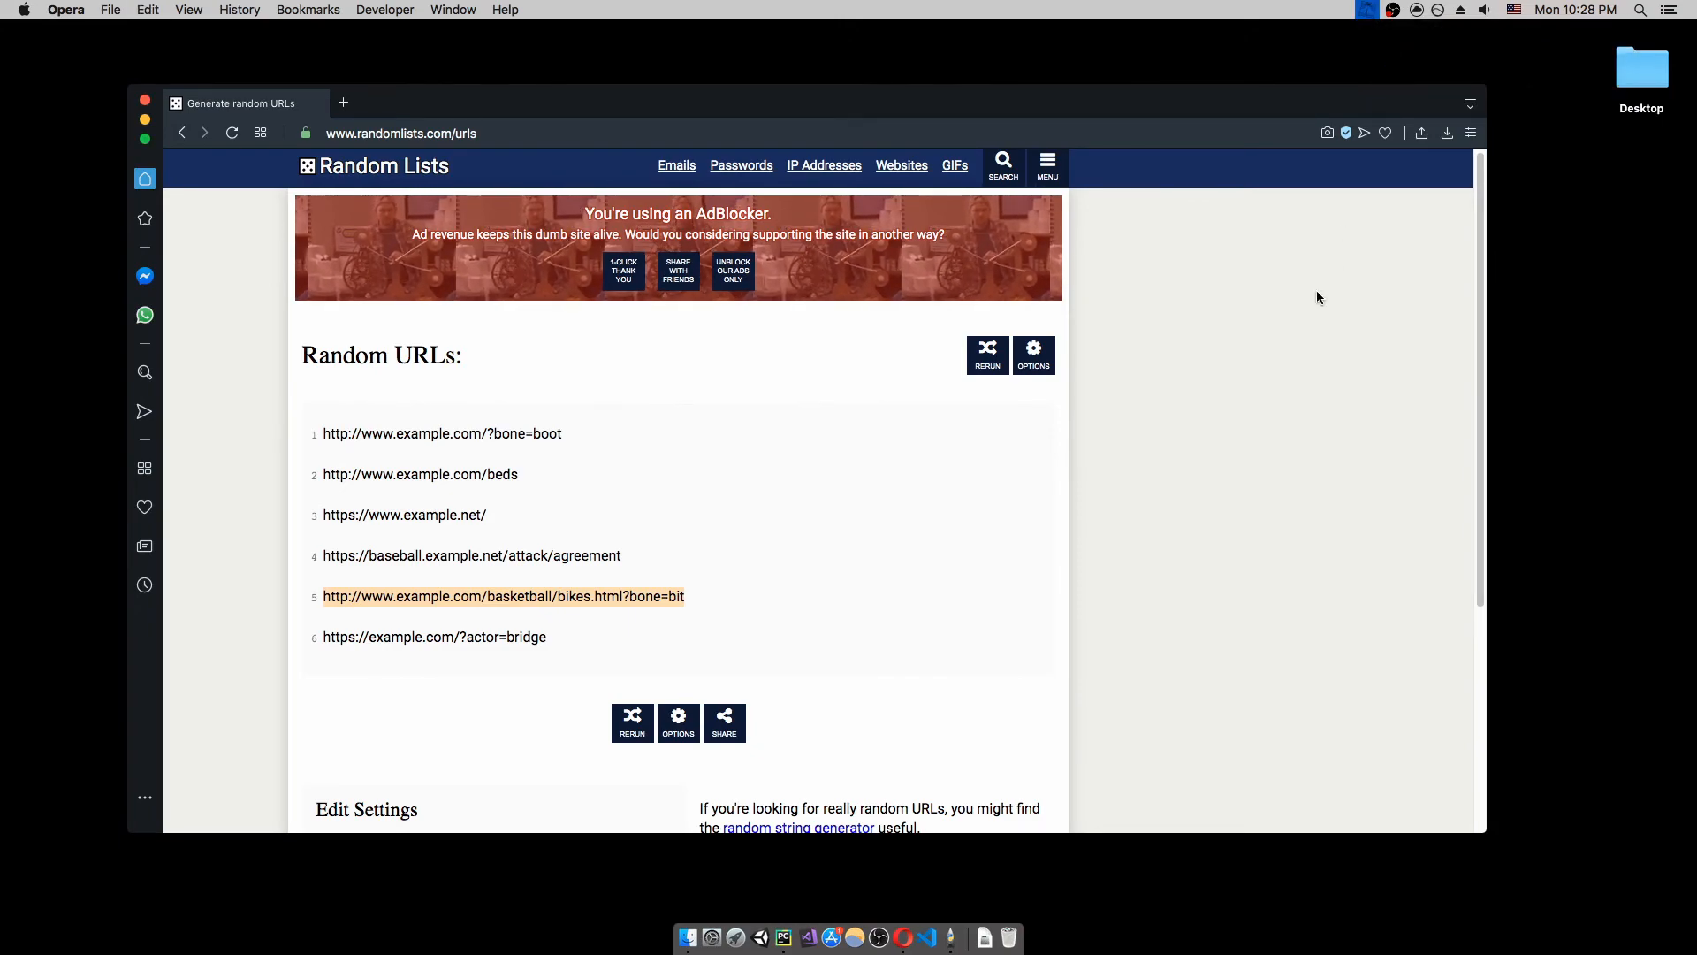
{"action": "mouse_move", "coordinate": [382, 460]}
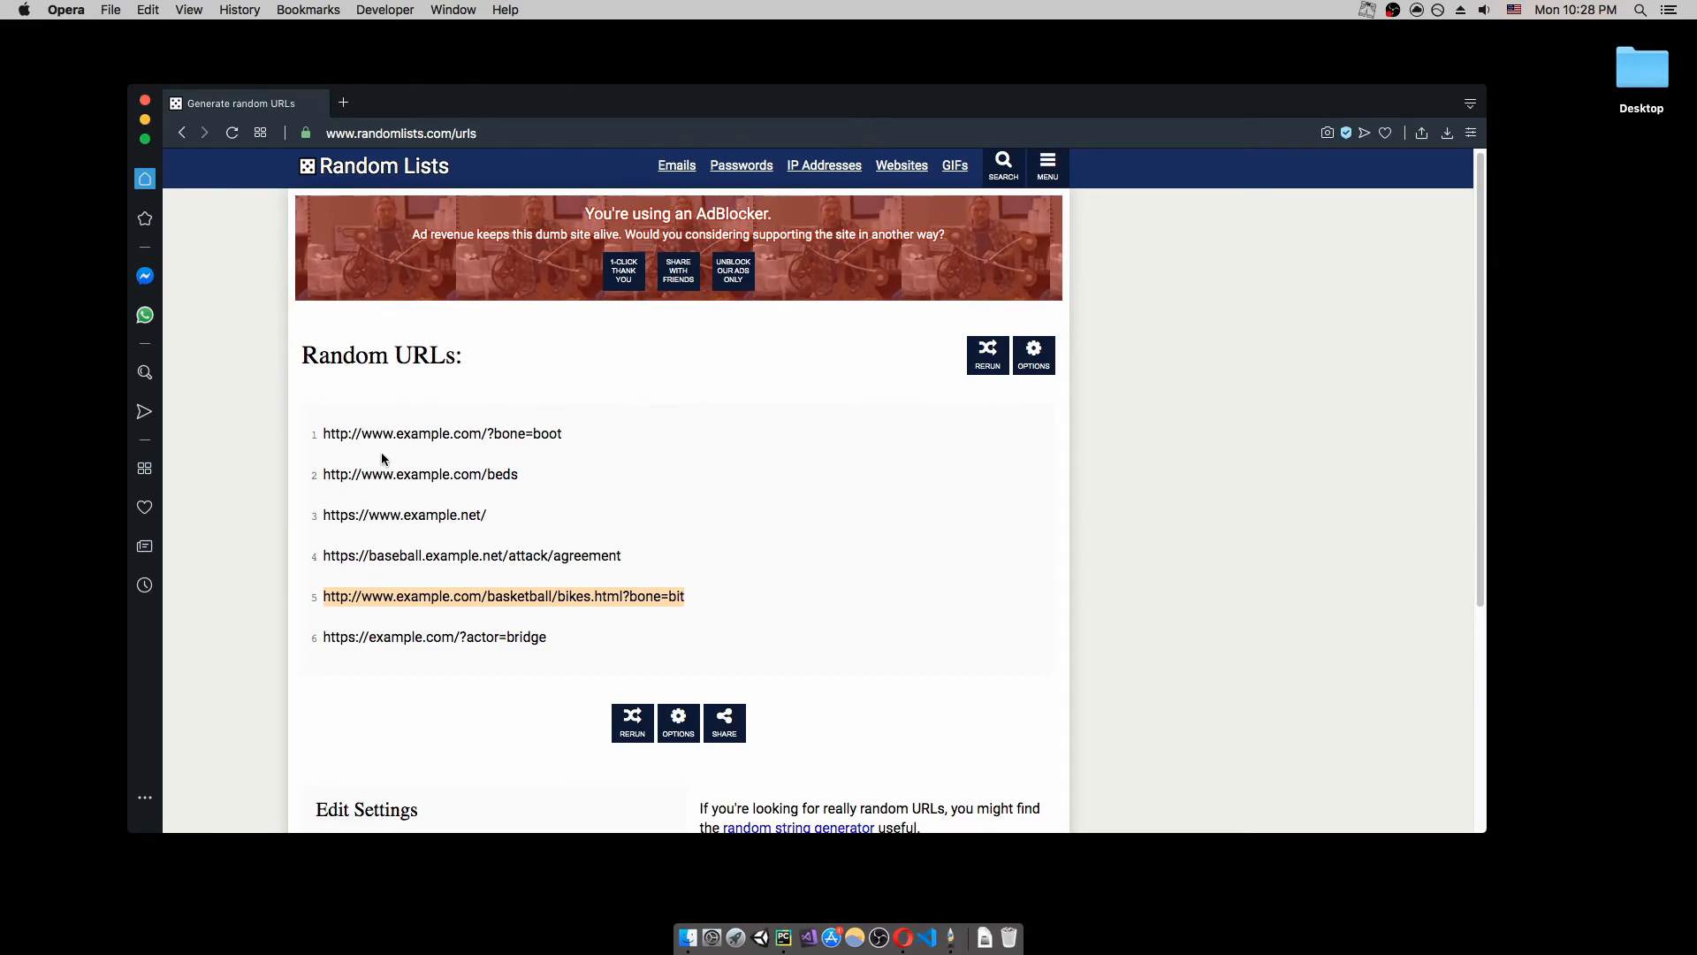
{"action": "left_click", "coordinate": [345, 102]}
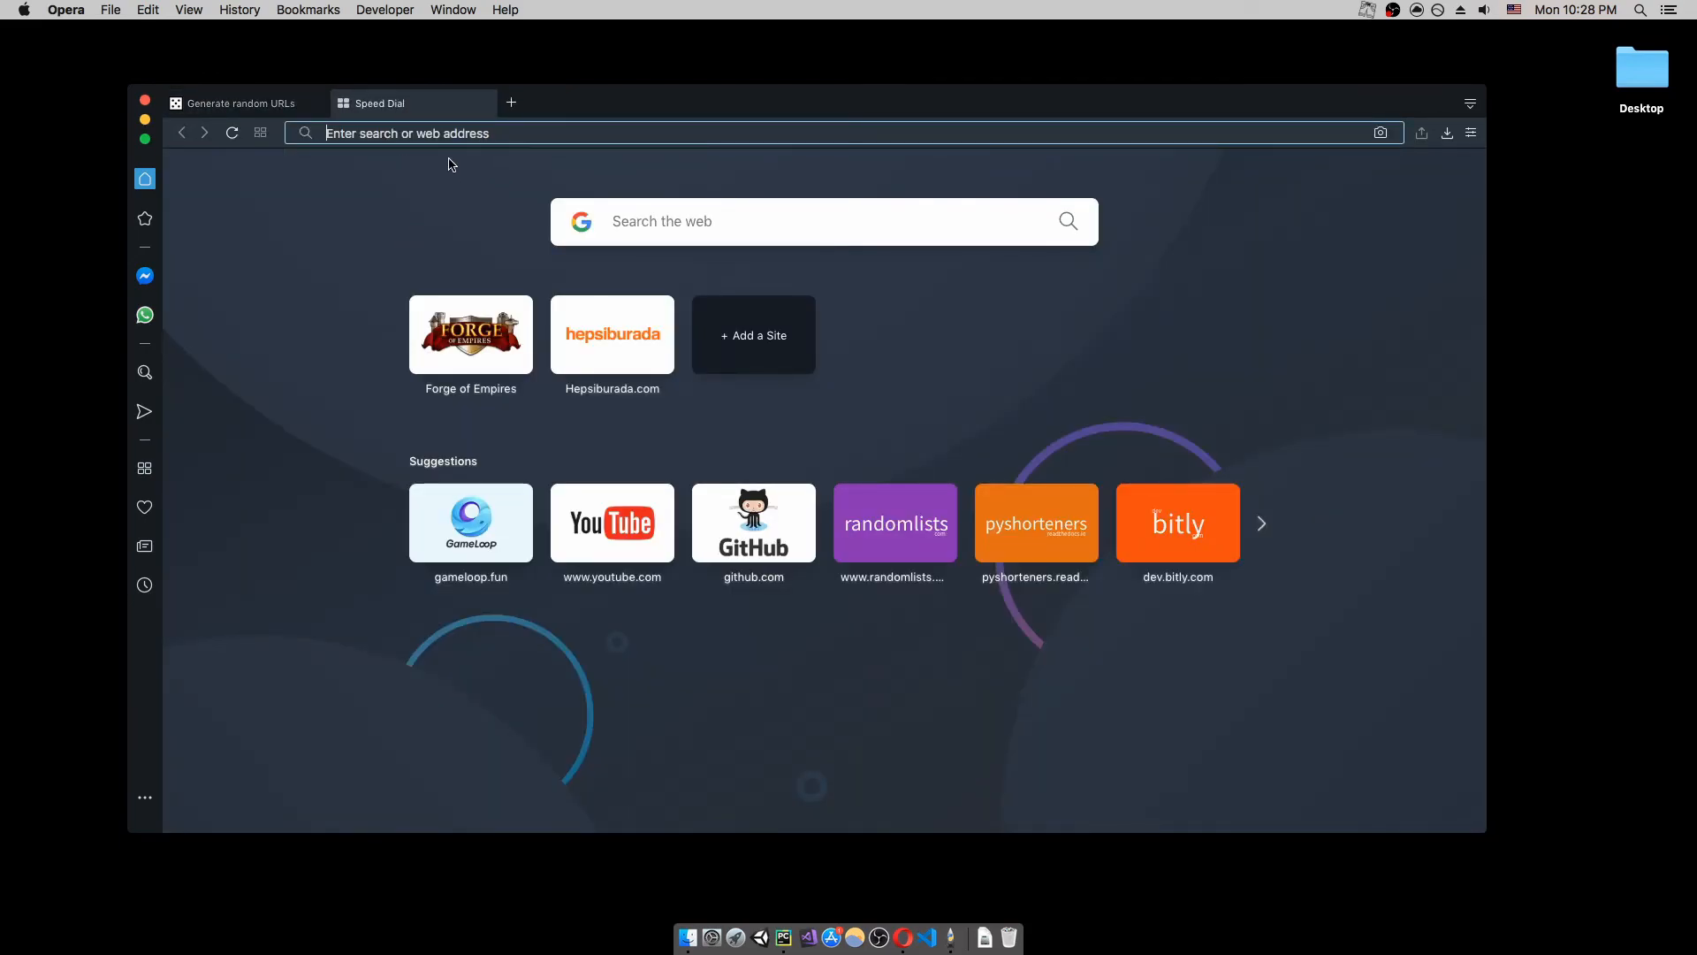
{"action": "type", "text": "http://tinyurl.com/vqywzzw"}
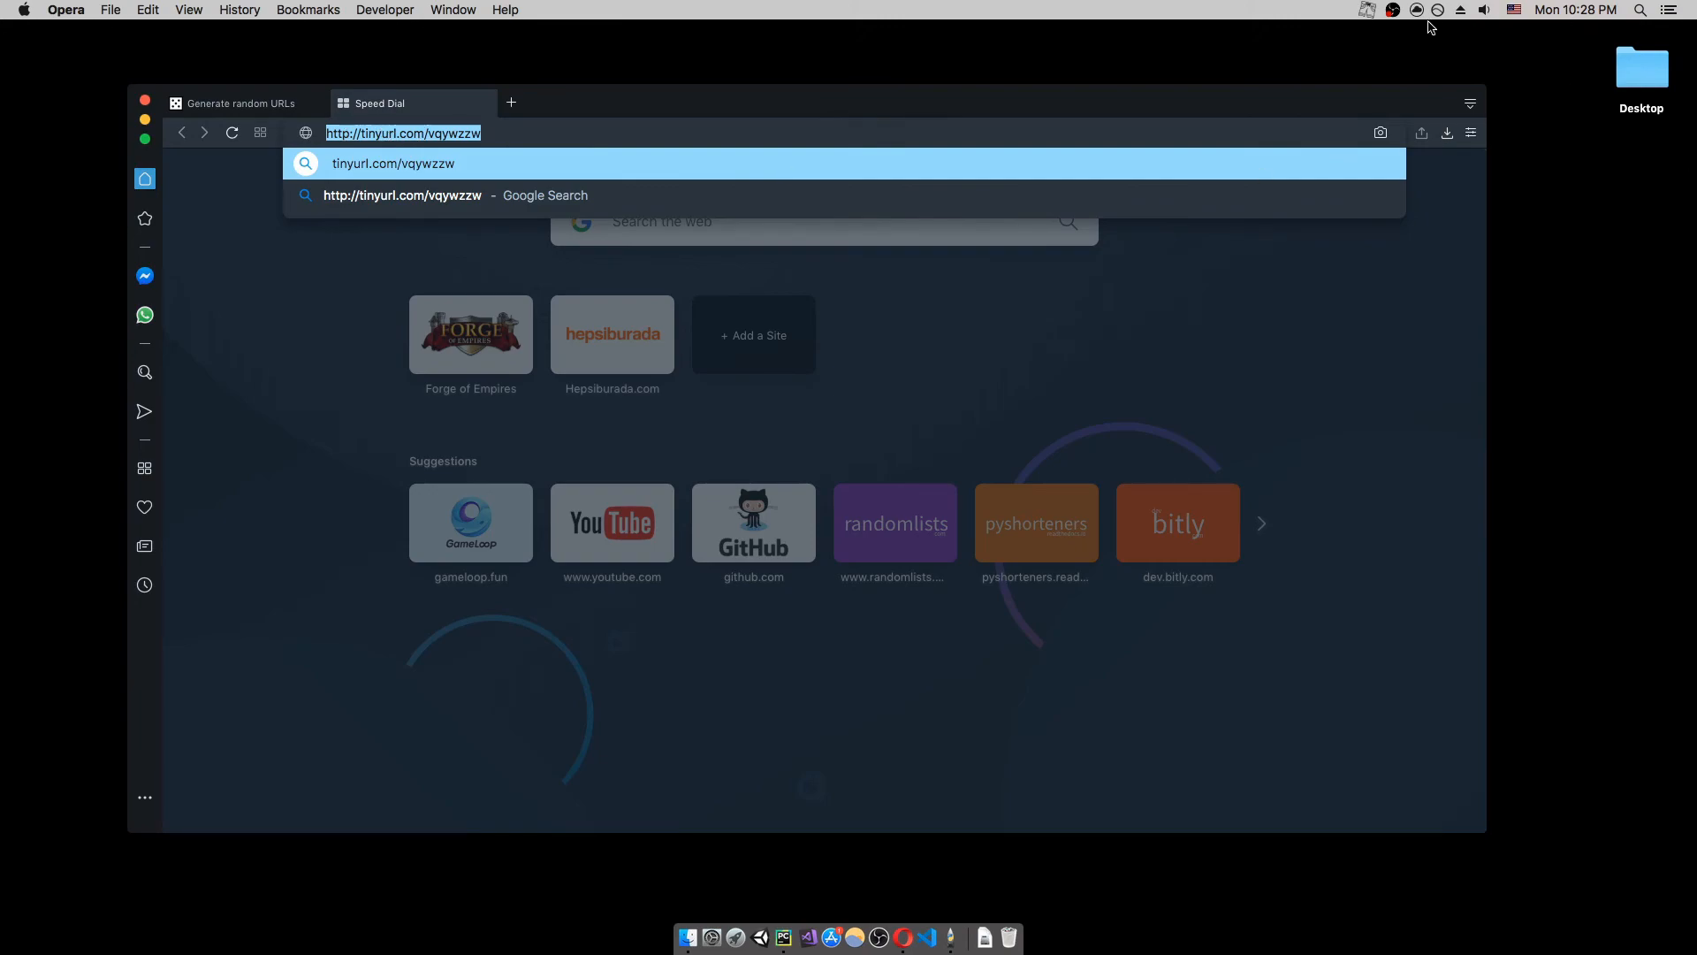
{"action": "left_click", "coordinate": [1366, 10]}
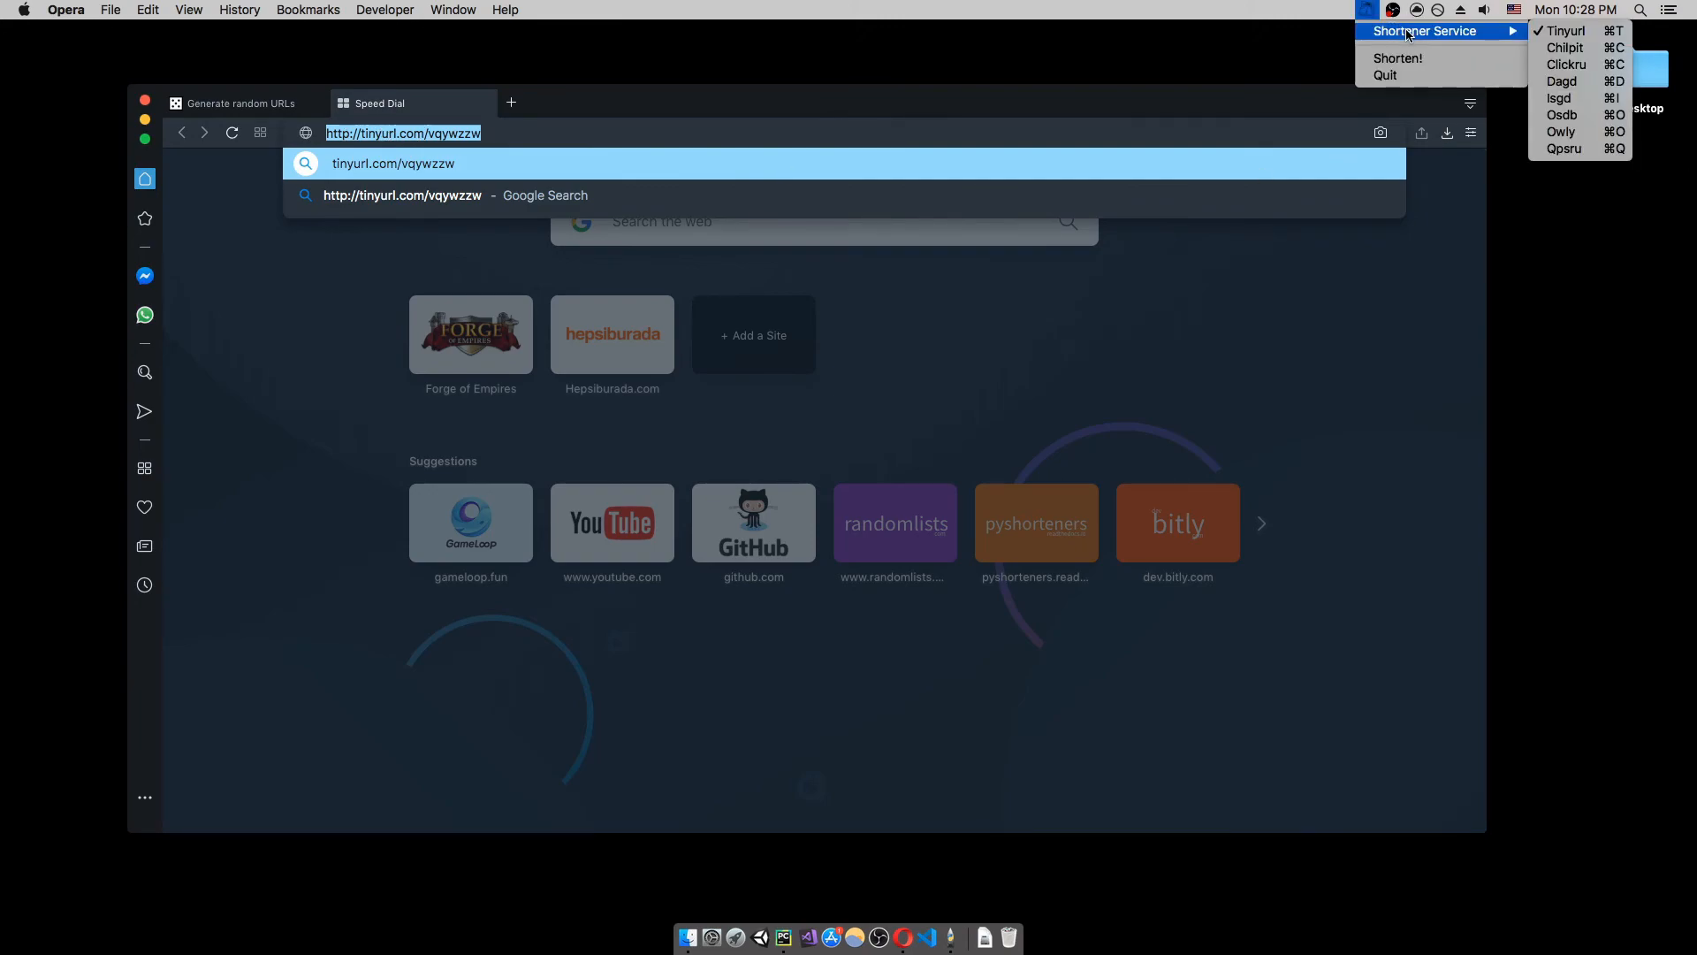